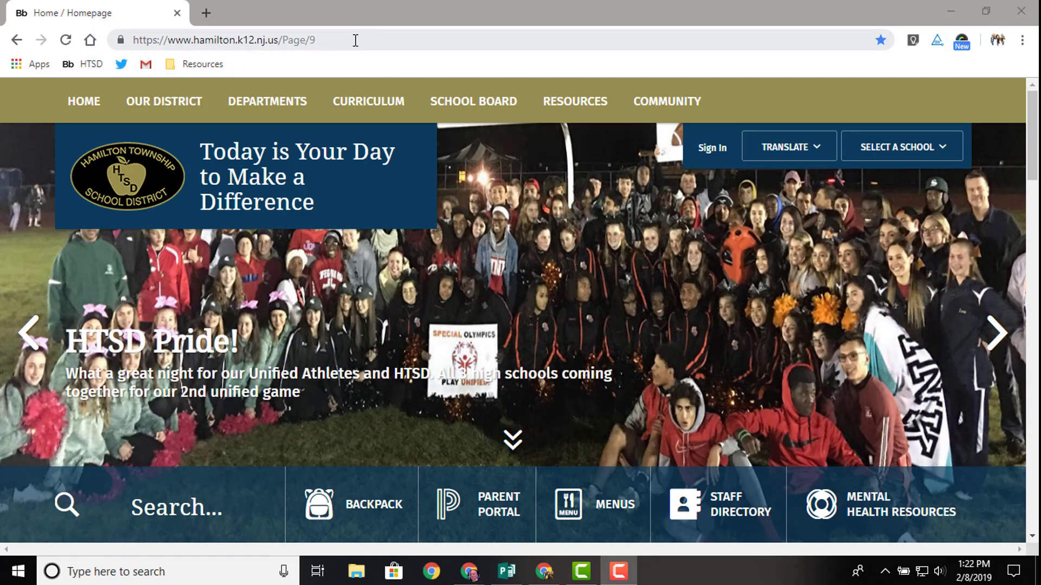
mouse_move(83, 64)
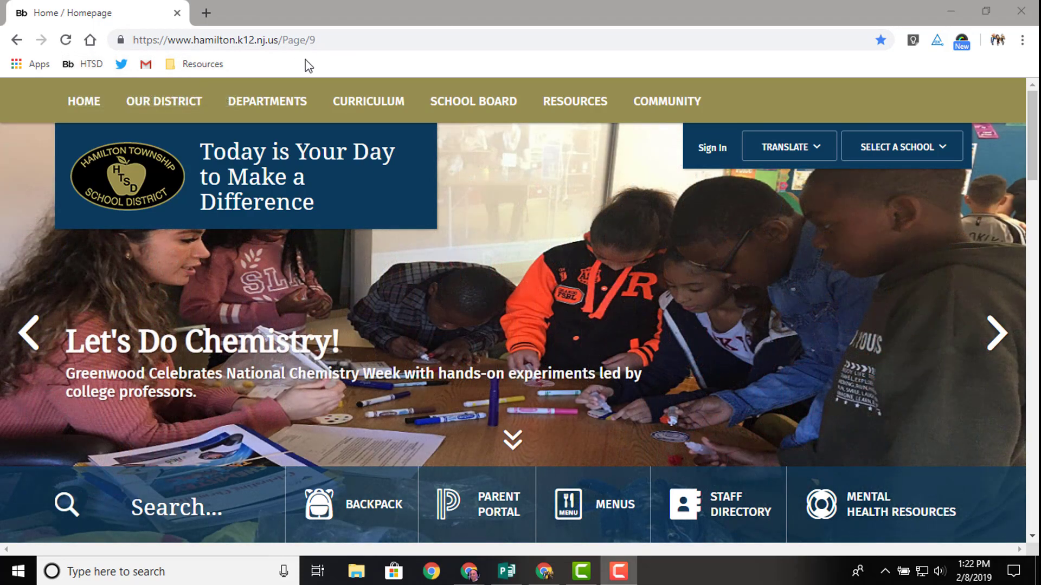
mouse_move(278, 71)
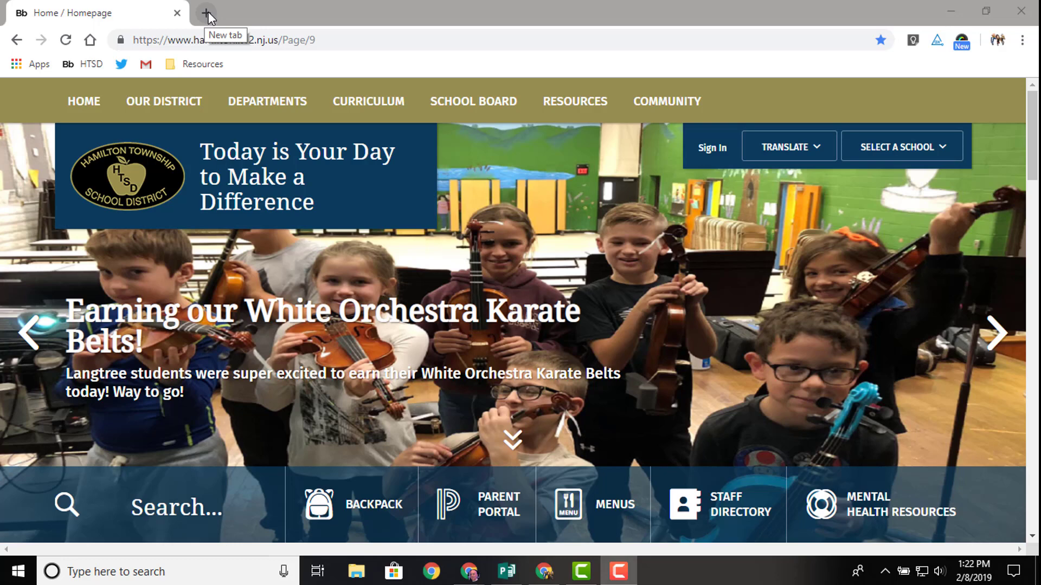
Open Google Drive's My Drive in a new tab via the Google apps grid
left_click(207, 12)
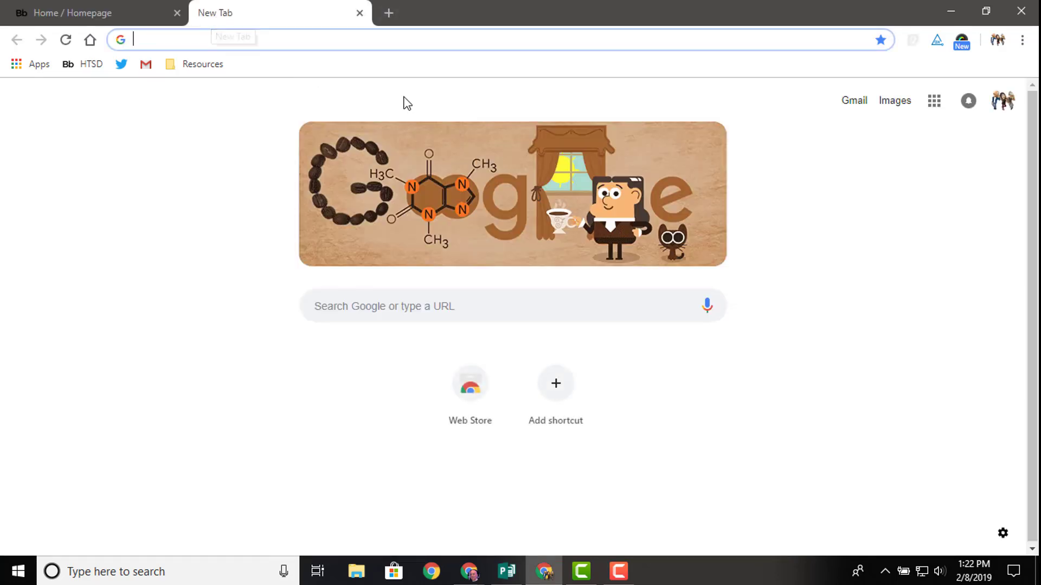
left_click(934, 100)
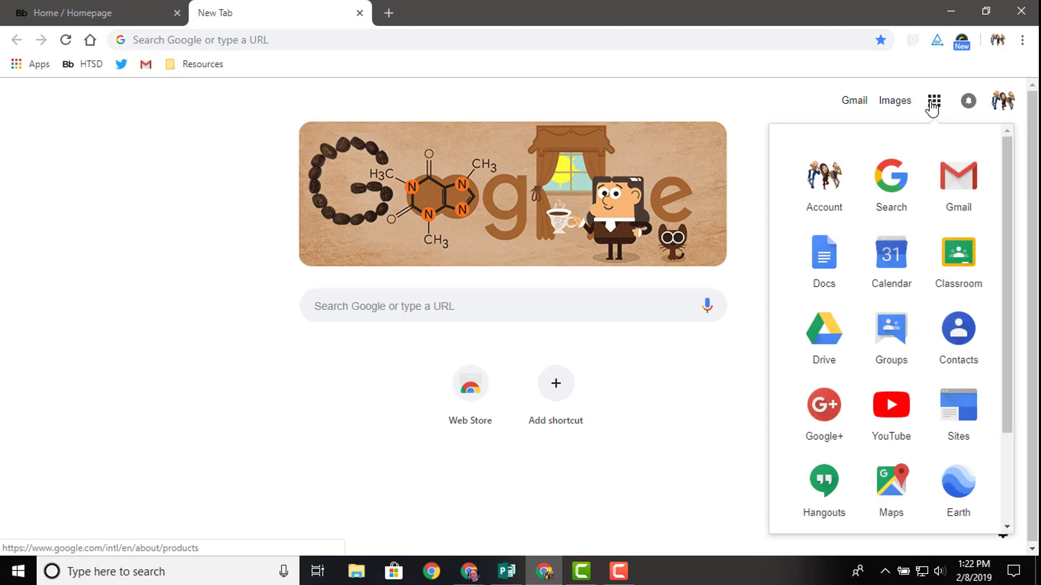
left_click(824, 330)
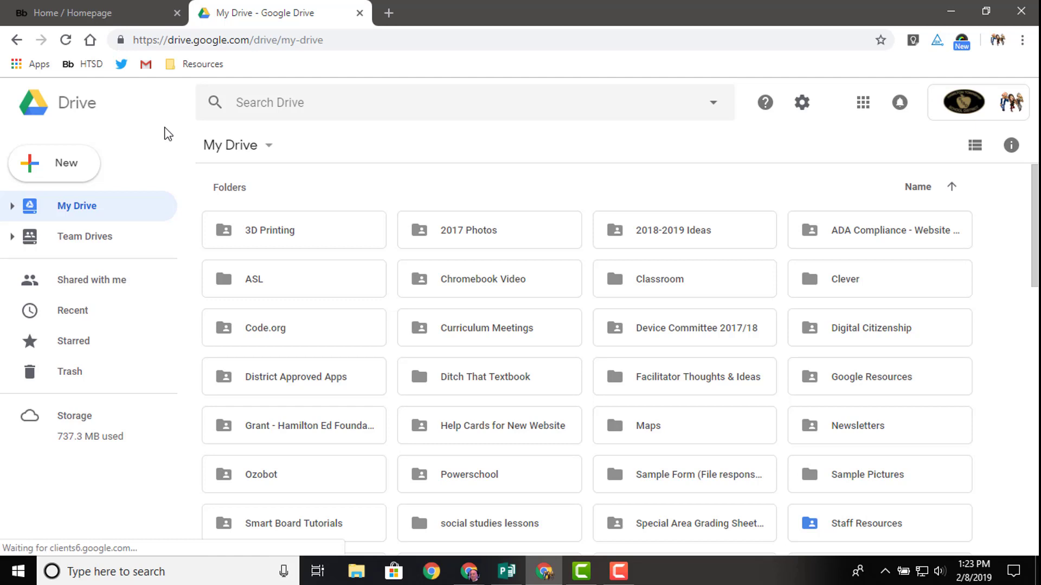
mouse_move(411, 192)
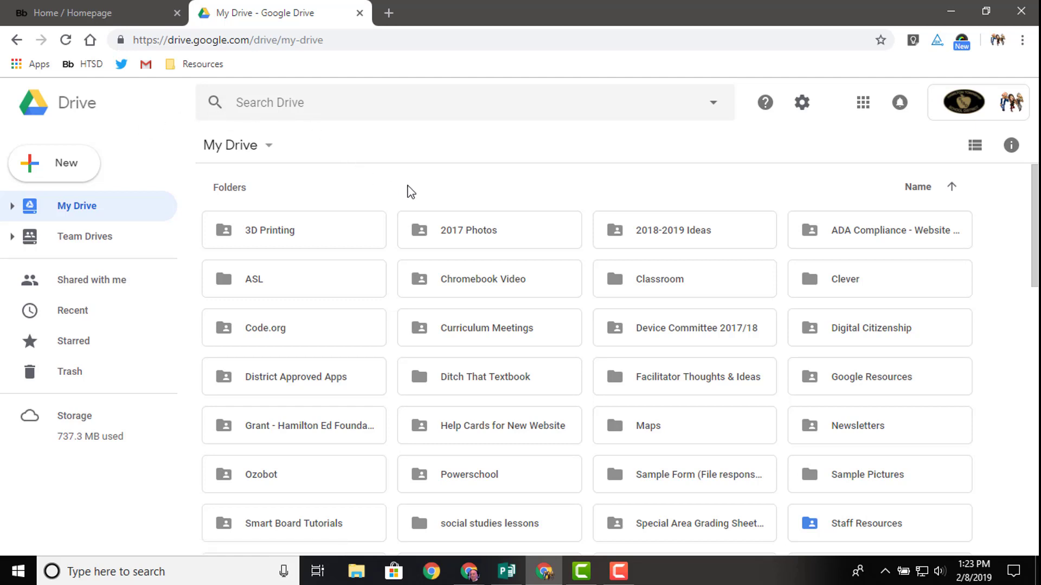
mouse_move(683, 141)
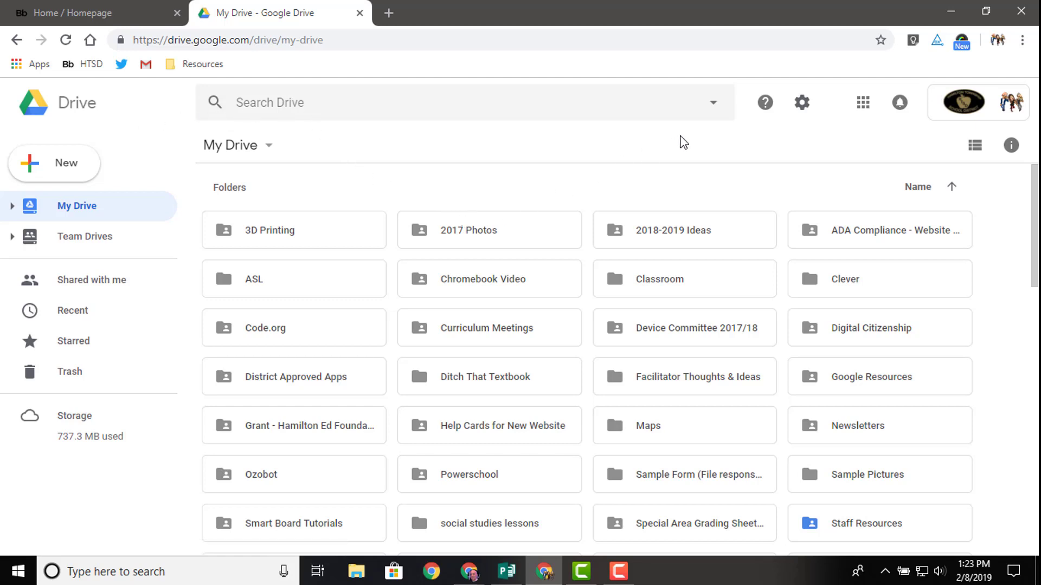
mouse_move(881, 40)
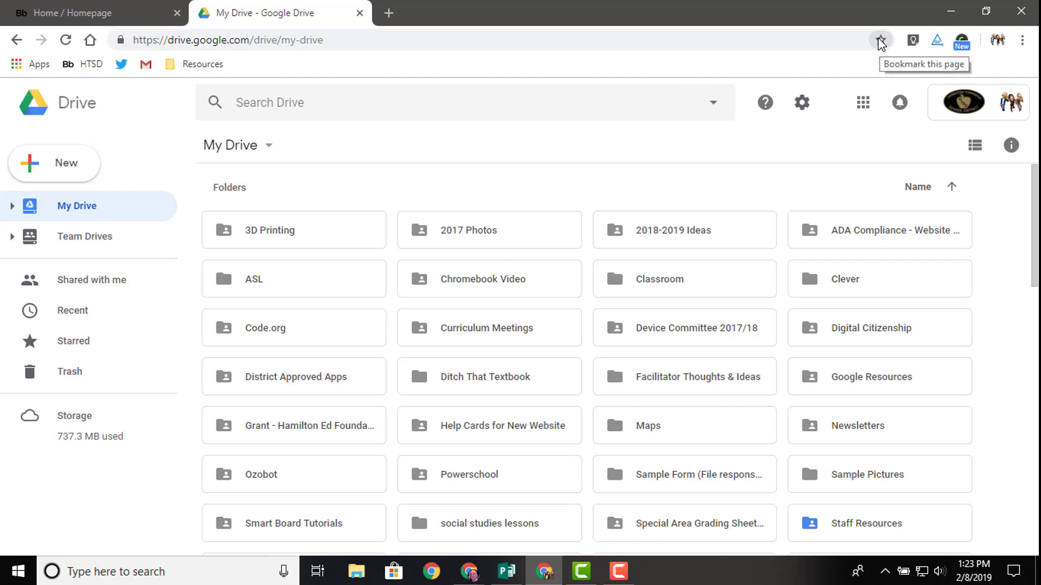
Bookmark My Drive as 'Drive', keeping the Bookmarks bar folder
left_click(880, 41)
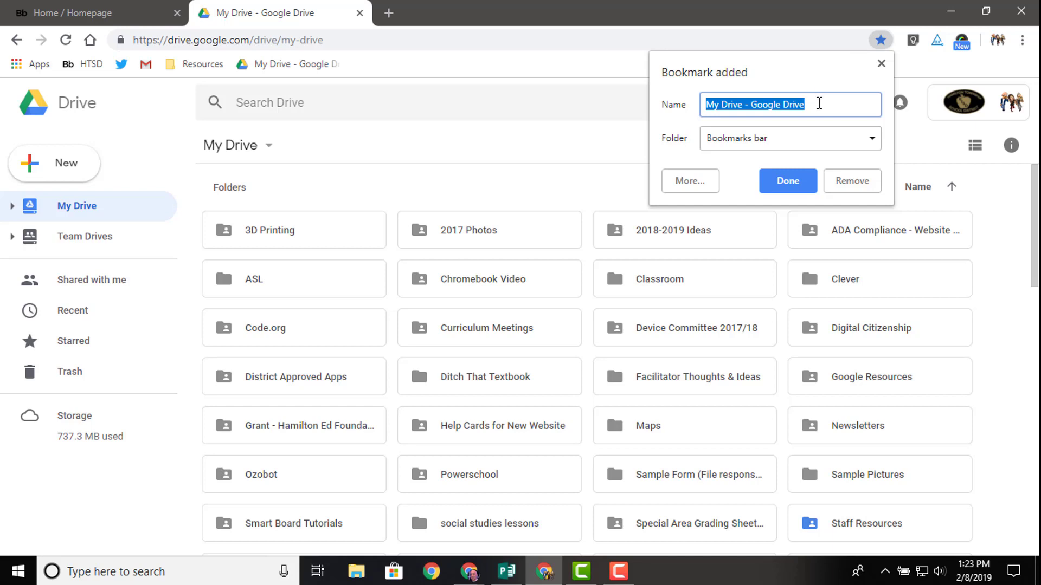
mouse_move(772, 156)
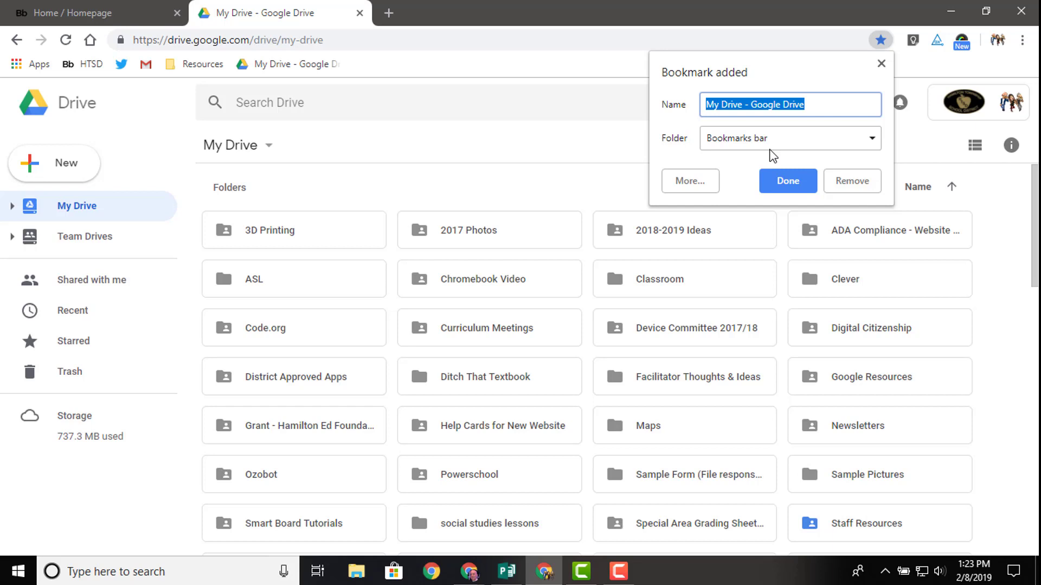
mouse_move(765, 146)
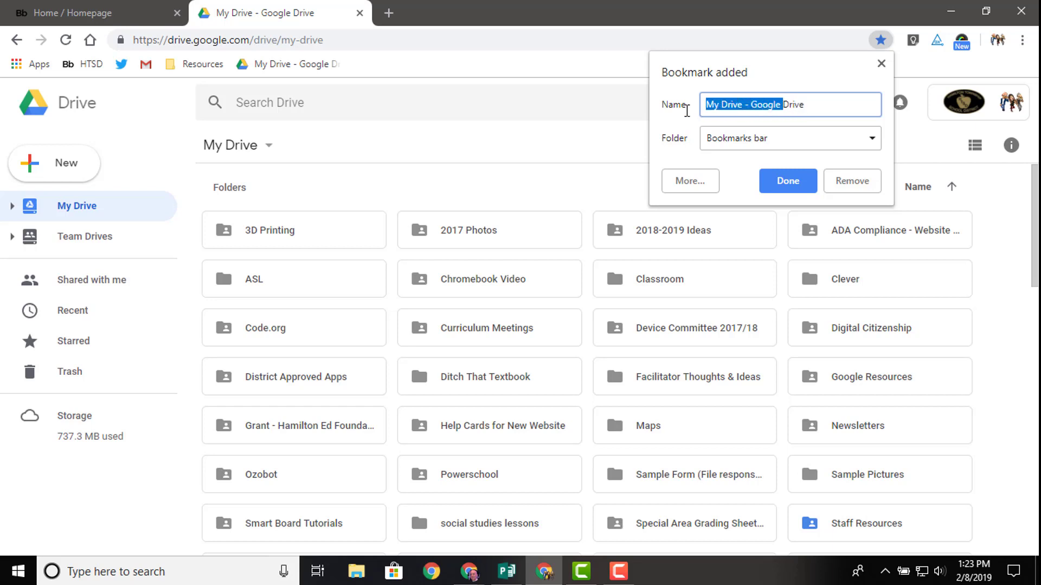
mouse_move(658, 127)
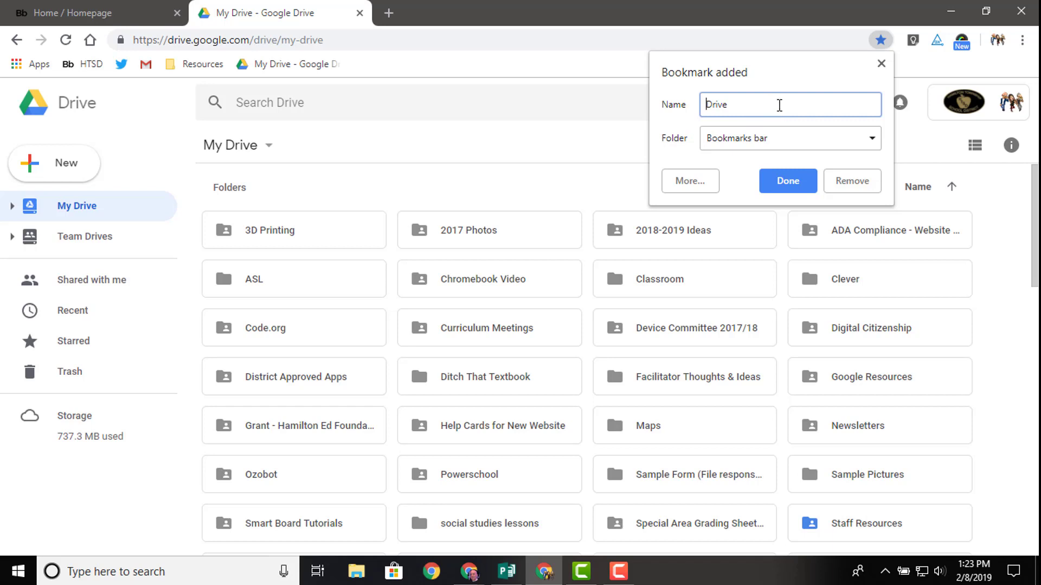
mouse_move(796, 146)
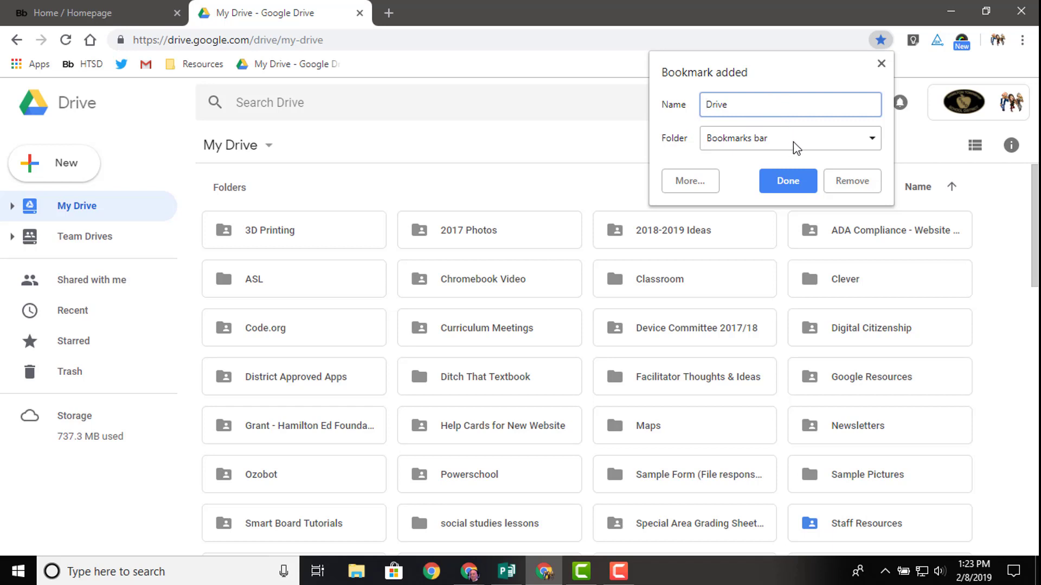
left_click(790, 138)
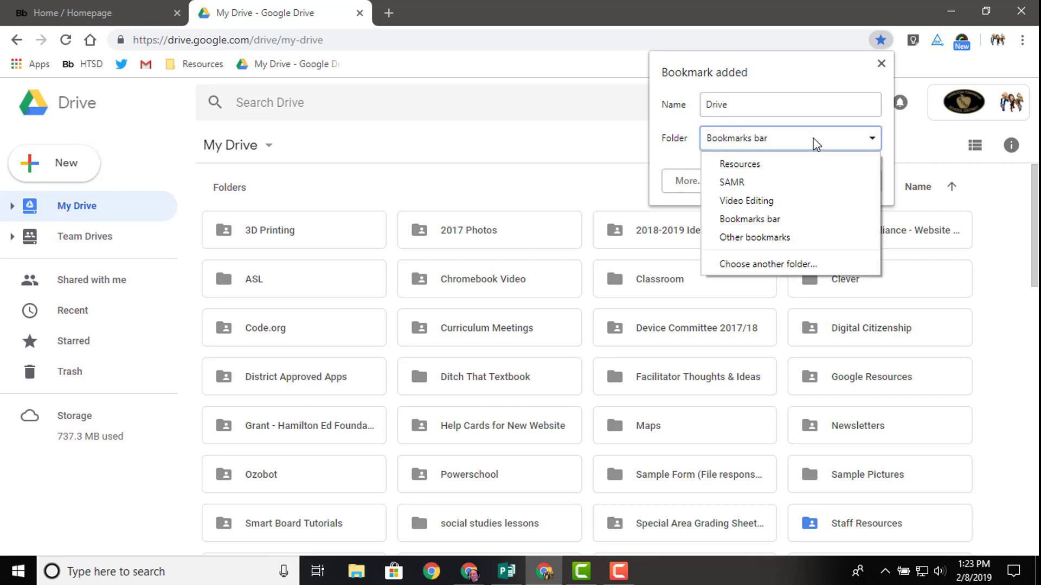
mouse_move(797, 219)
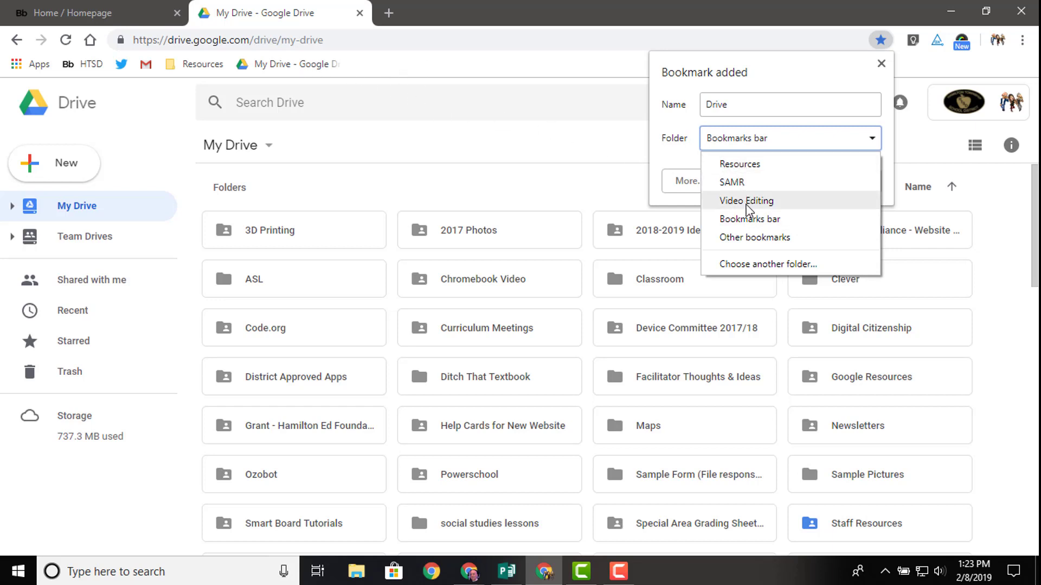
mouse_move(760, 193)
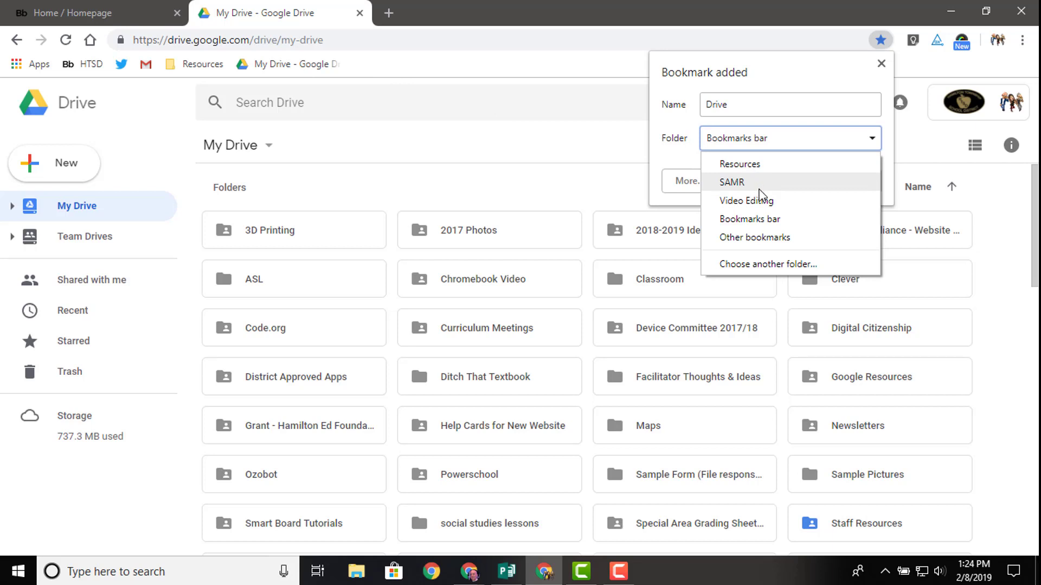
mouse_move(766, 194)
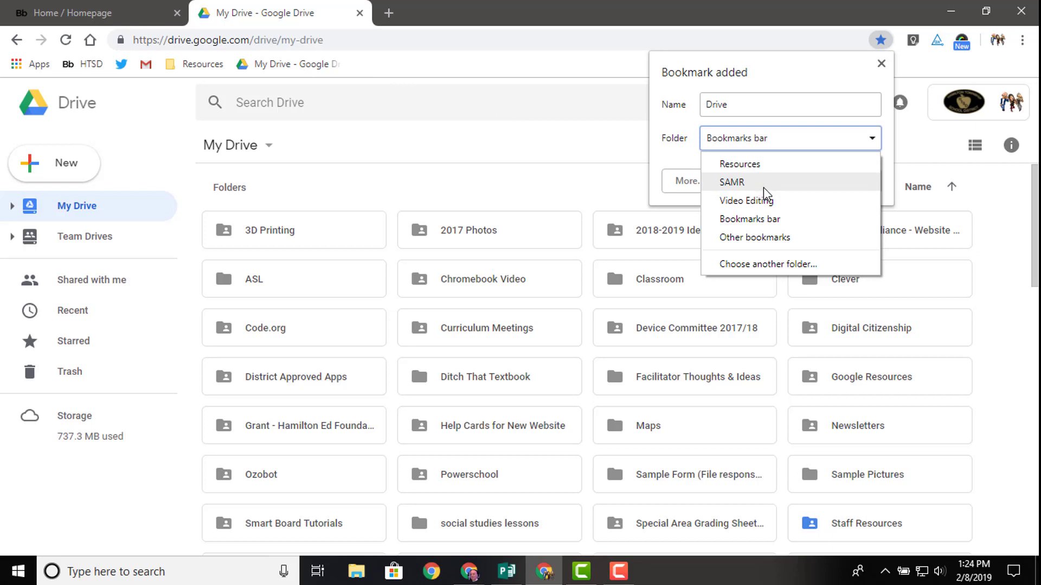
mouse_move(770, 219)
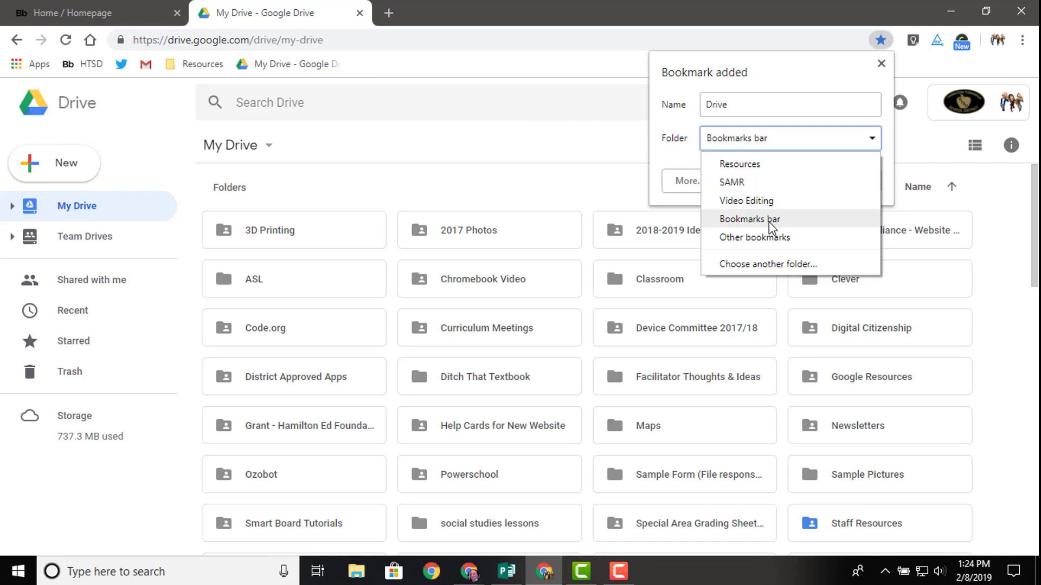
left_click(750, 219)
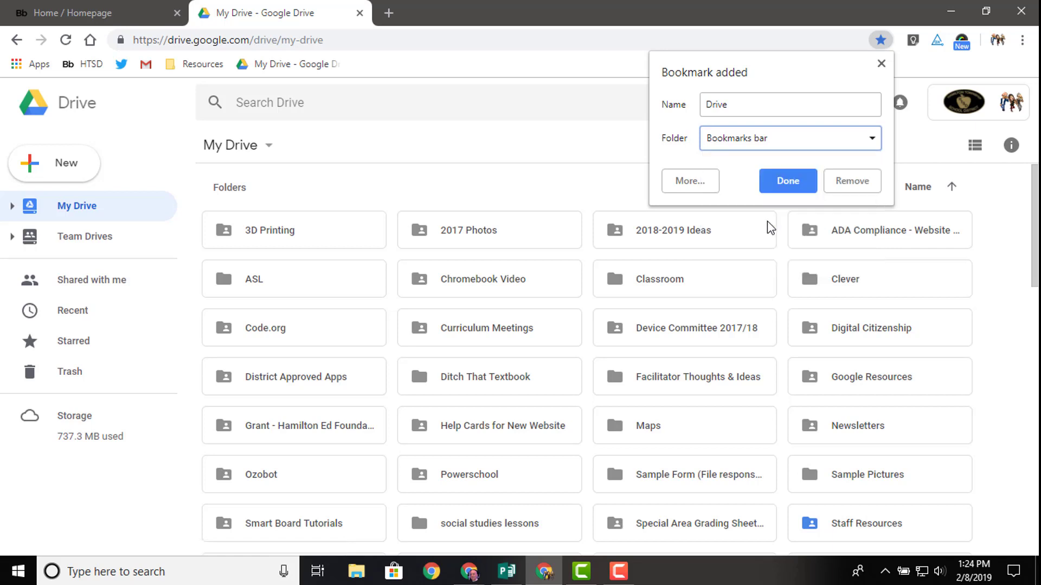
mouse_move(786, 105)
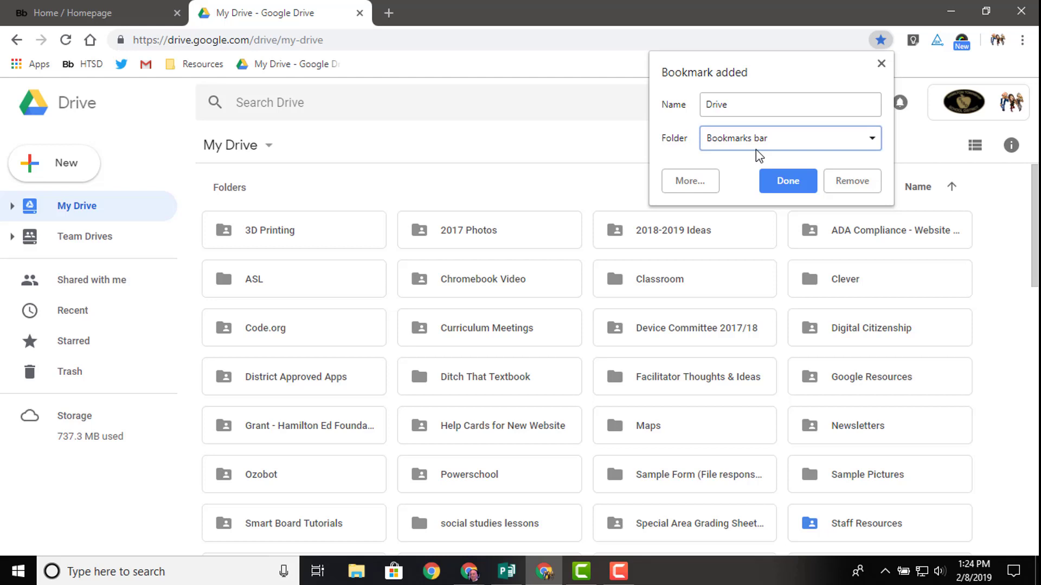
Save the Drive bookmark and use it to load My Drive in a new tab
left_click(787, 181)
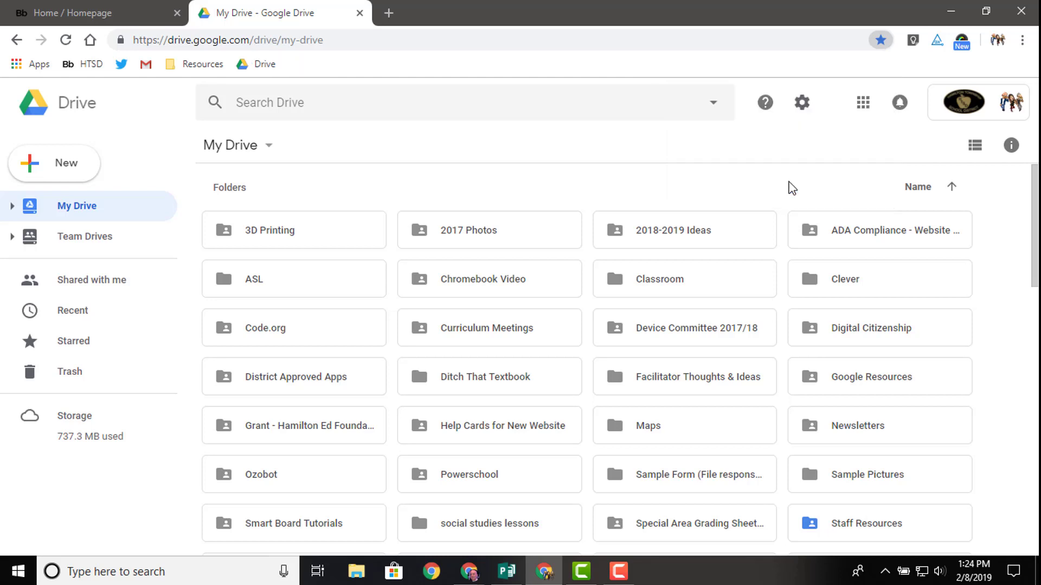
mouse_move(255, 64)
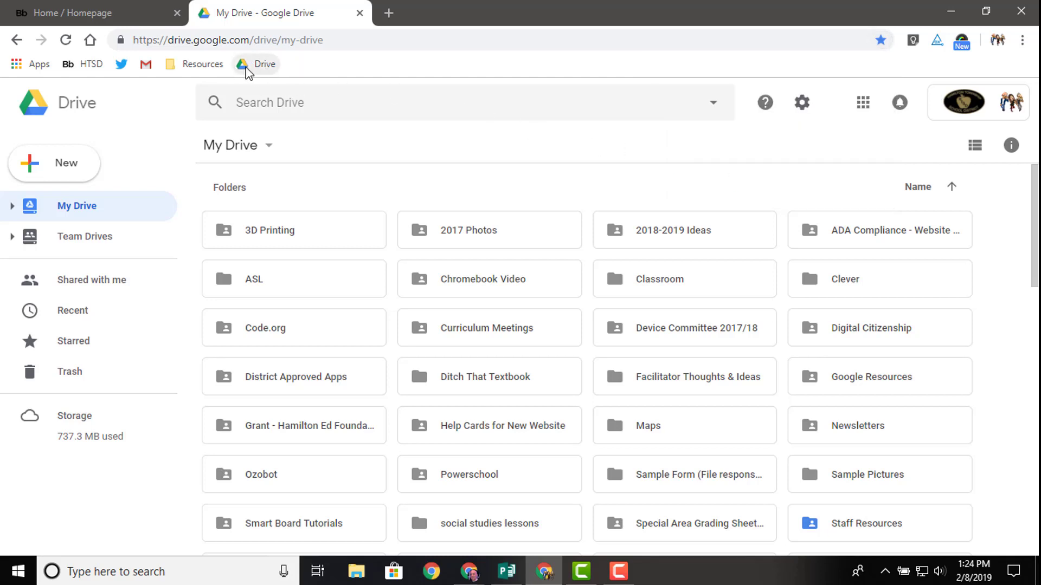
mouse_move(259, 70)
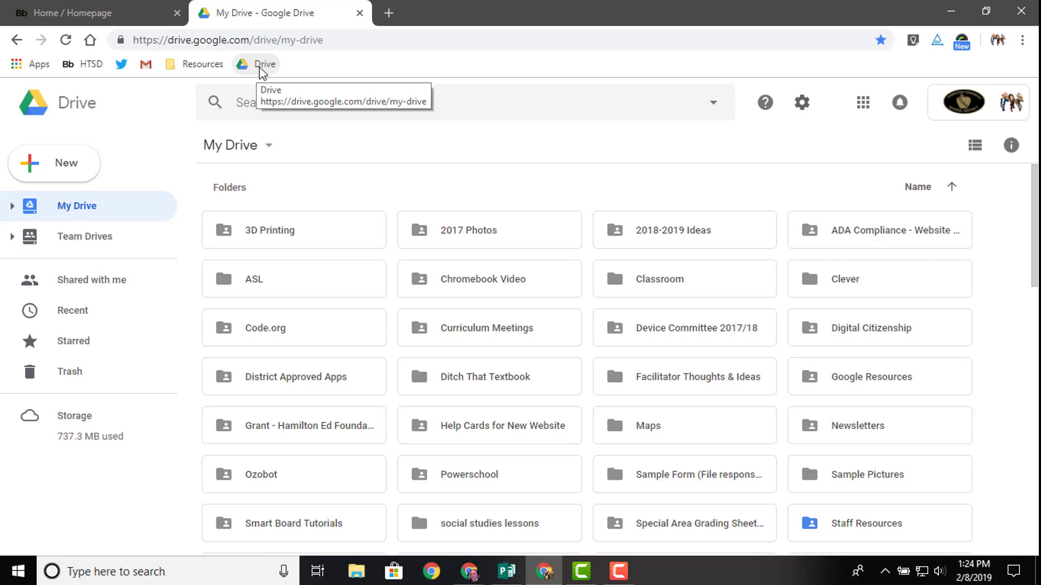
mouse_move(284, 71)
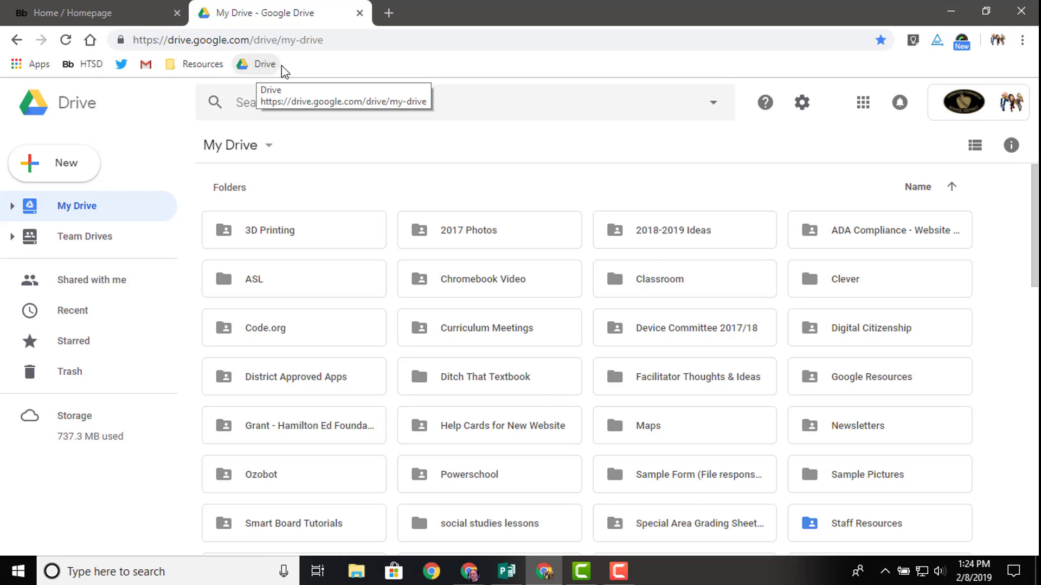
left_click(388, 13)
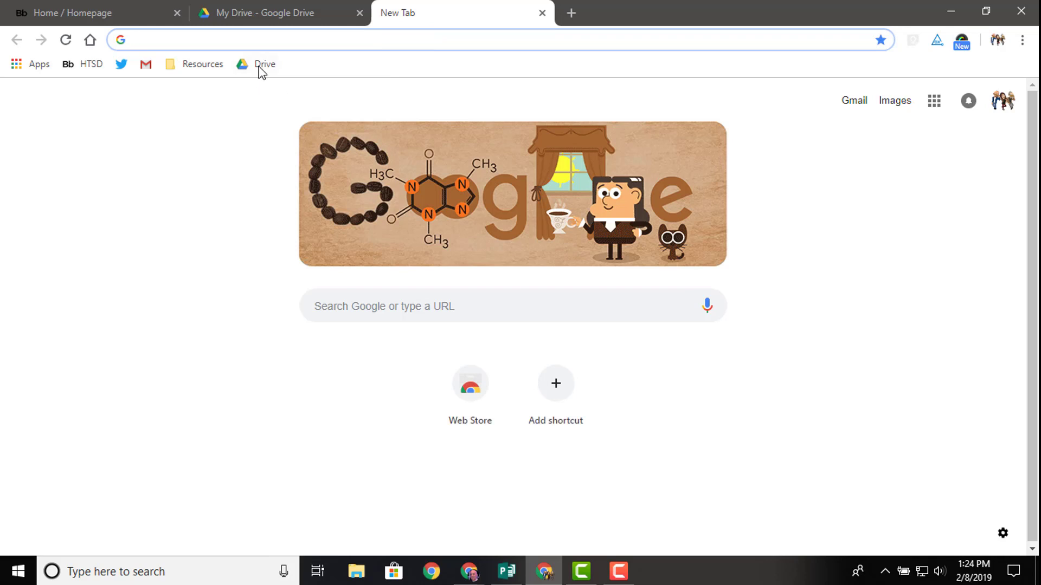
left_click(265, 64)
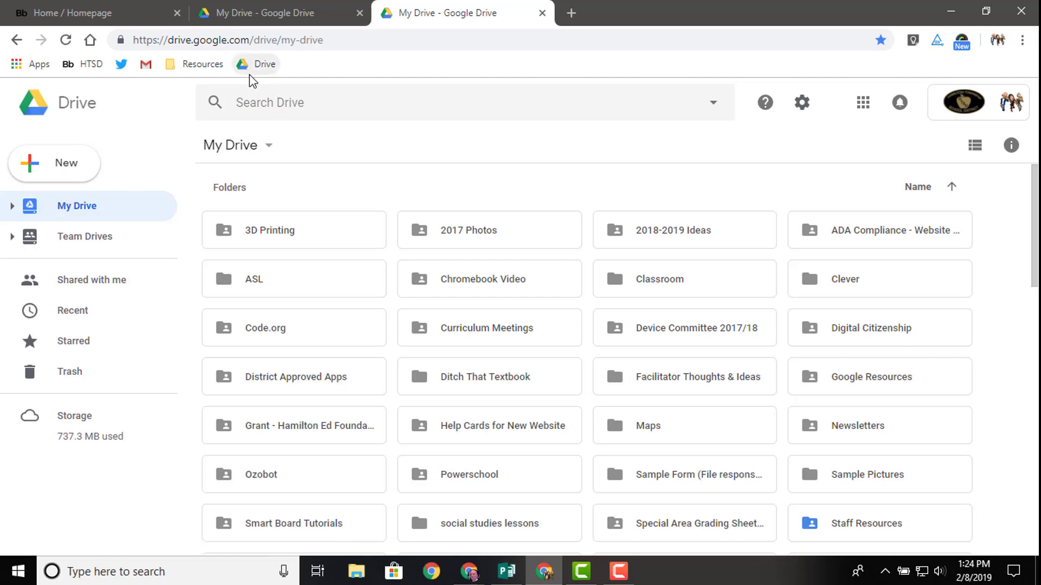
mouse_move(258, 64)
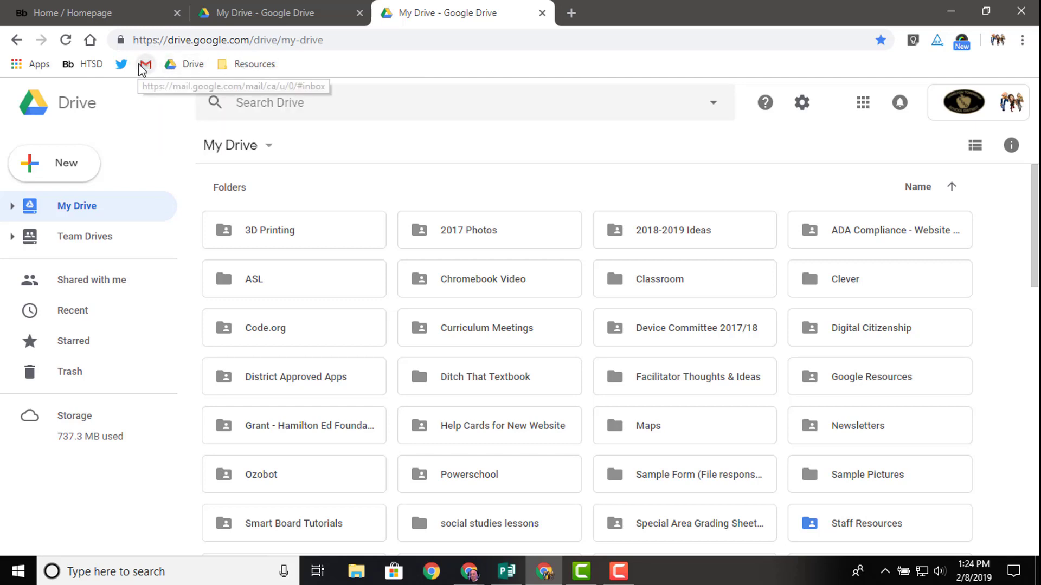
mouse_move(184, 64)
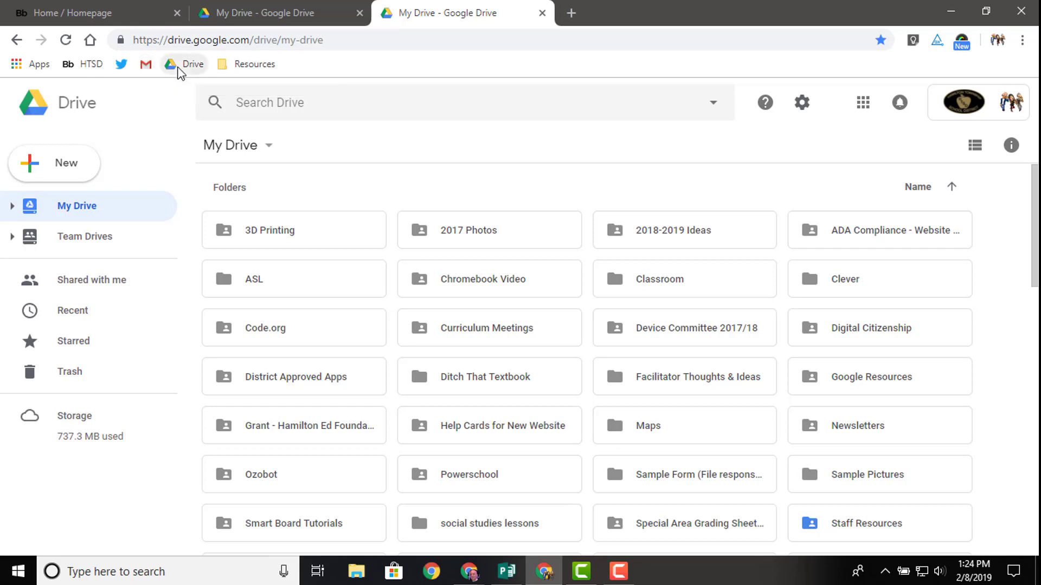
mouse_move(184, 64)
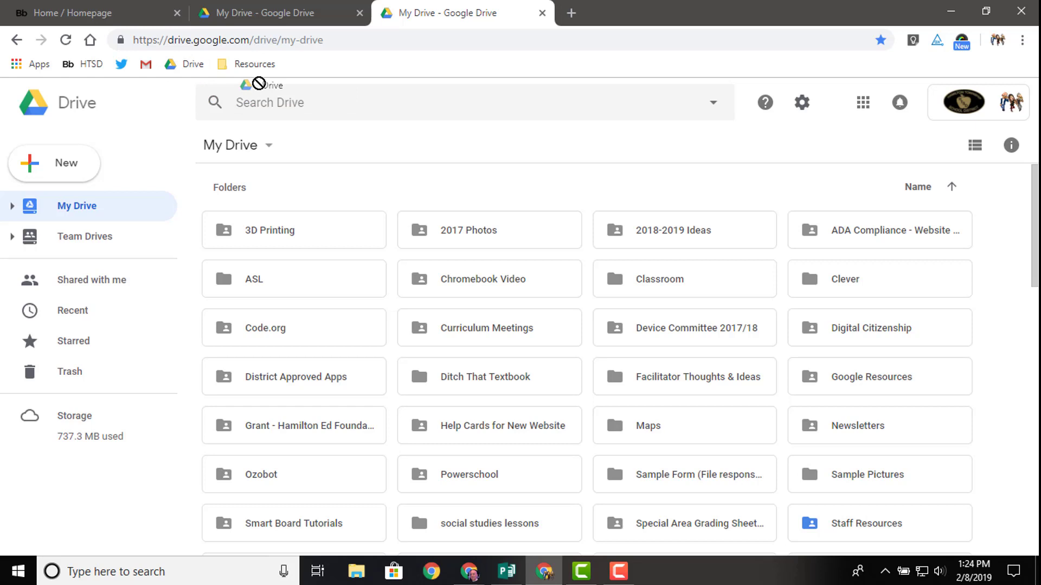
mouse_move(174, 67)
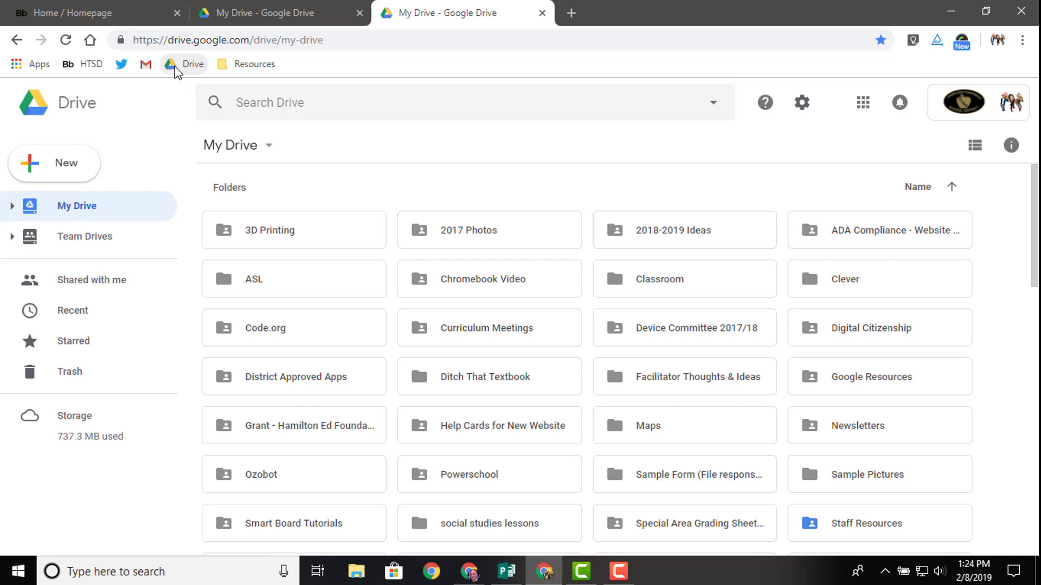
Show the context menu for the Drive bookmark on the bookmarks bar
right_click(184, 64)
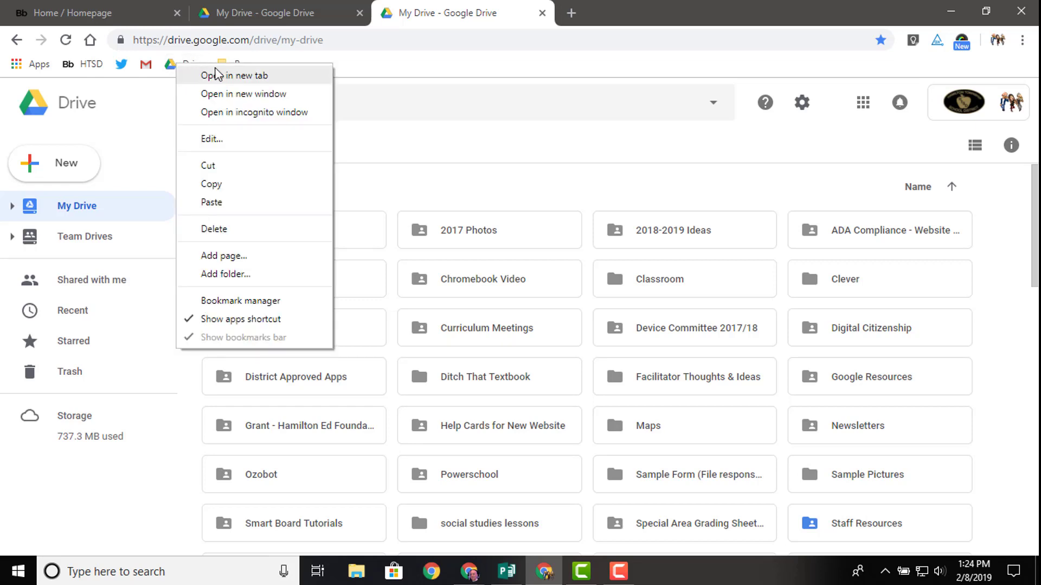
mouse_move(228, 139)
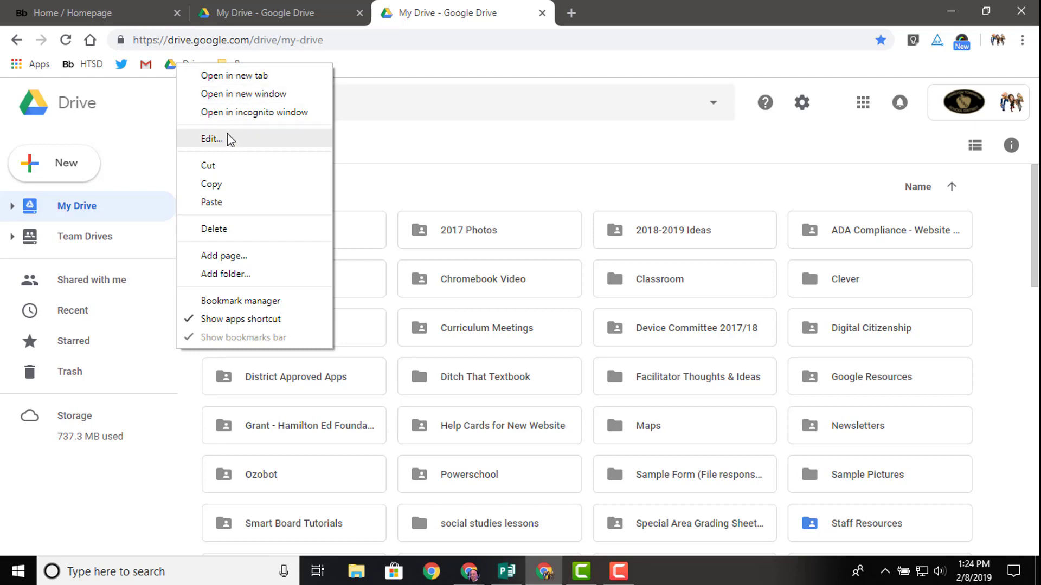
mouse_move(229, 142)
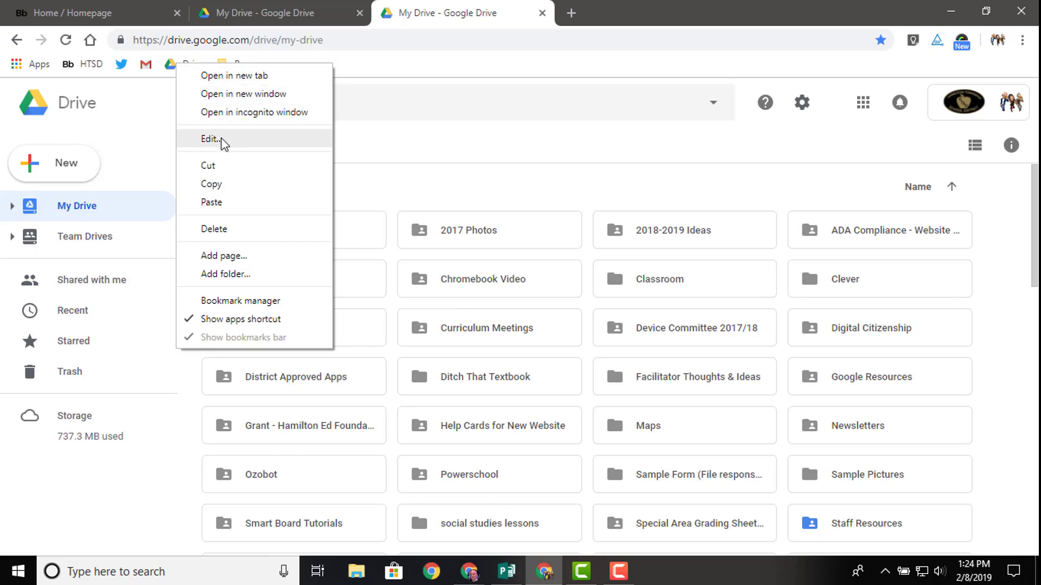
mouse_move(237, 174)
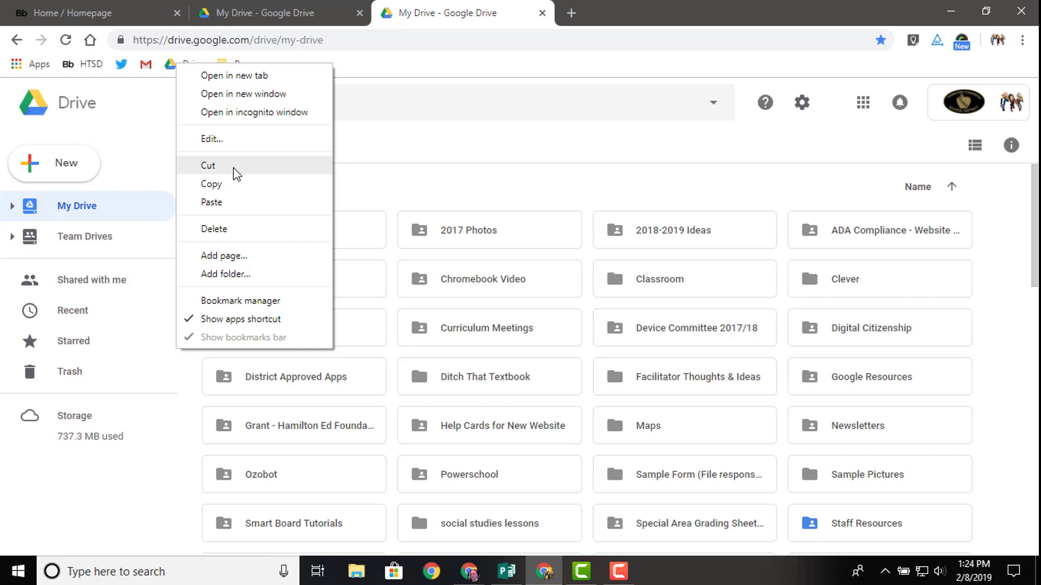
mouse_move(241, 301)
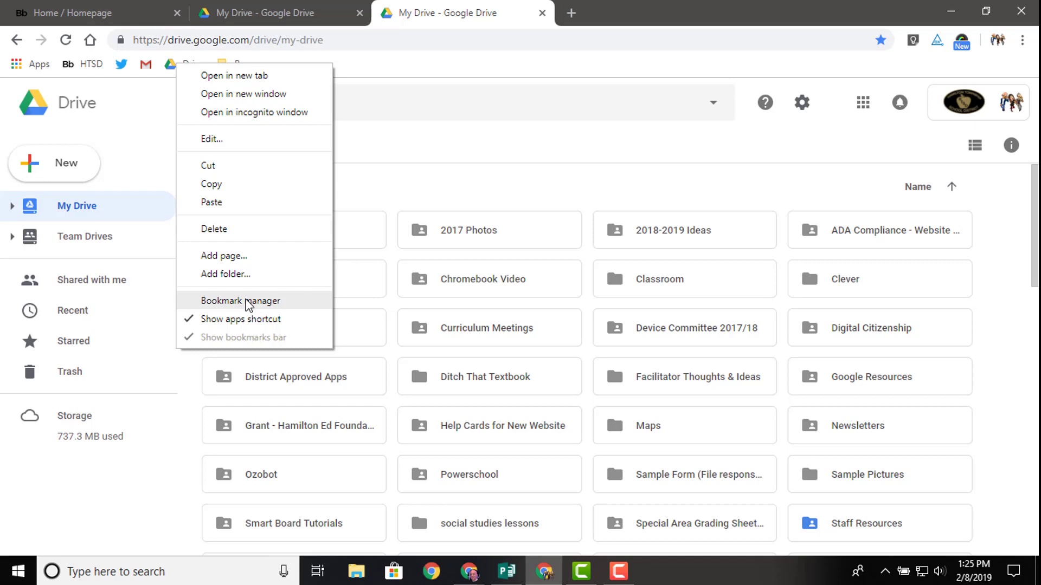
mouse_move(214, 206)
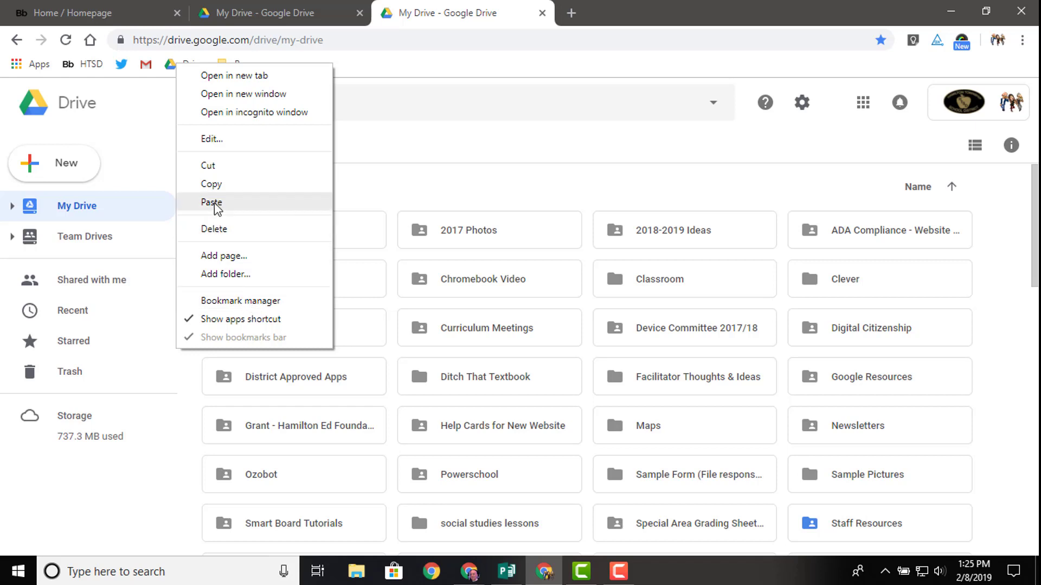
mouse_move(213, 142)
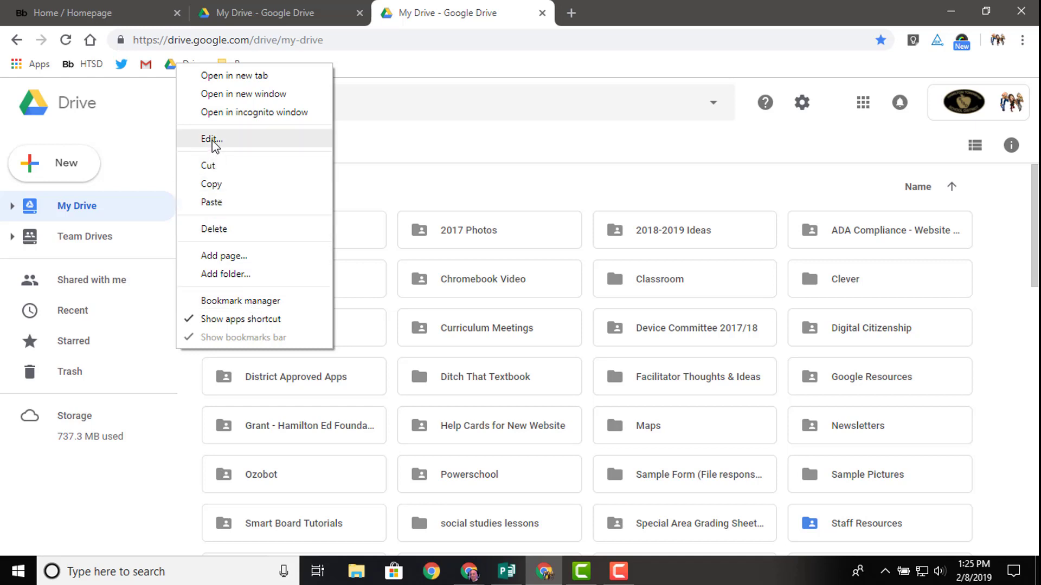
Edit the Drive bookmark, clear its name and save it as an icon-only bookmark
left_click(211, 140)
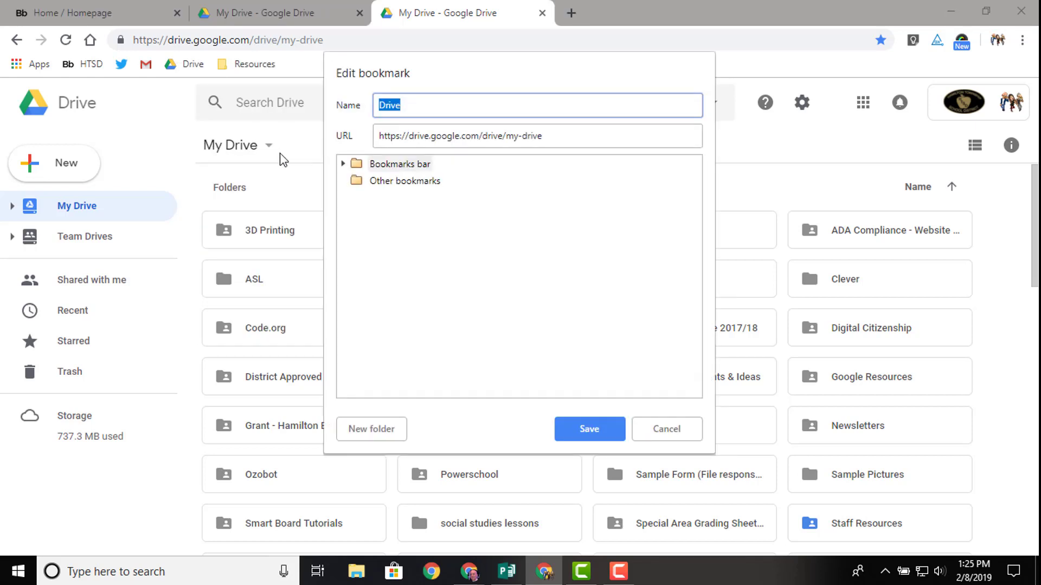
mouse_move(425, 105)
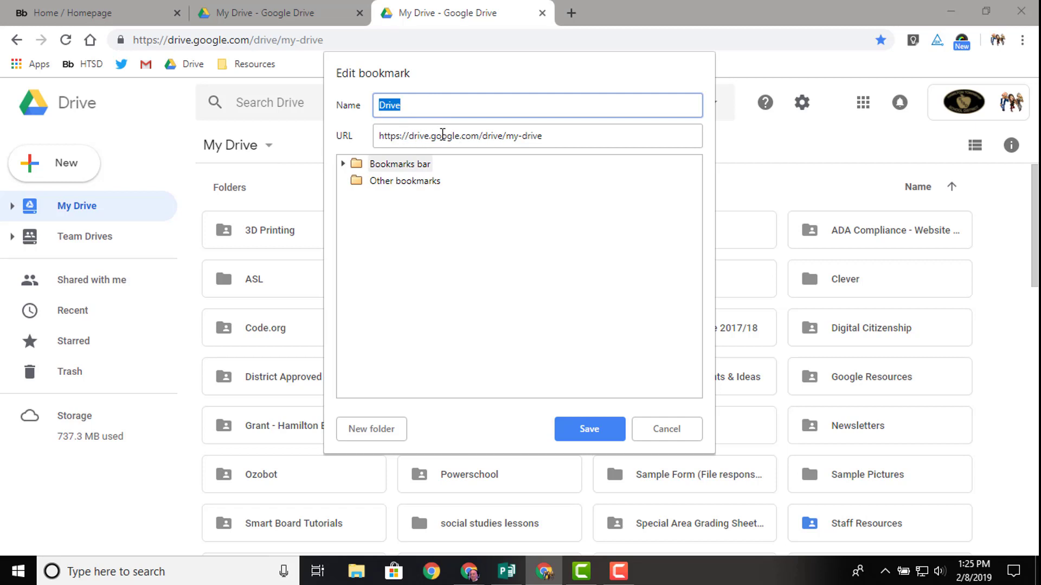
mouse_move(422, 105)
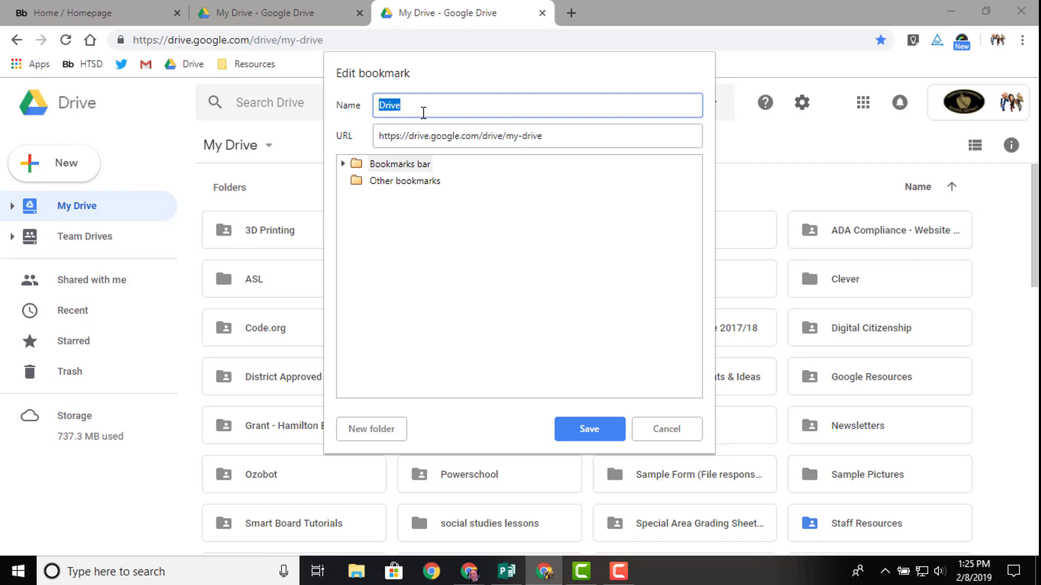
key("Delete")
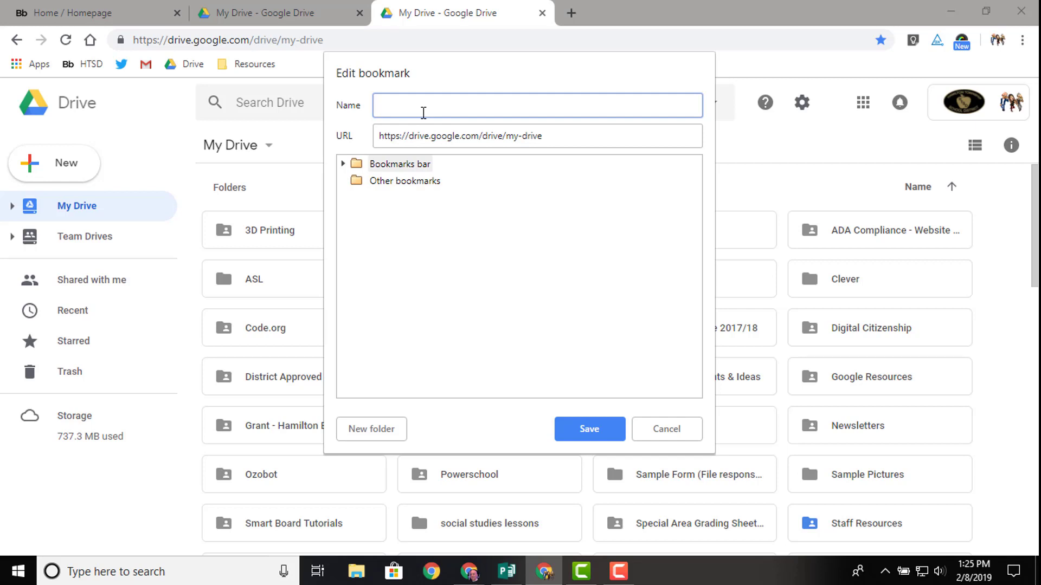
mouse_move(178, 69)
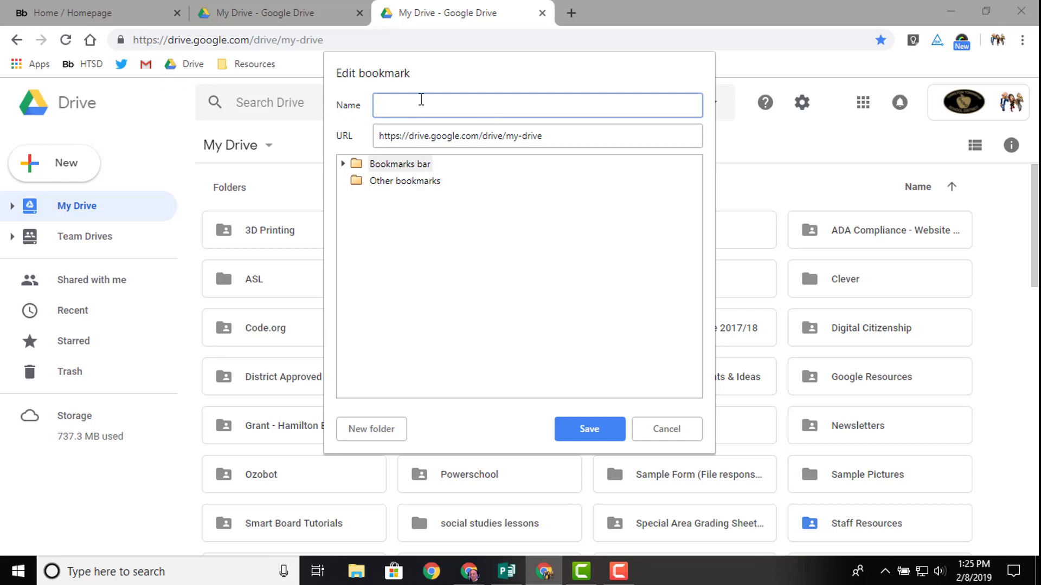
left_click(588, 429)
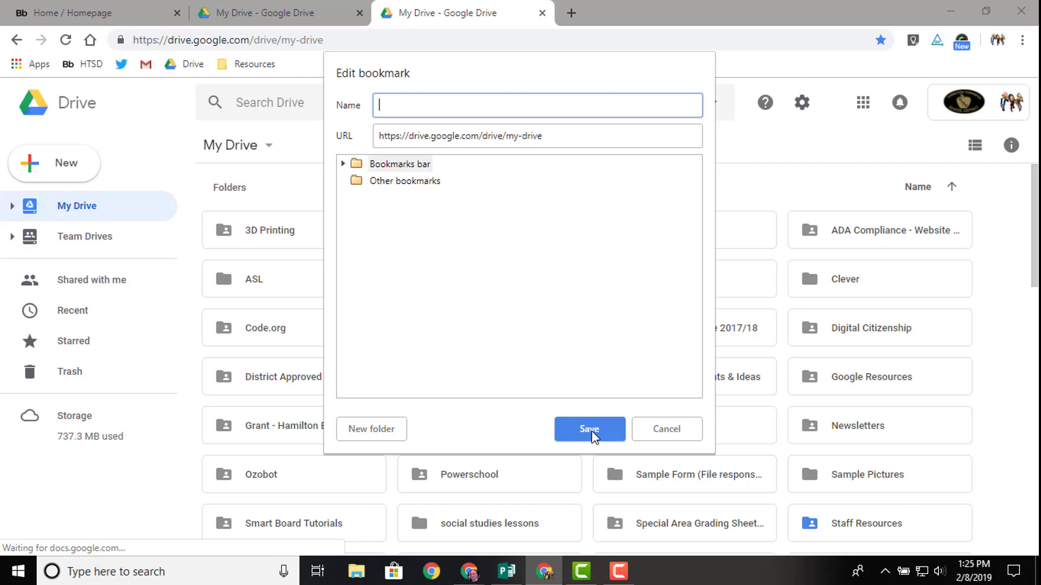
left_click(588, 430)
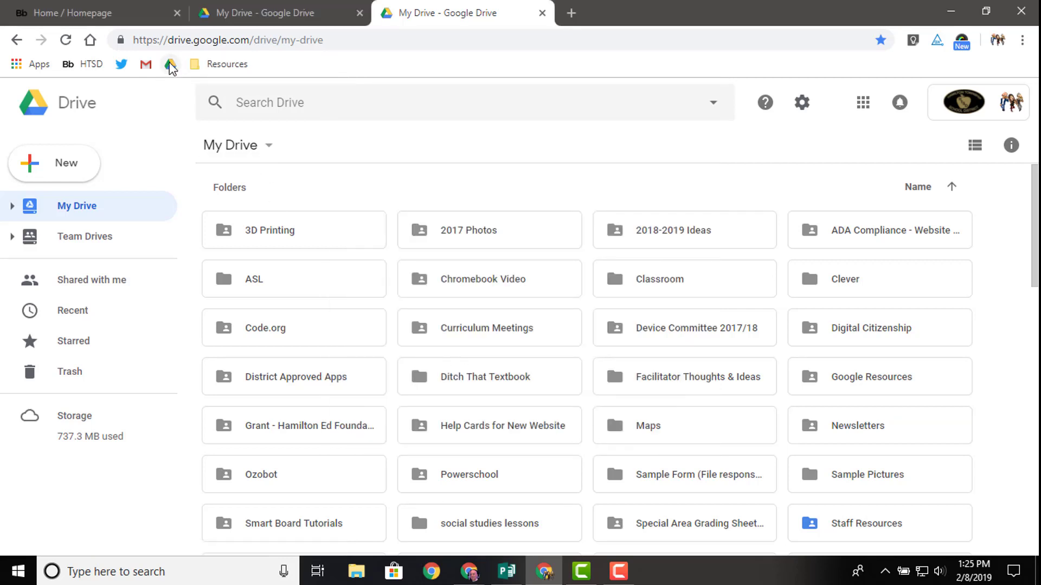
mouse_move(171, 64)
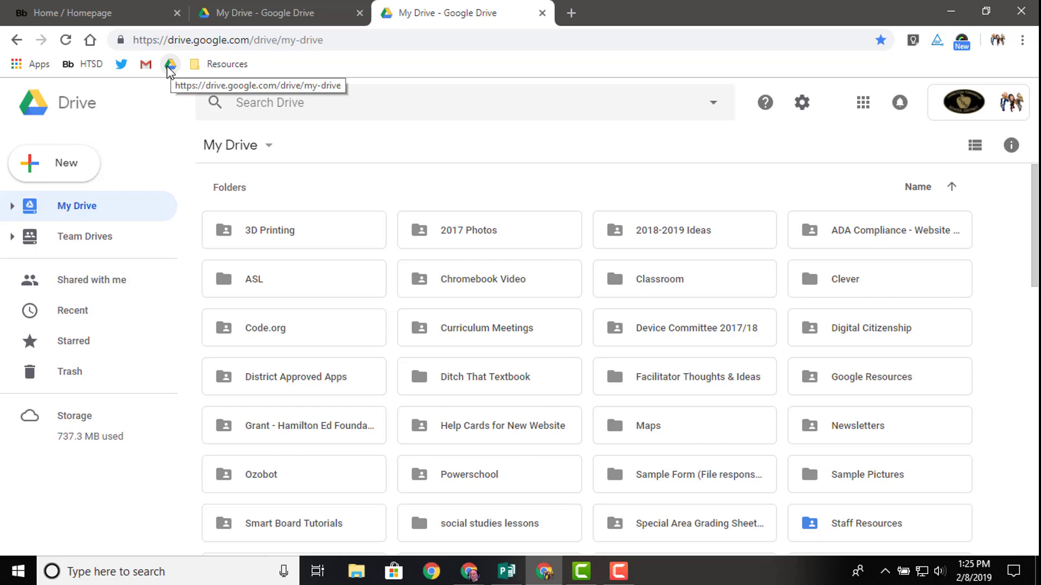
mouse_move(548, 61)
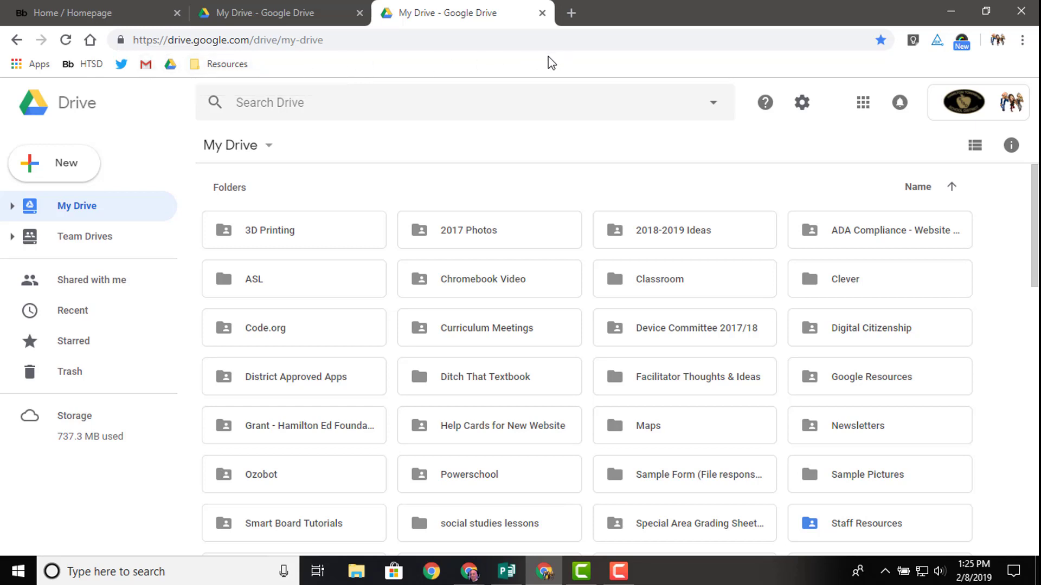
mouse_move(187, 69)
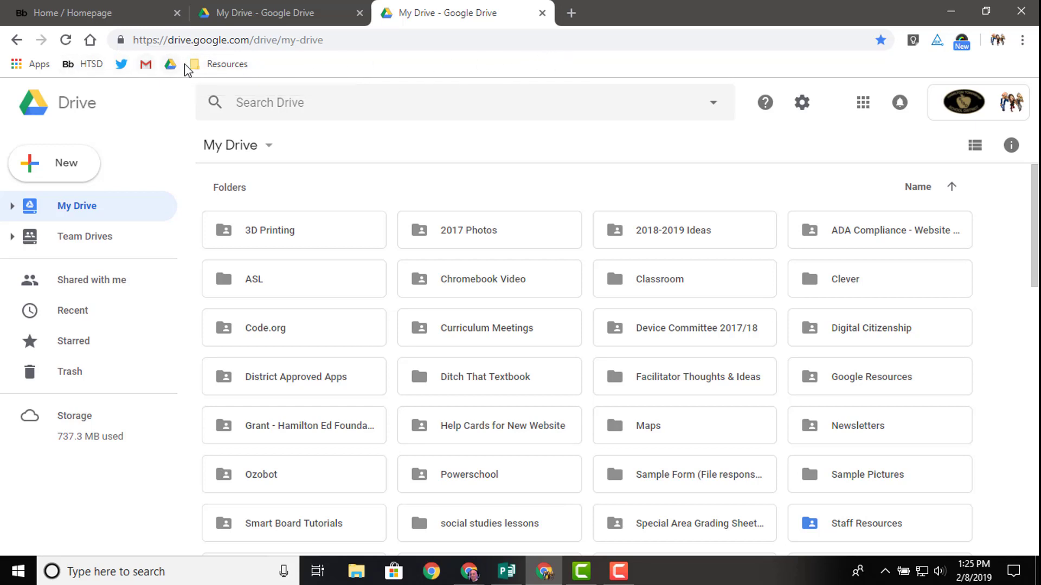
mouse_move(120, 64)
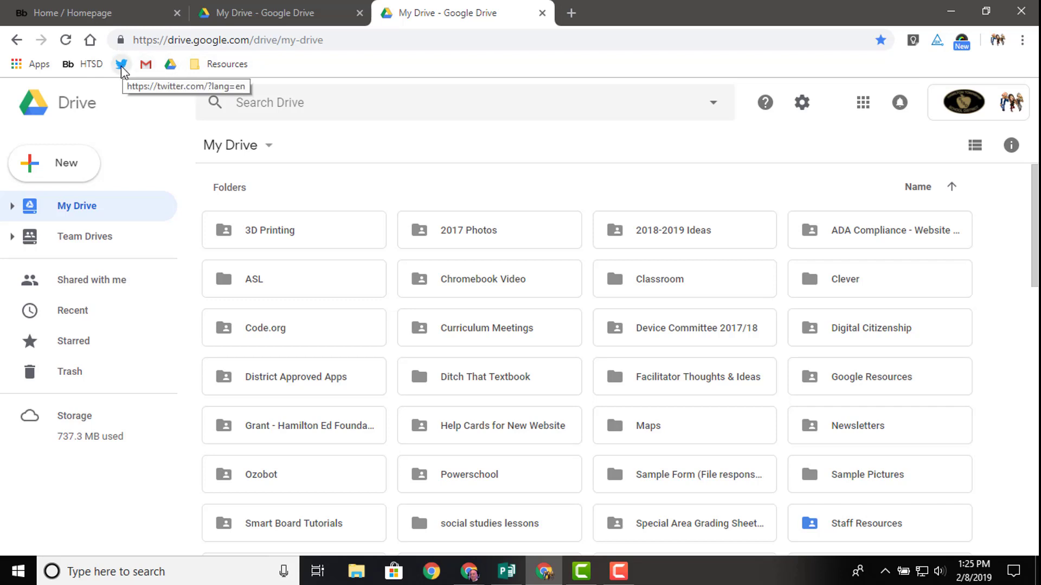
mouse_move(190, 73)
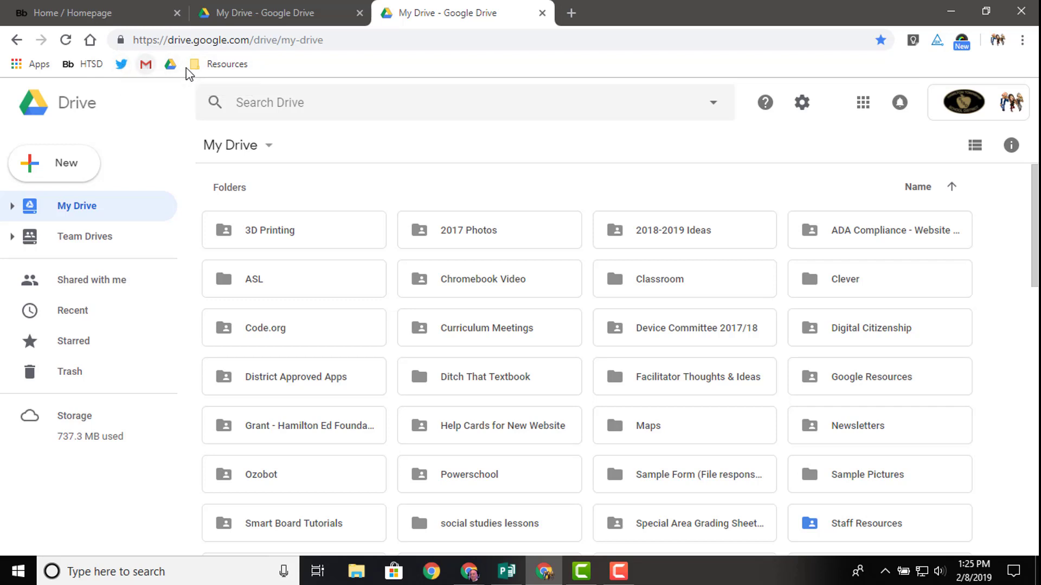
mouse_move(372, 73)
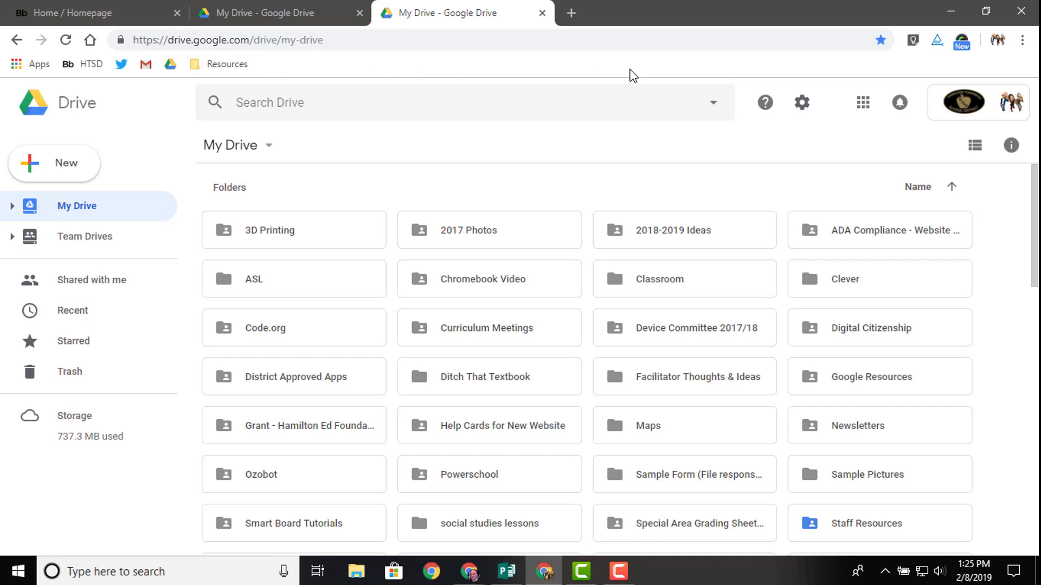
mouse_move(661, 81)
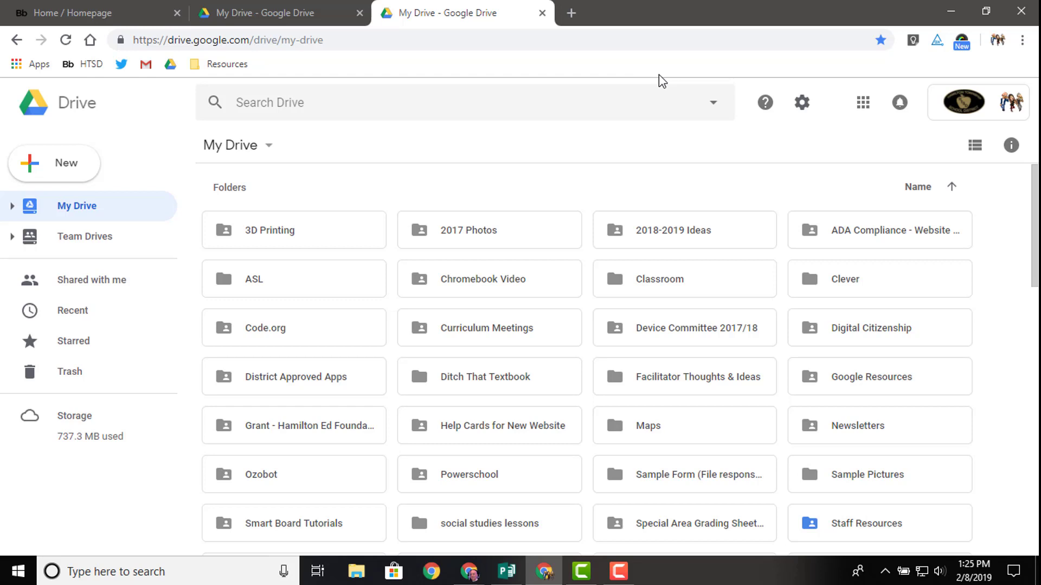
mouse_move(954, 54)
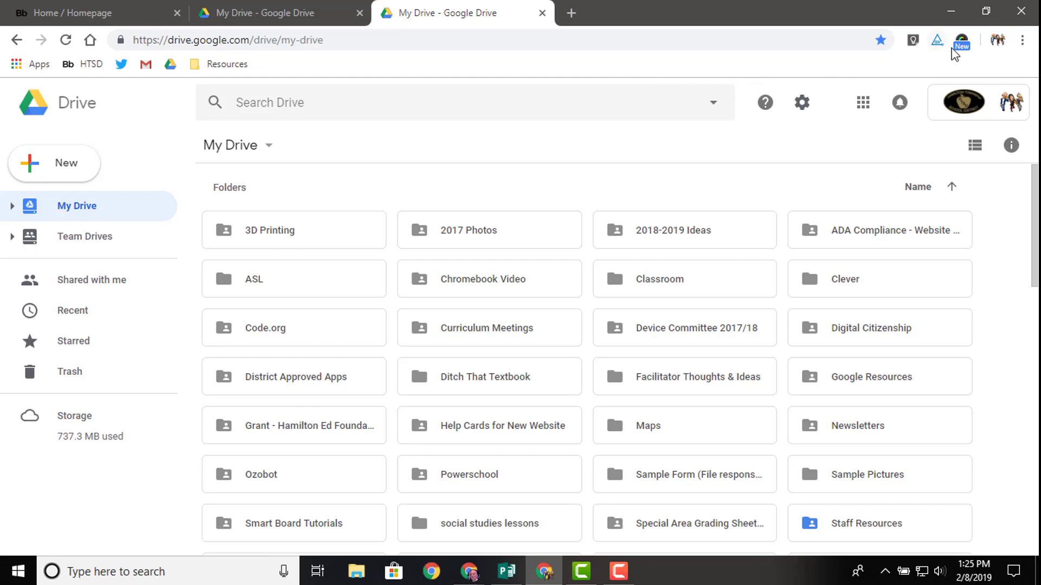
mouse_move(1022, 40)
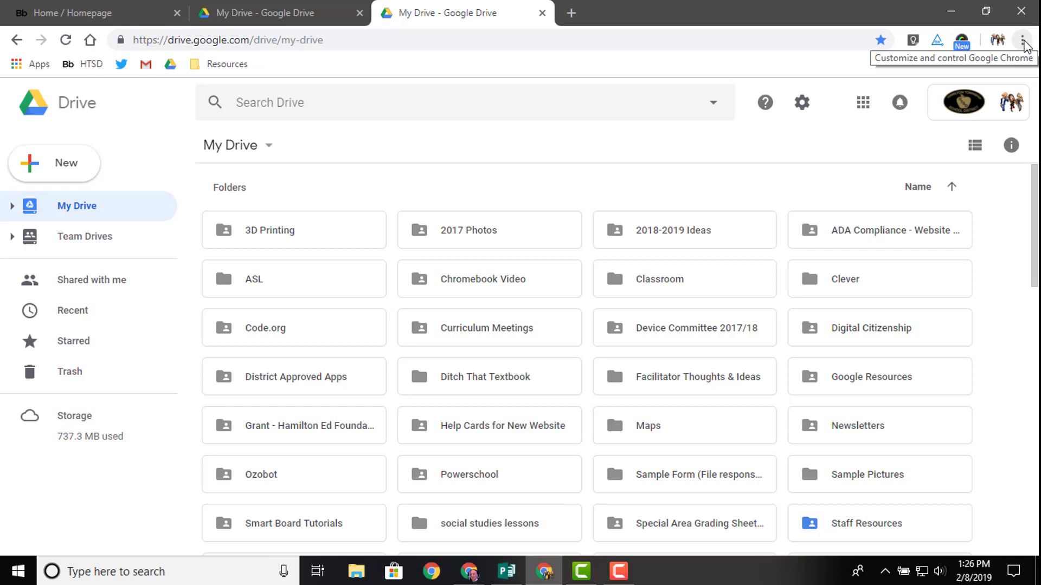
Open Chrome's bookmark manager from the main menu's Bookmarks entry
left_click(1023, 40)
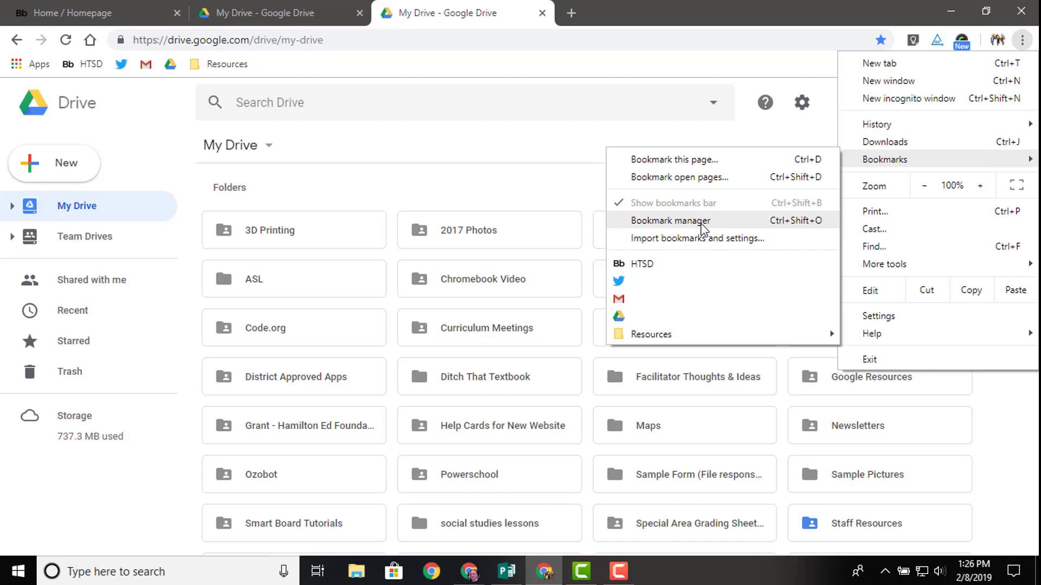
left_click(670, 220)
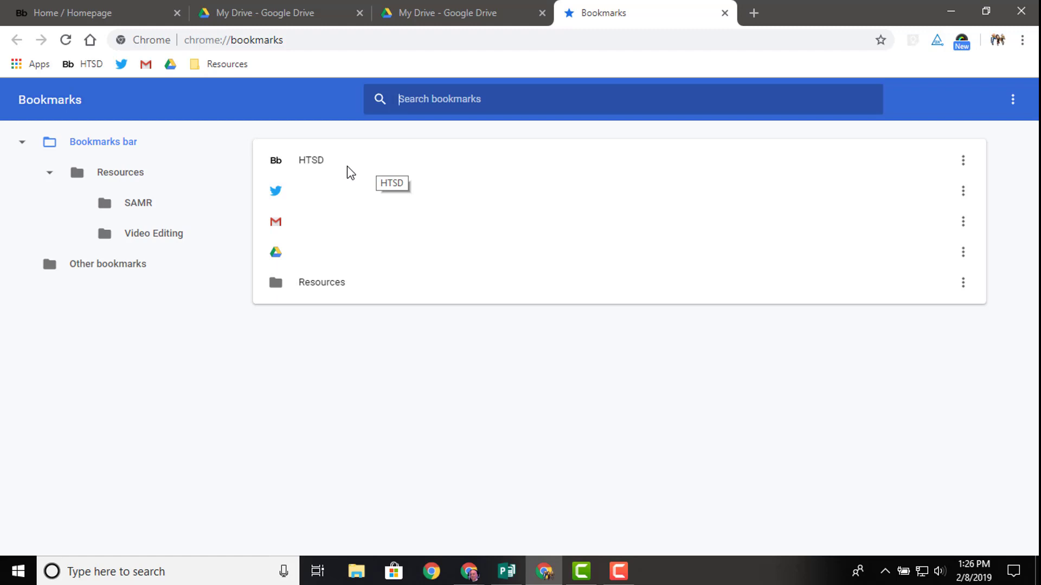
mouse_move(338, 164)
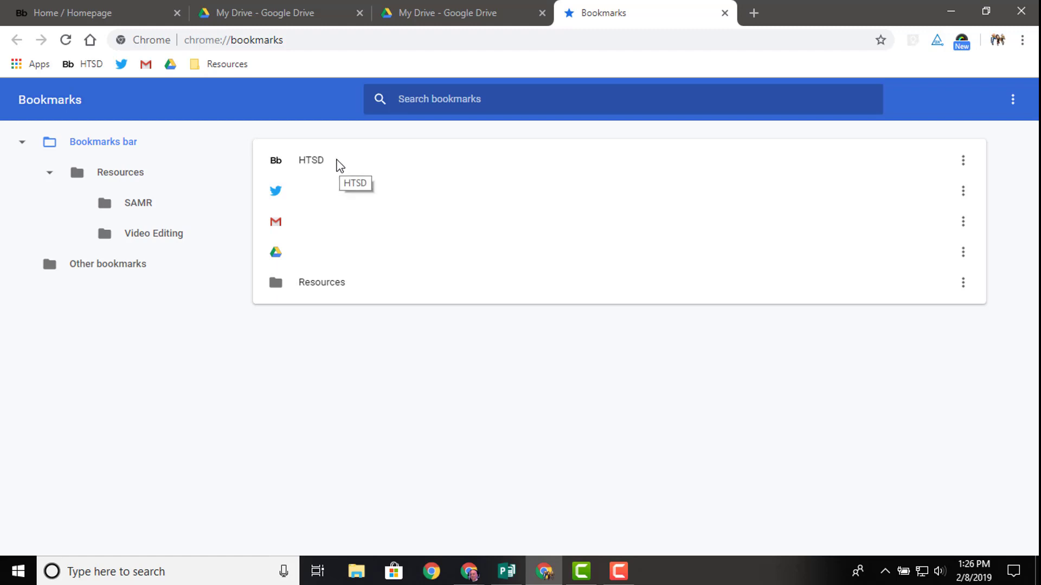
mouse_move(40, 64)
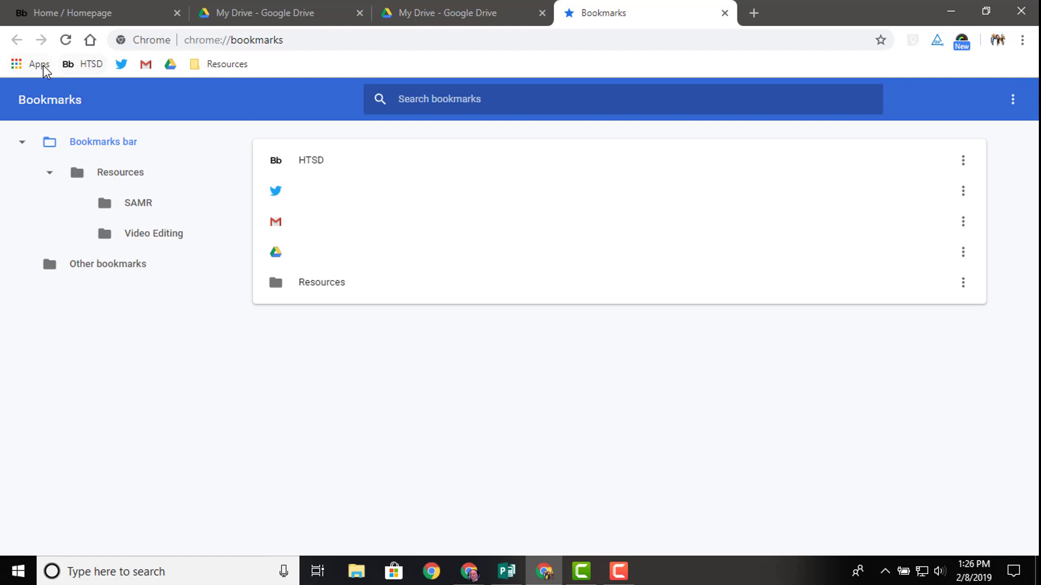
mouse_move(292, 123)
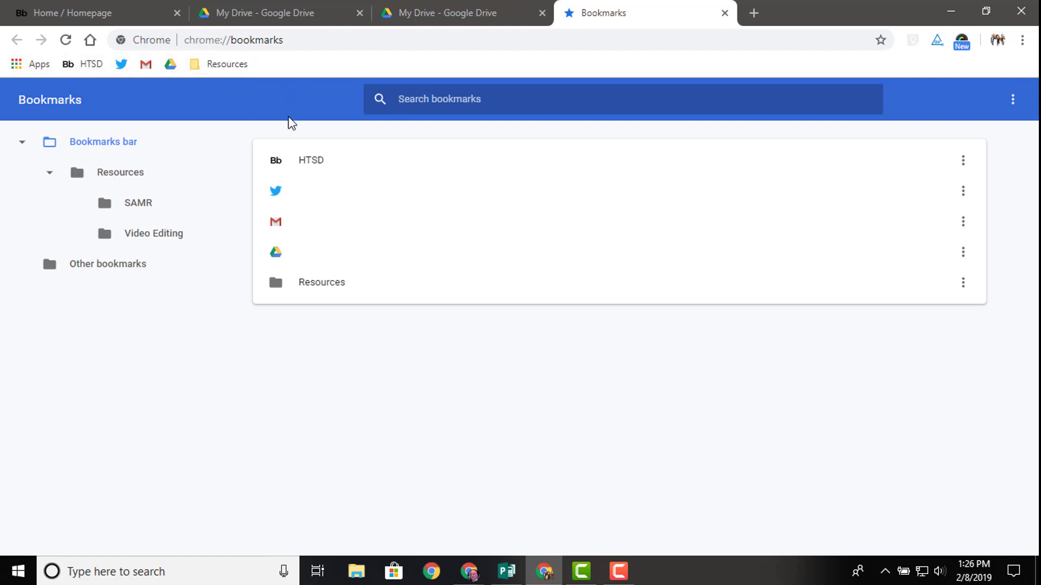
mouse_move(387, 348)
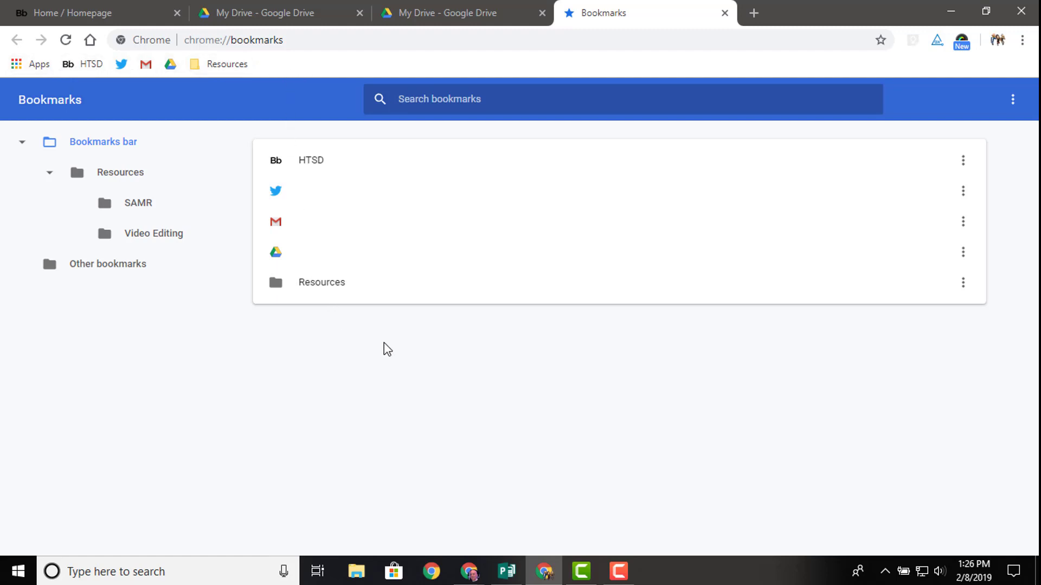
mouse_move(413, 354)
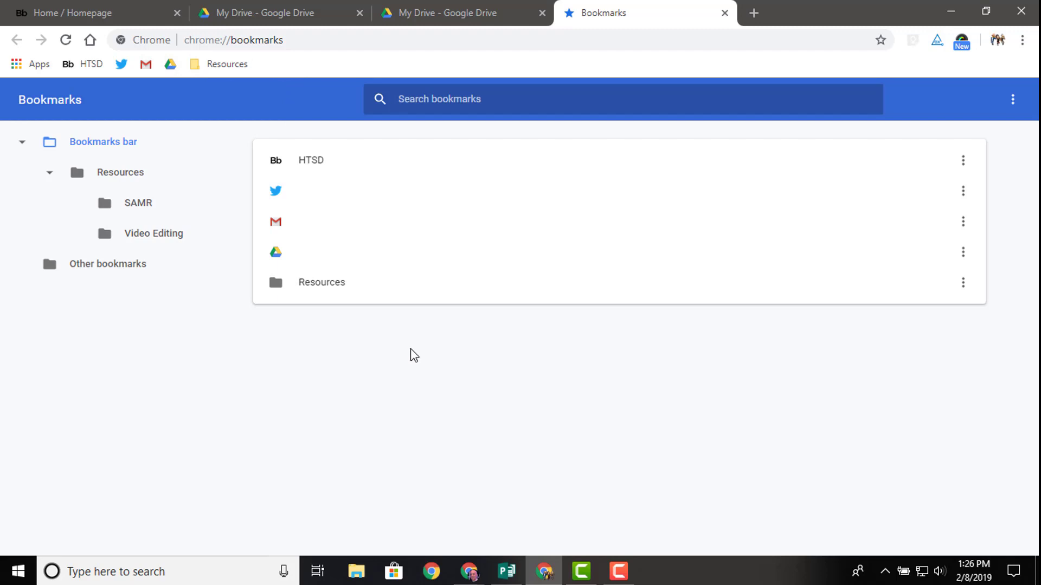
Show the bookmark manager's Organize menu with its add-folder options
right_click(412, 353)
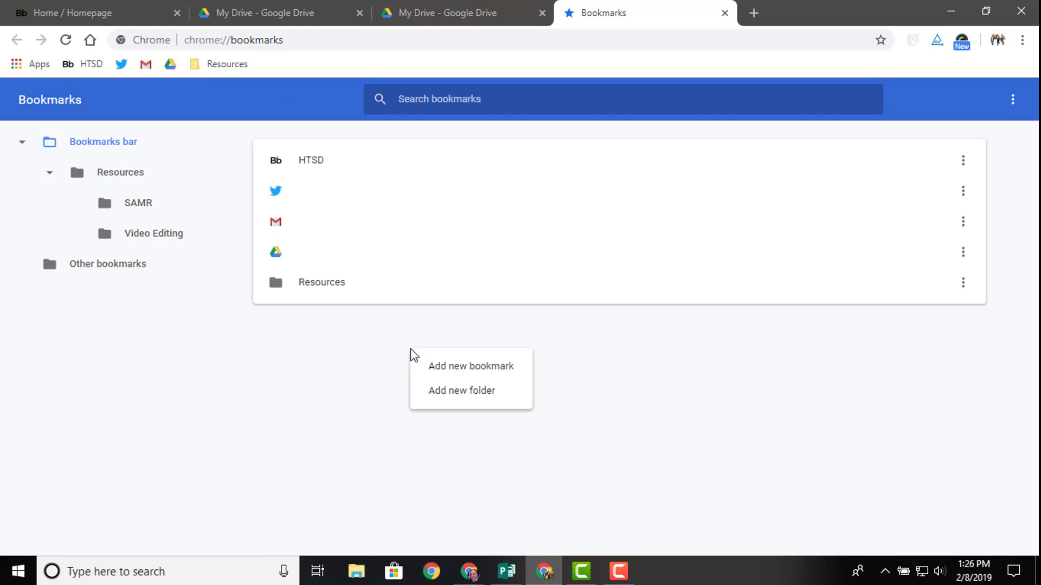
mouse_move(498, 375)
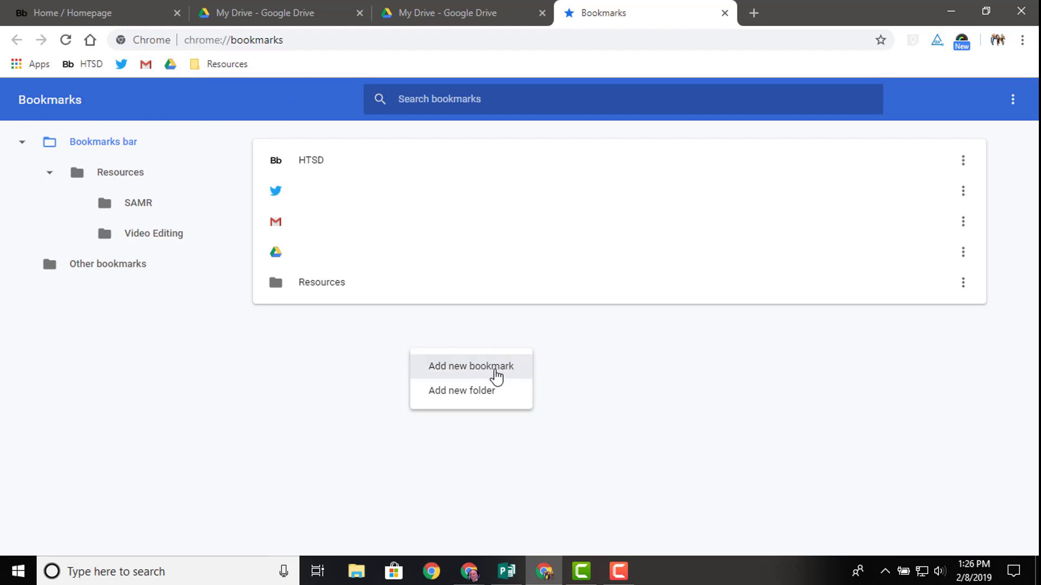
mouse_move(1018, 106)
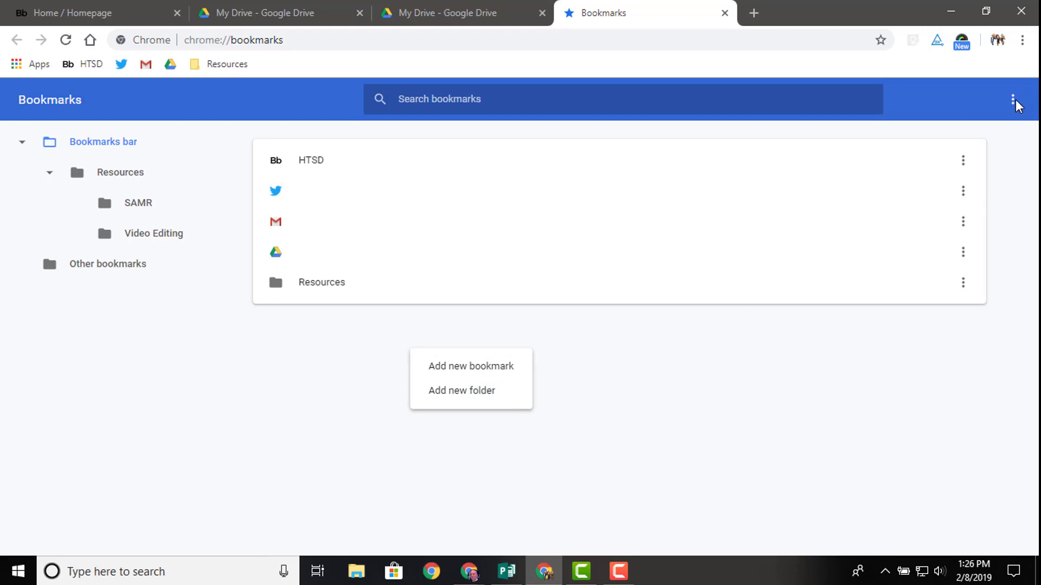
left_click(1021, 98)
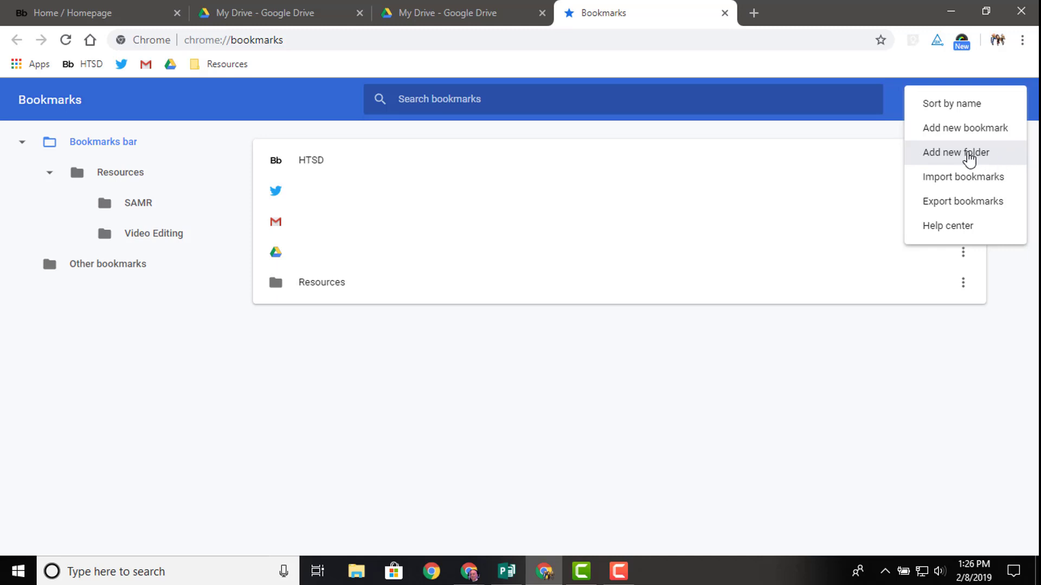
Add a new bookmarks bar folder named Morning and save it
left_click(956, 152)
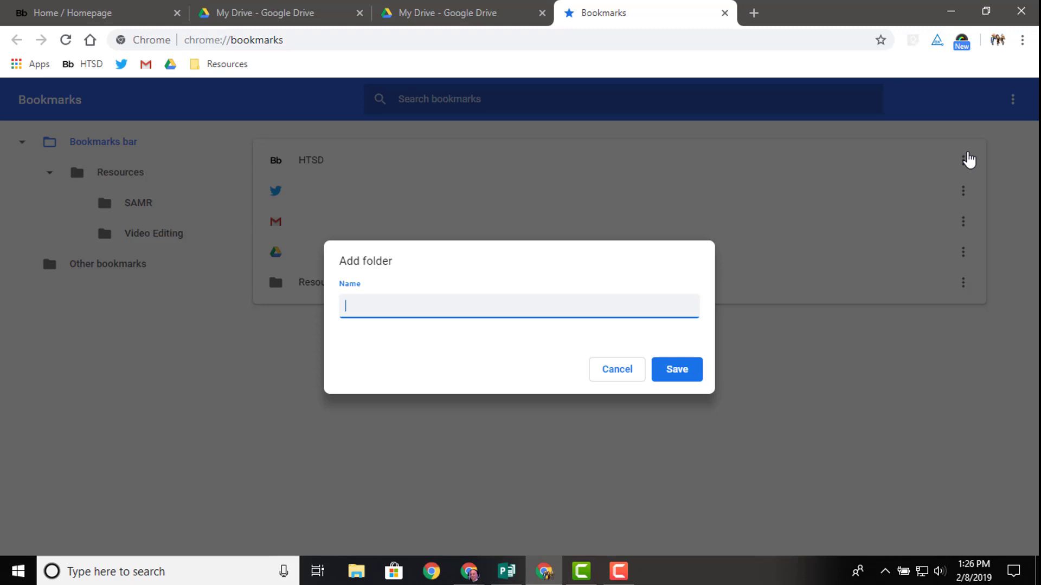
type("Morning")
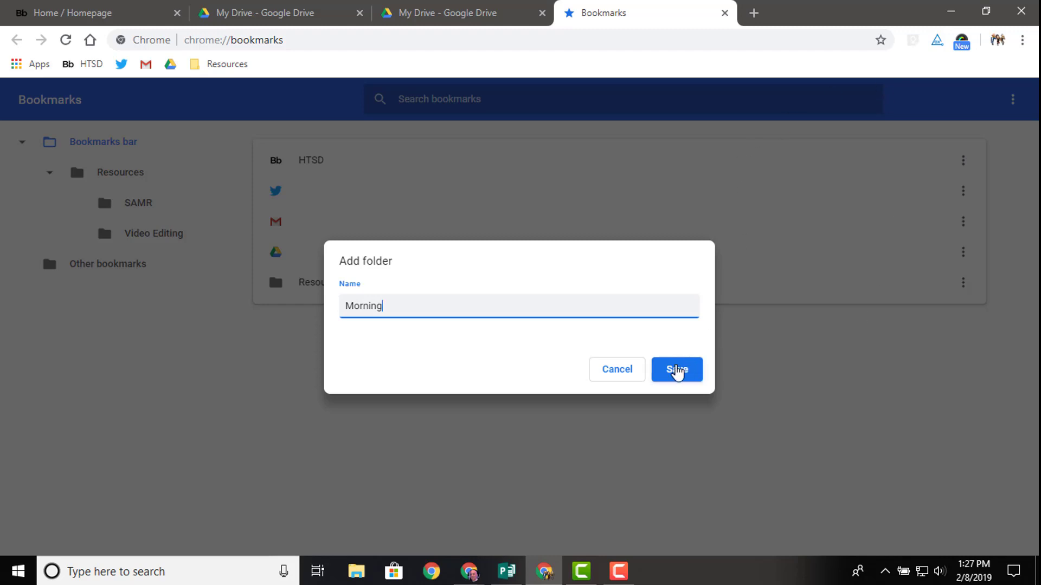
left_click(675, 369)
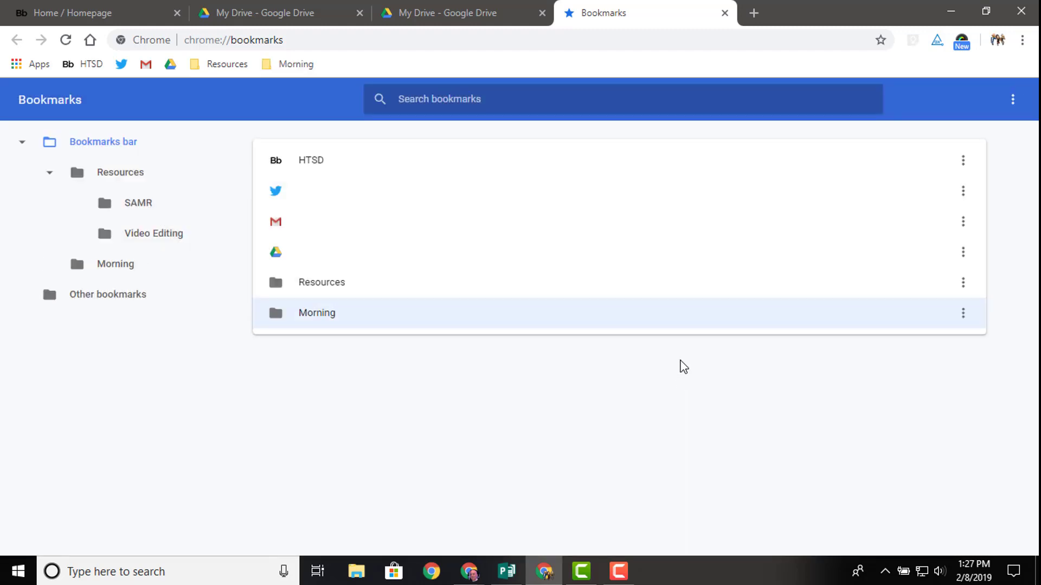
mouse_move(458, 333)
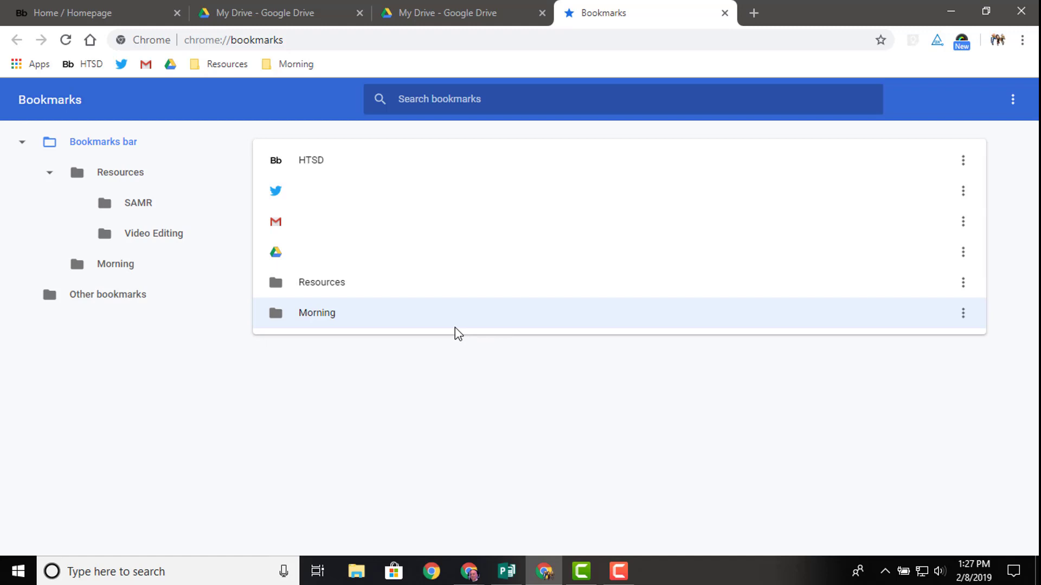
mouse_move(335, 282)
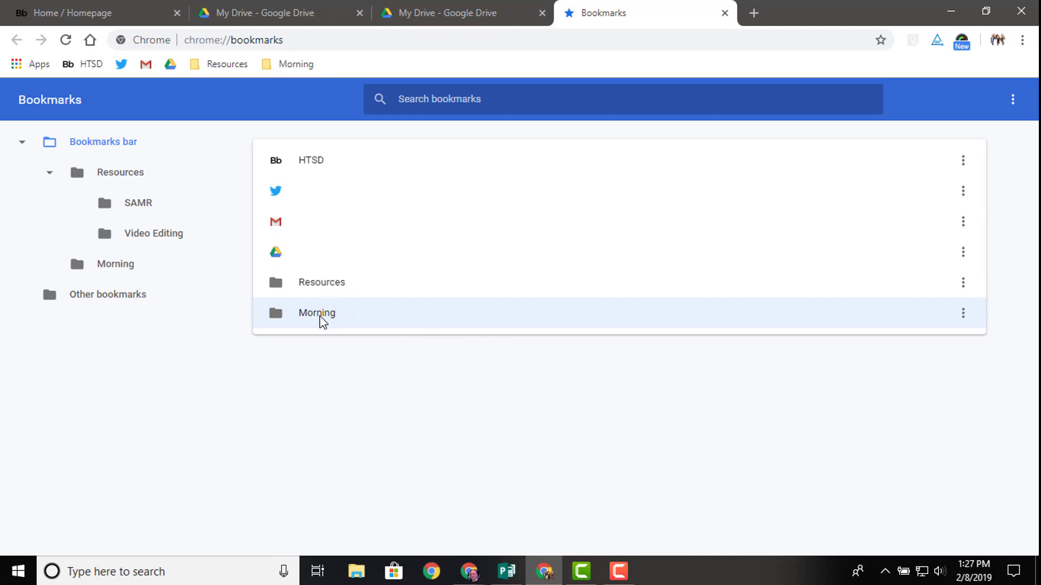
mouse_move(293, 257)
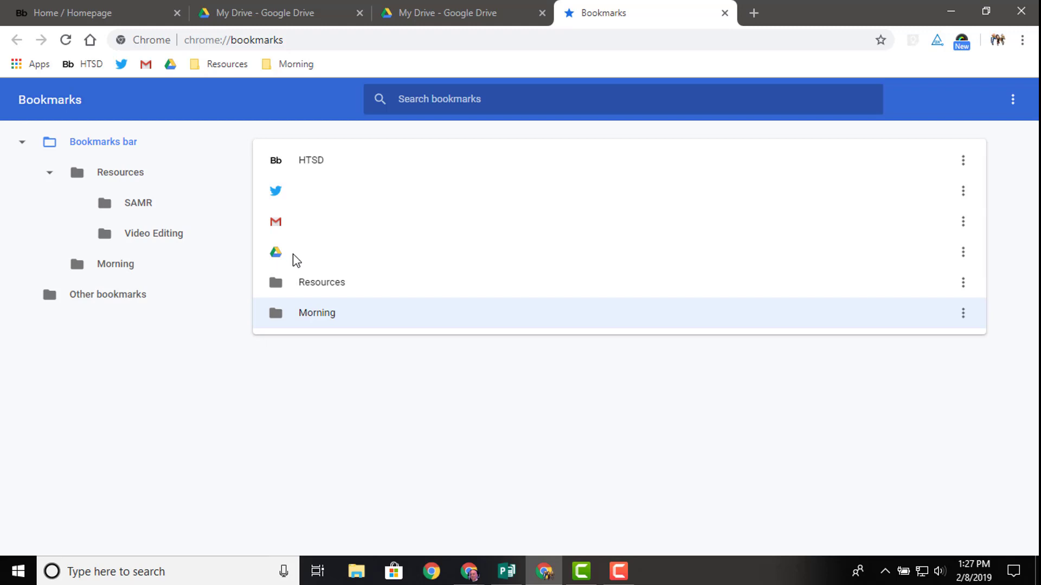
mouse_move(266, 115)
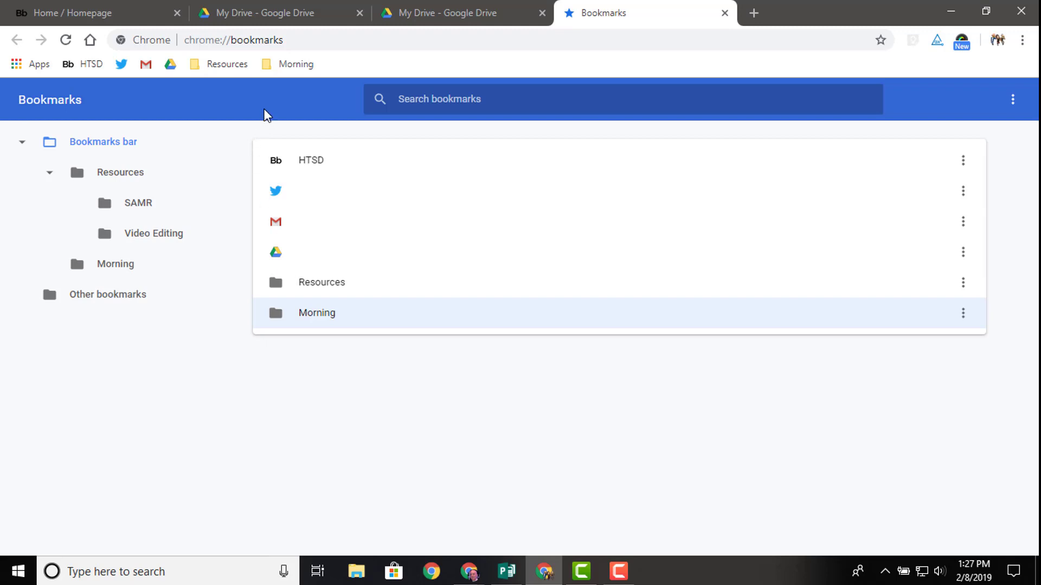
mouse_move(225, 66)
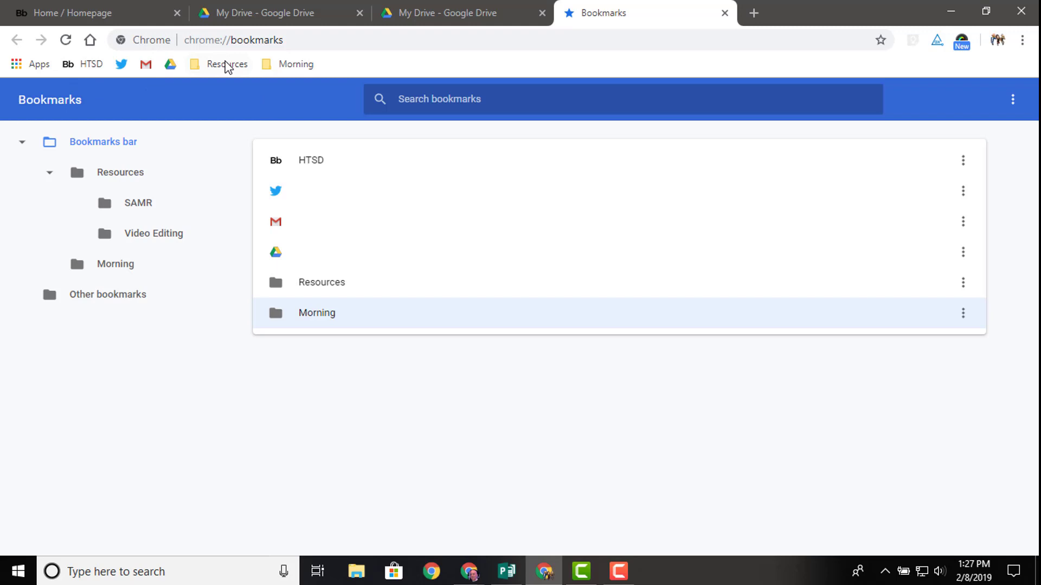
mouse_move(362, 265)
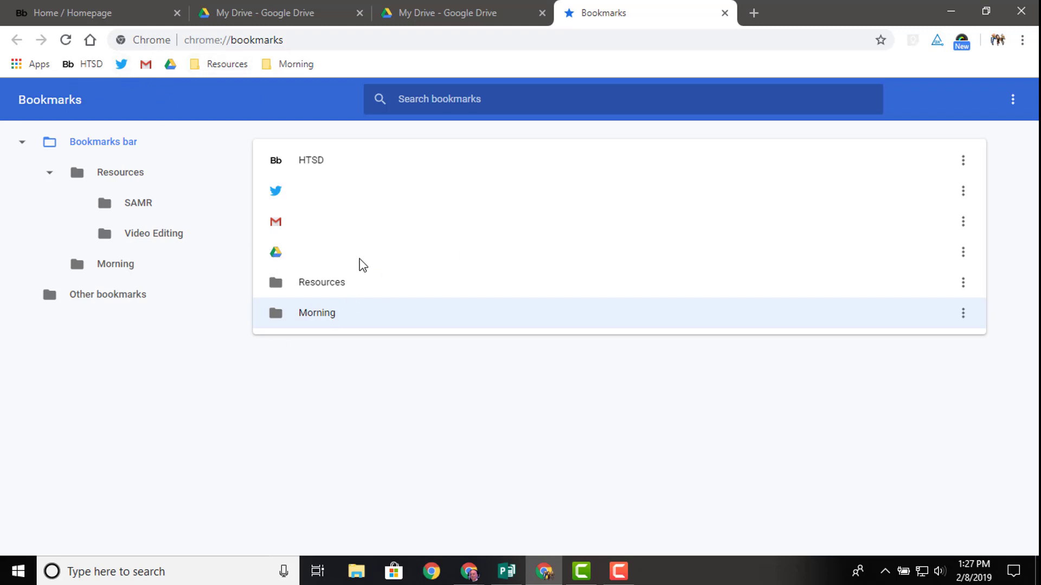
mouse_move(306, 258)
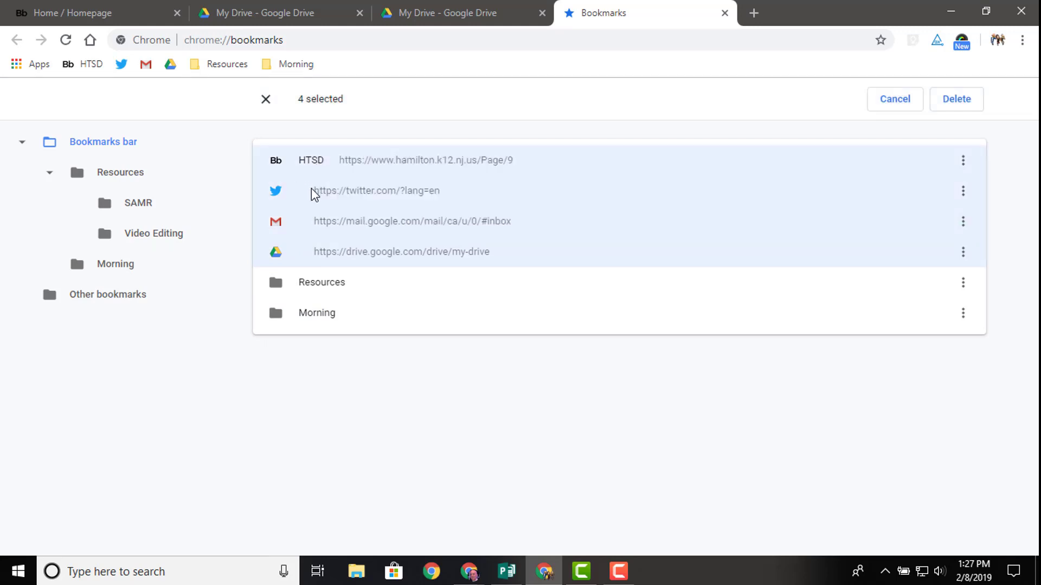
mouse_move(280, 165)
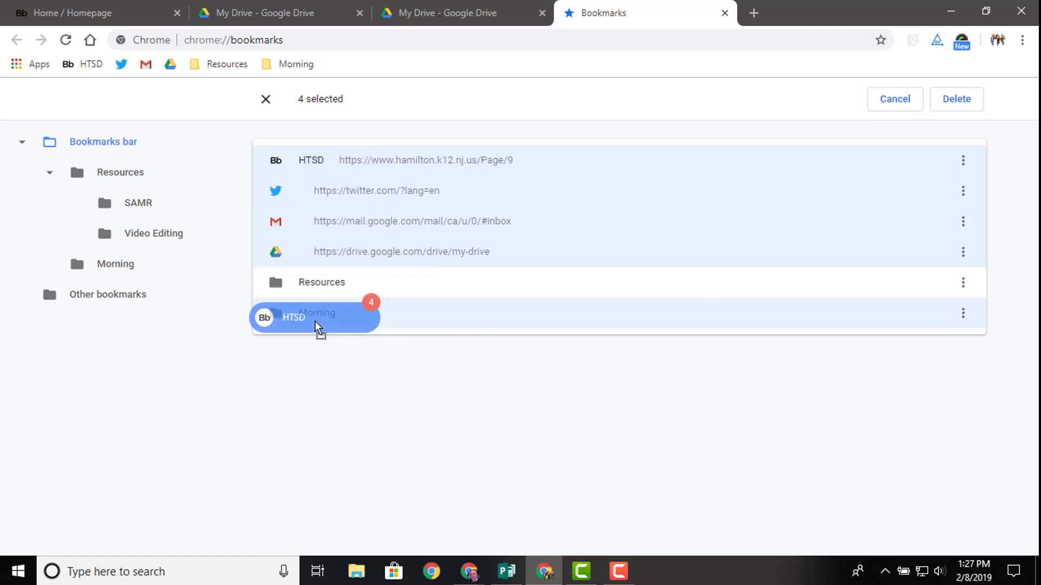
Drop the HTSD, Twitter, Gmail and Drive bookmarks into the Morning folder
left_click(956, 98)
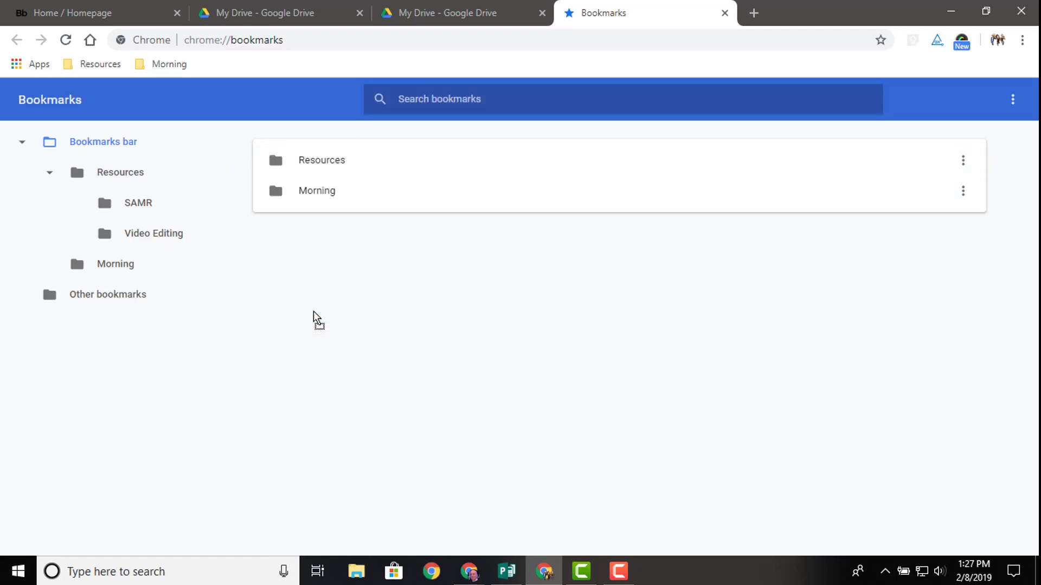
mouse_move(319, 315)
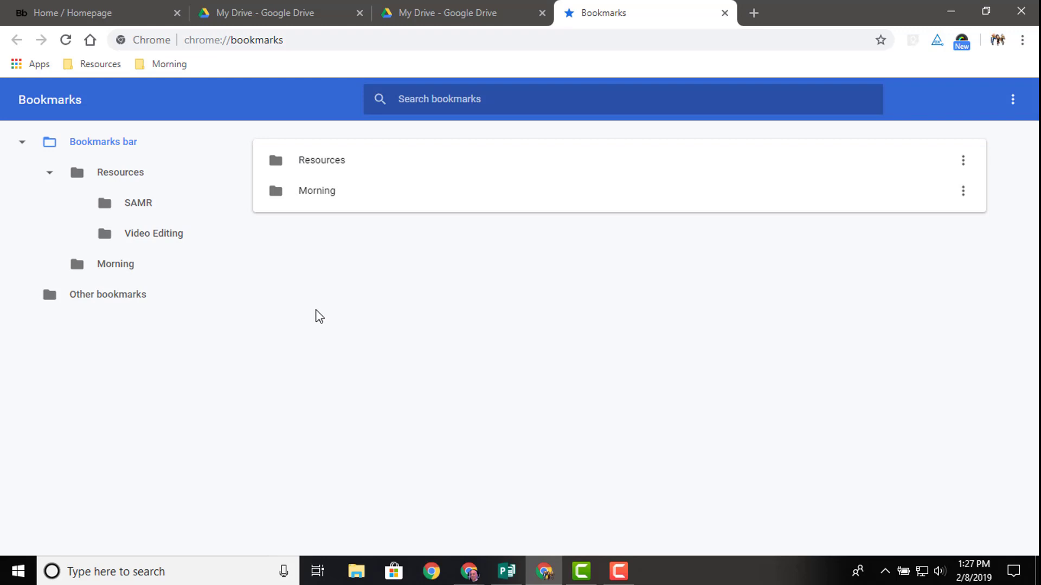
mouse_move(294, 219)
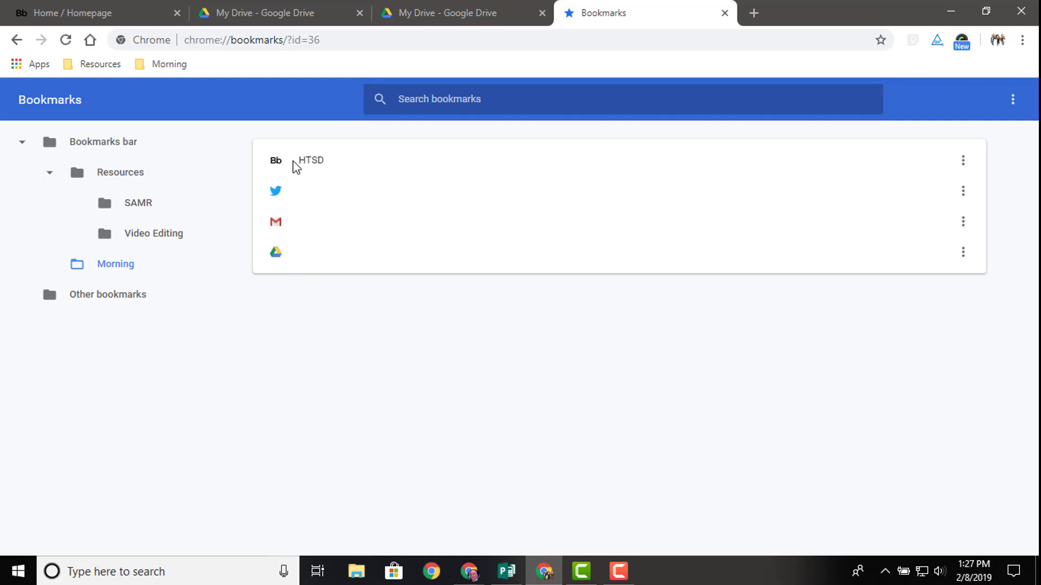
mouse_move(313, 220)
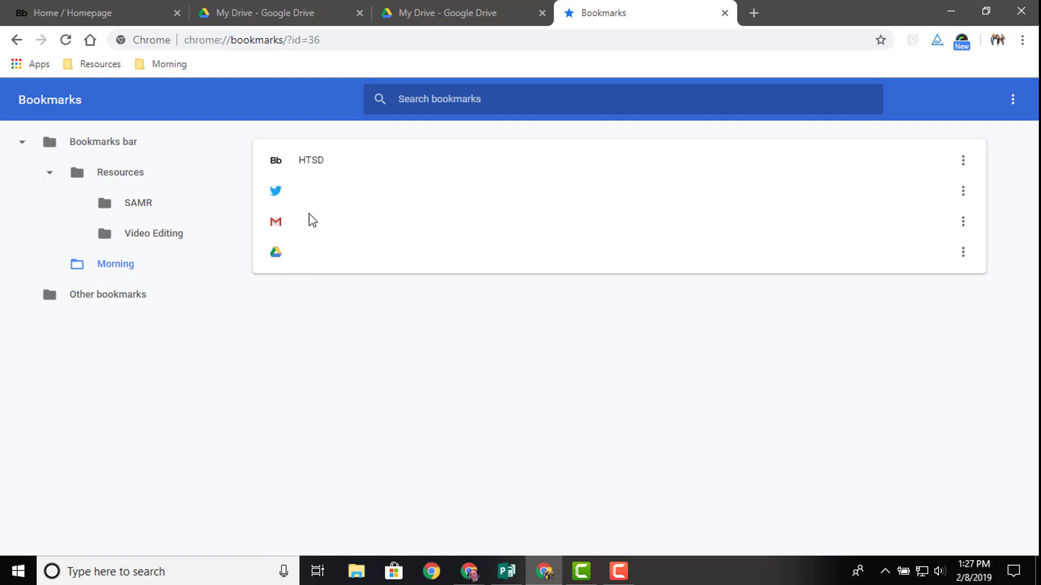
mouse_move(161, 64)
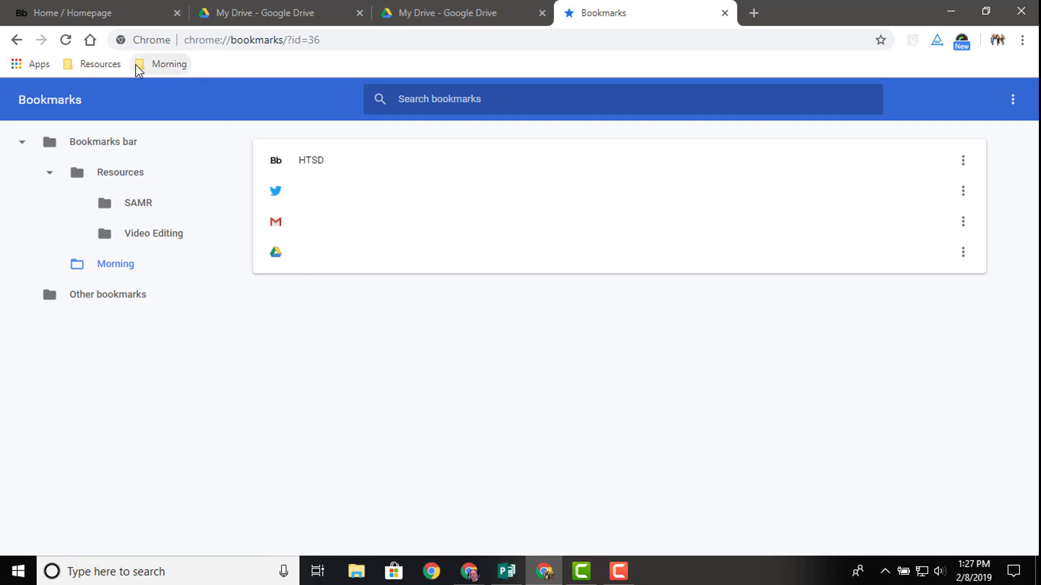
mouse_move(173, 69)
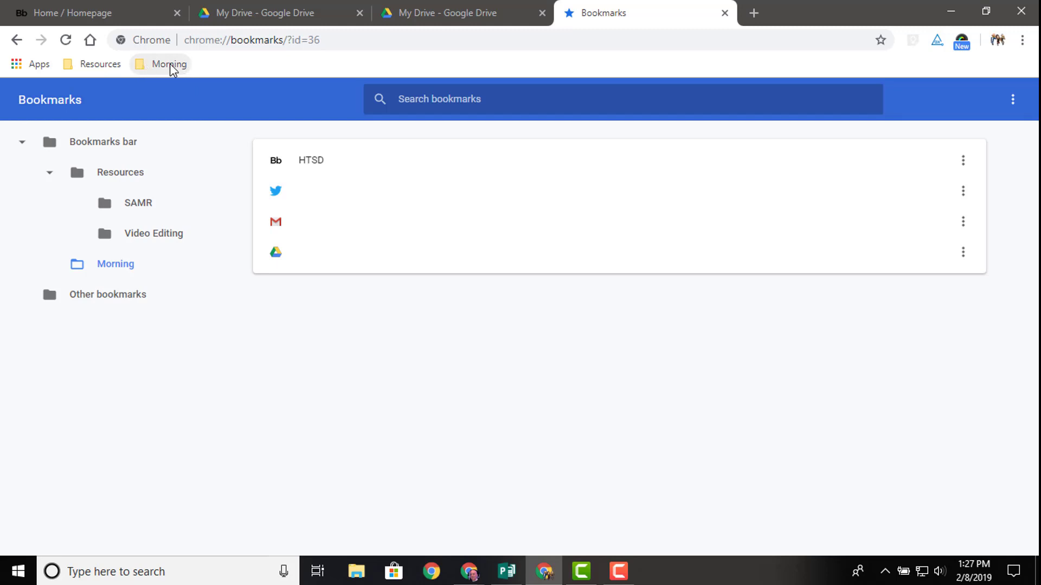
mouse_move(166, 68)
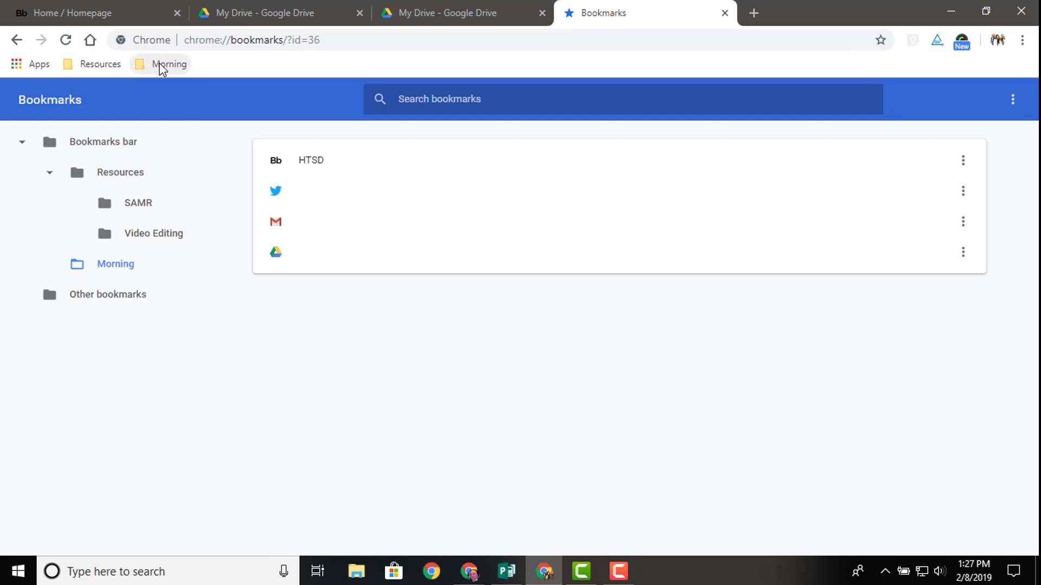
mouse_move(238, 73)
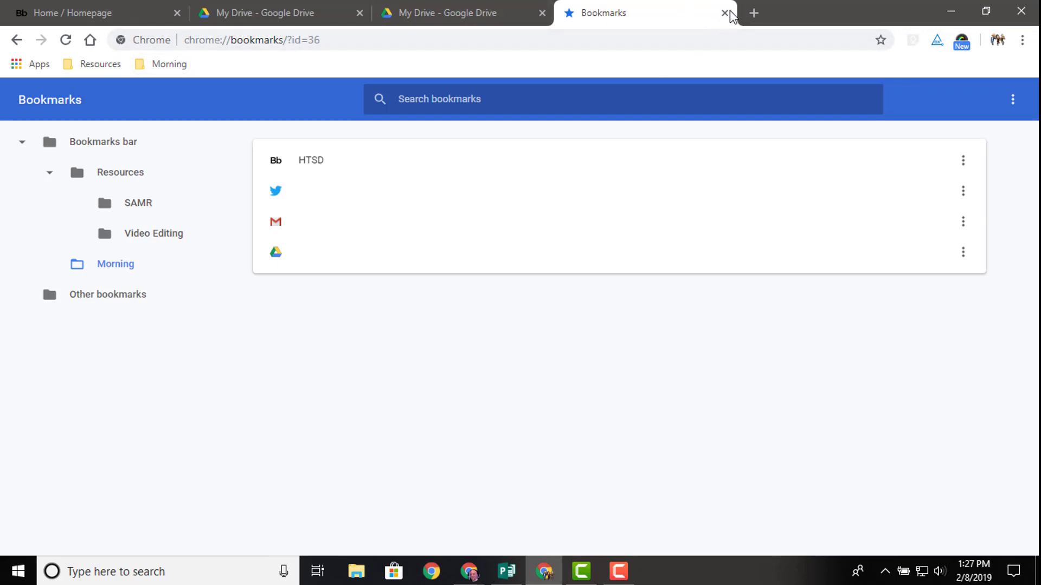
left_click(724, 13)
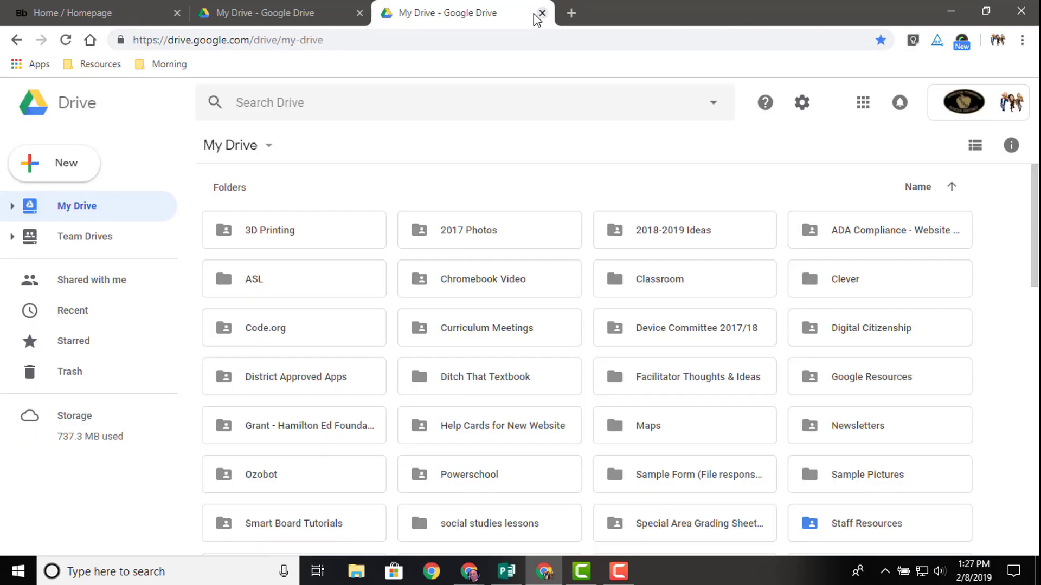
left_click(543, 13)
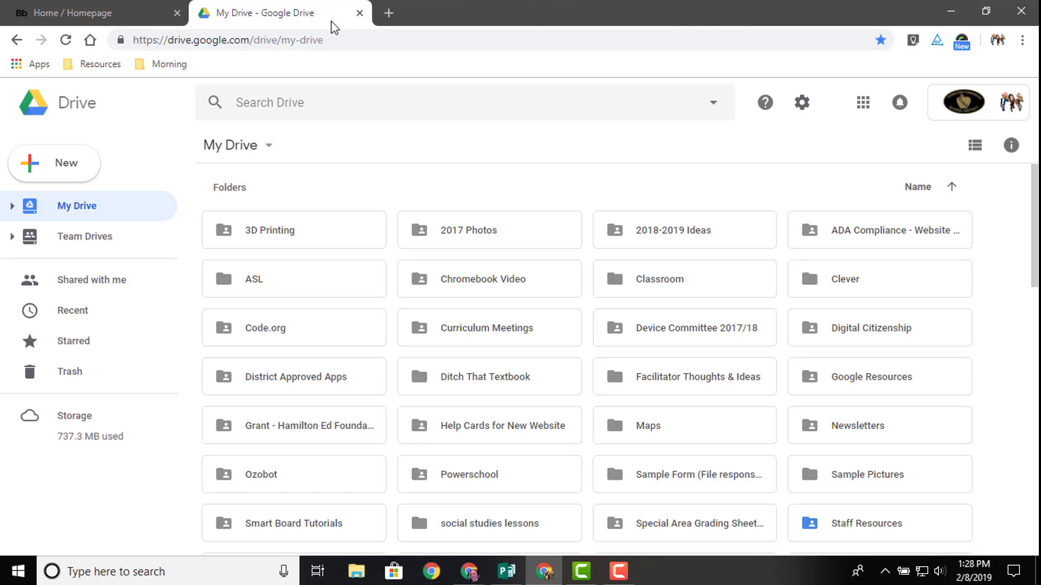
mouse_move(328, 31)
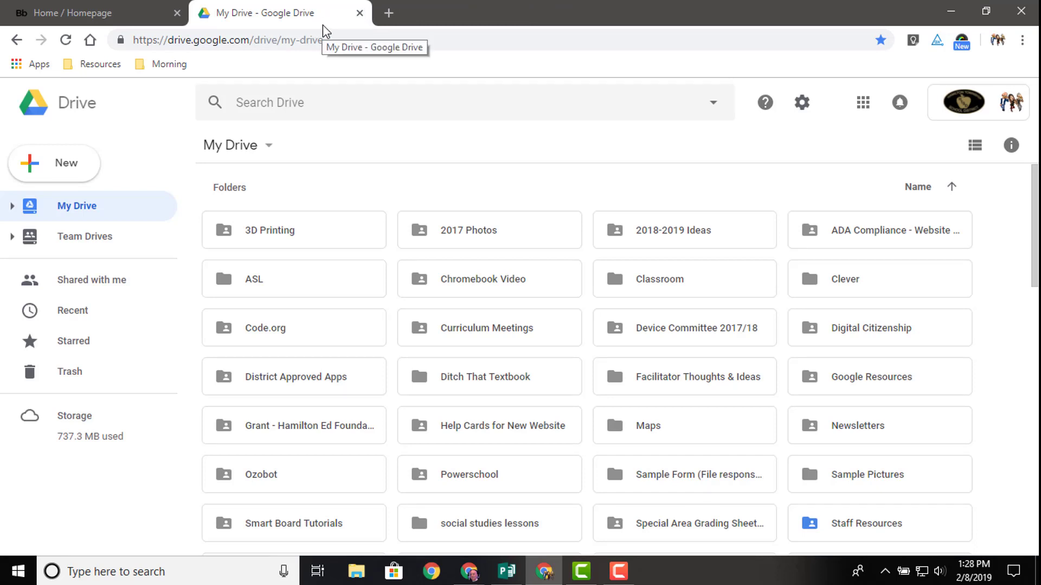
mouse_move(345, 32)
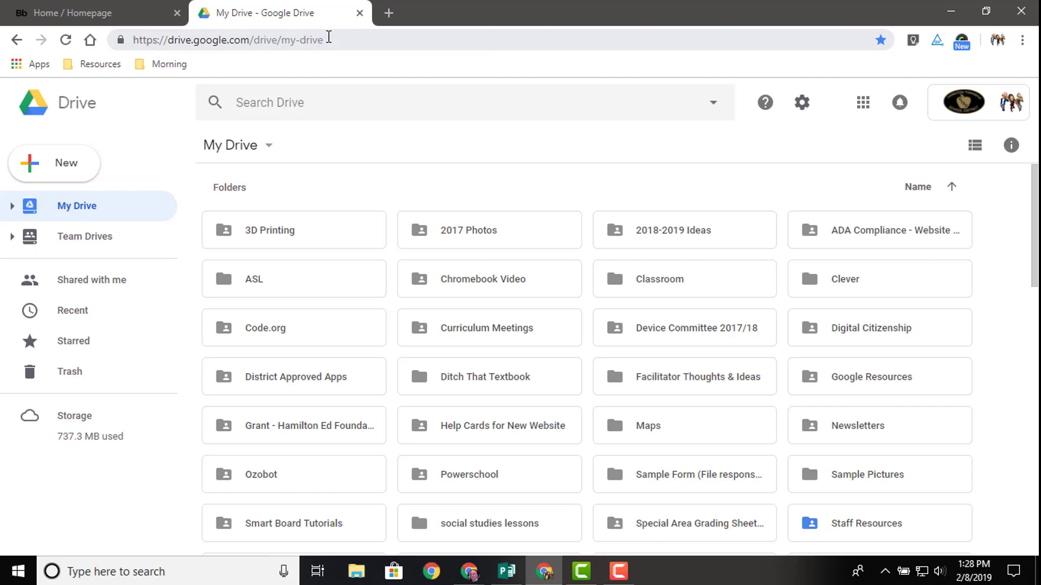
mouse_move(348, 36)
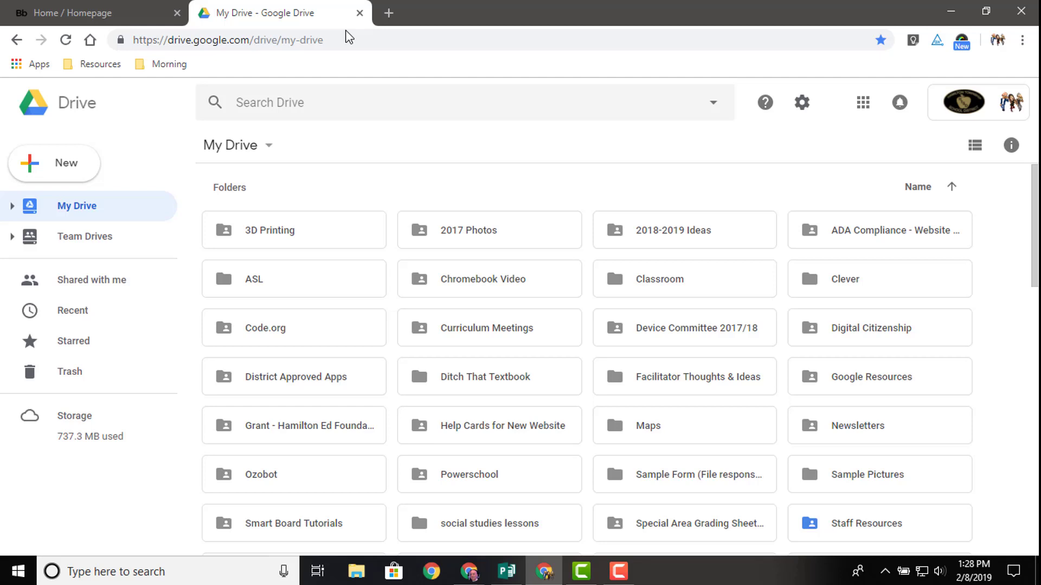
mouse_move(353, 32)
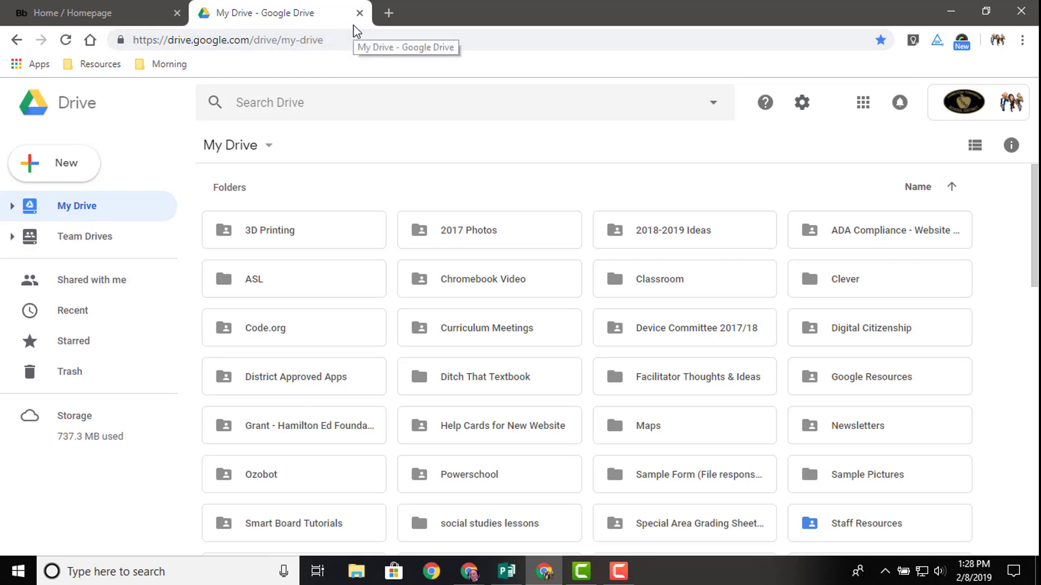
mouse_move(177, 71)
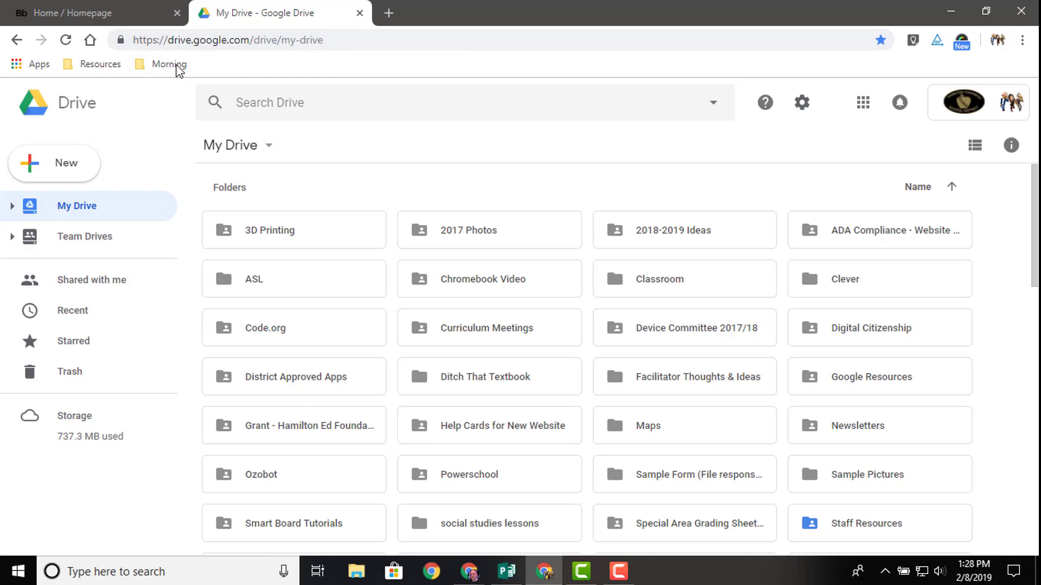
mouse_move(360, 13)
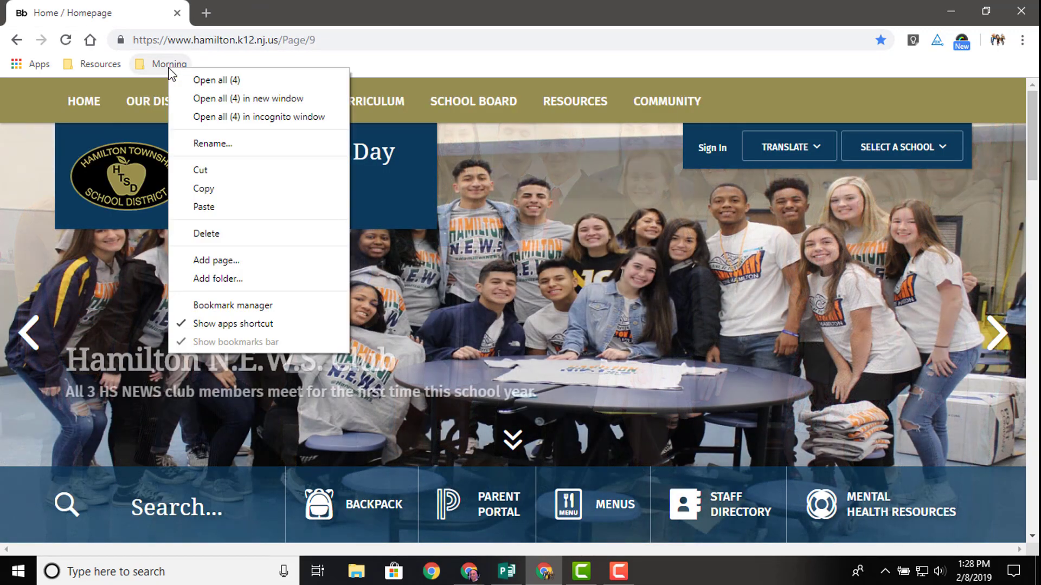
mouse_move(215, 79)
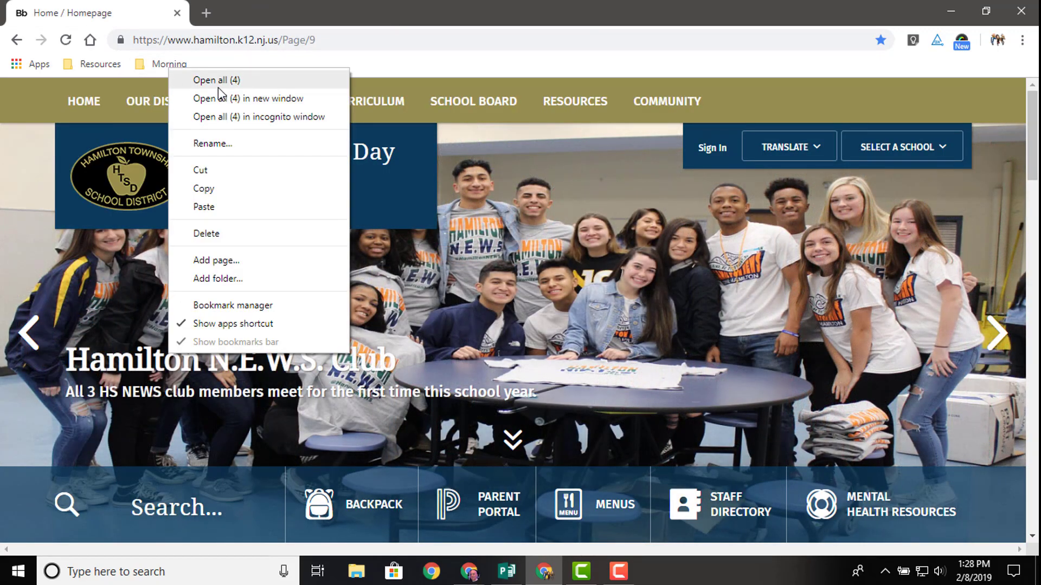
Open all four Morning folder pages — district homepage, Twitter, Gmail, My Drive — in tabs
left_click(216, 79)
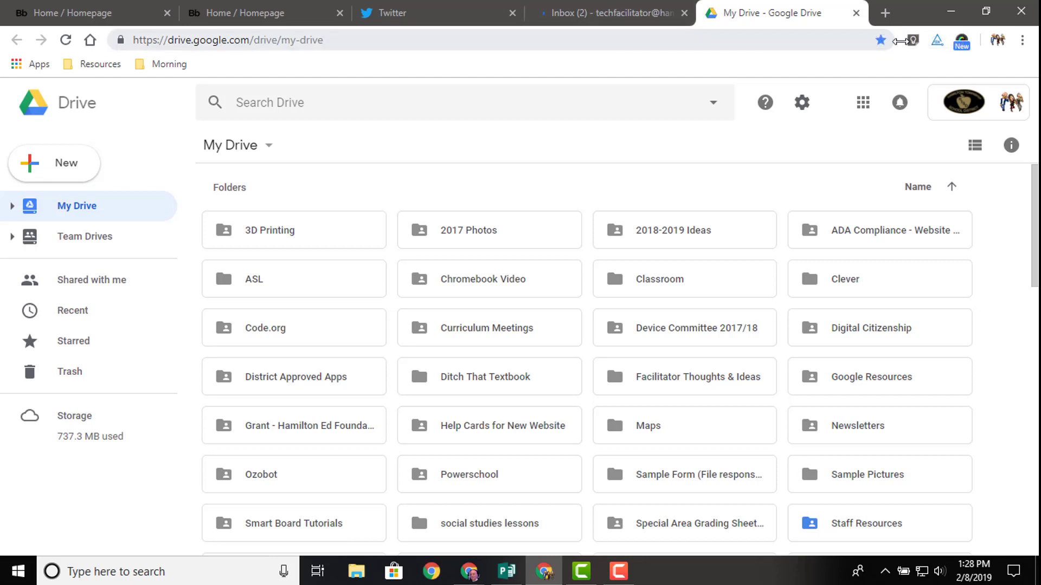
left_click(712, 40)
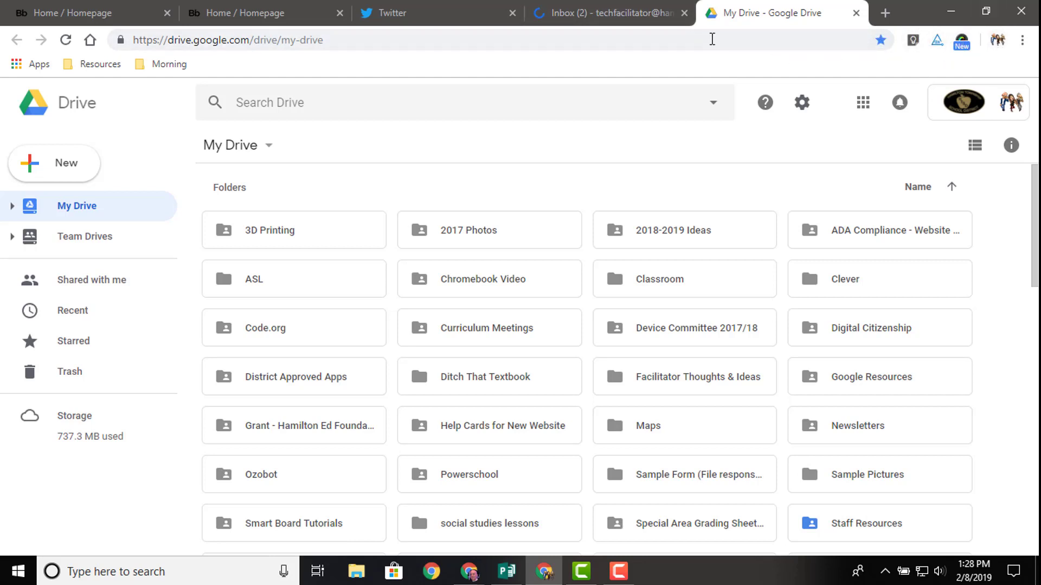
mouse_move(605, 13)
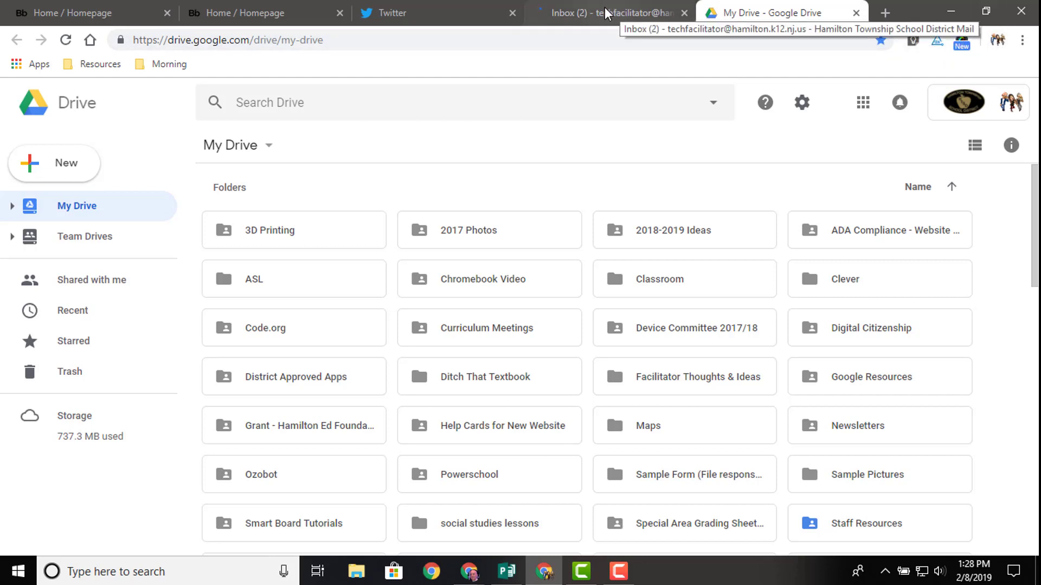
Close the mail inbox tab, leaving the two district homepage tabs
left_click(392, 13)
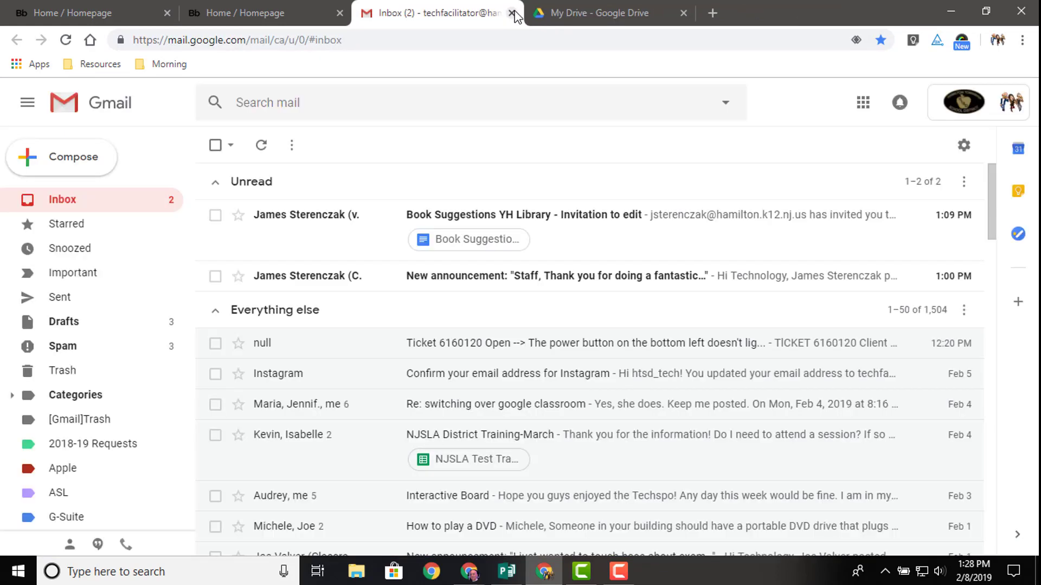
left_click(509, 13)
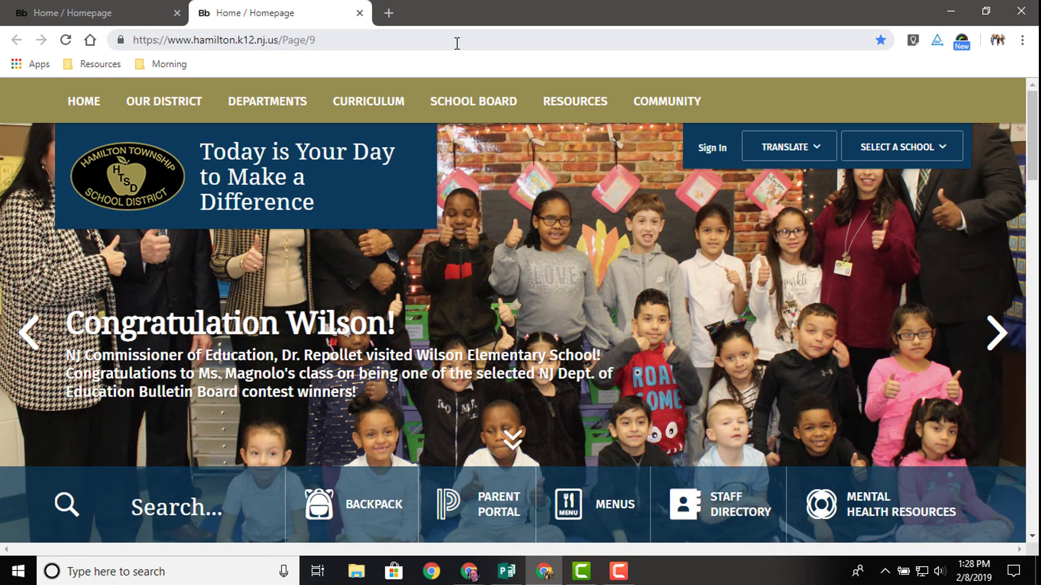
mouse_move(417, 59)
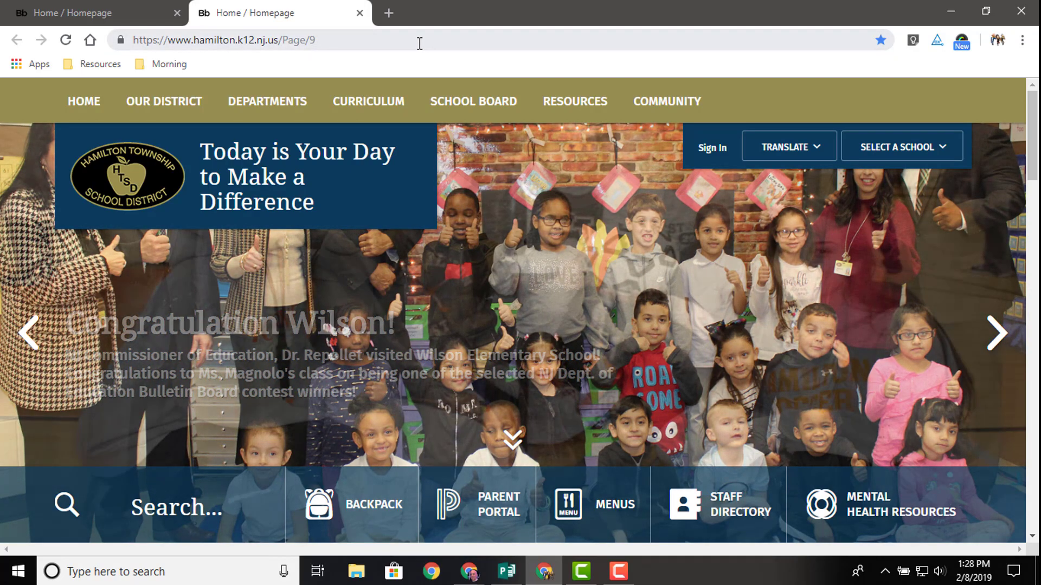
Reach the Chrome Web Store from the Apps page, then add a fresh new tab
left_click(995, 334)
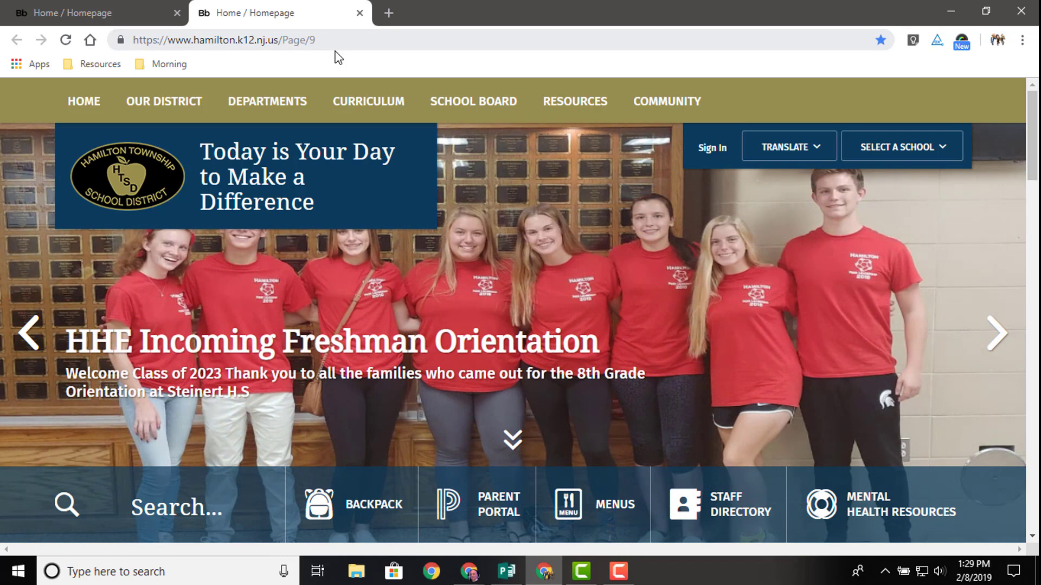
mouse_move(18, 64)
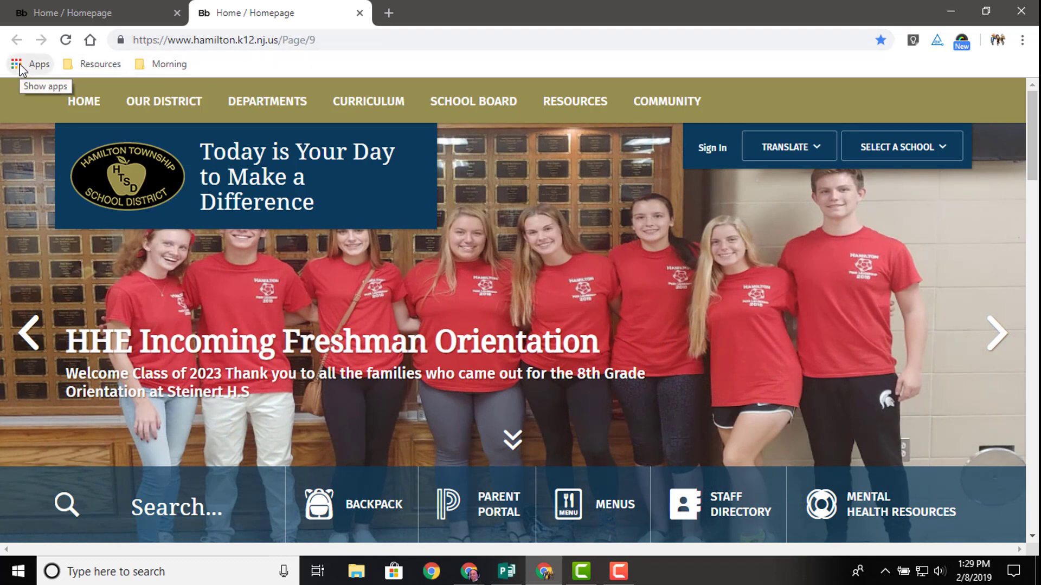
left_click(31, 64)
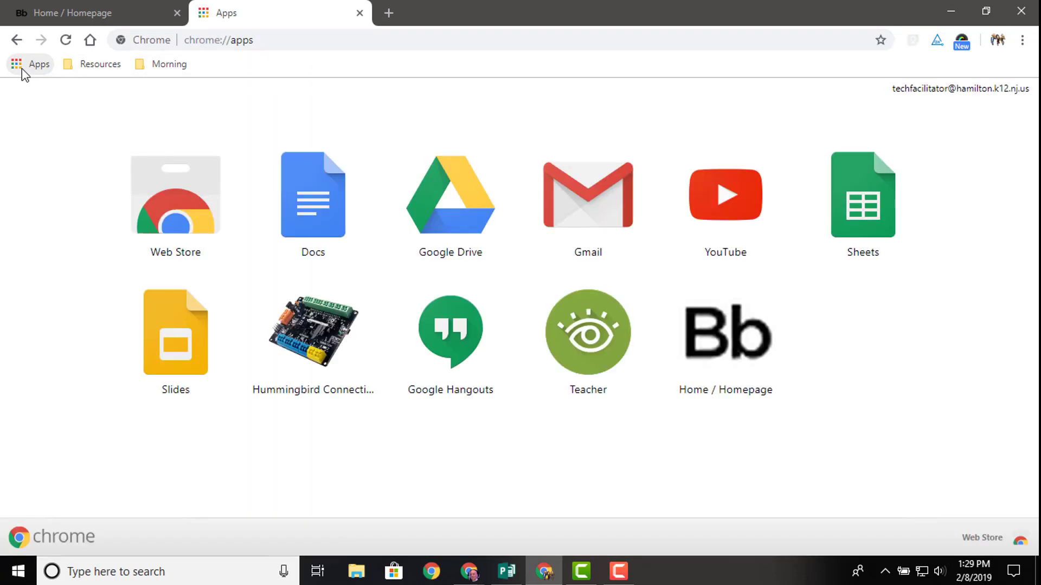
mouse_move(175, 194)
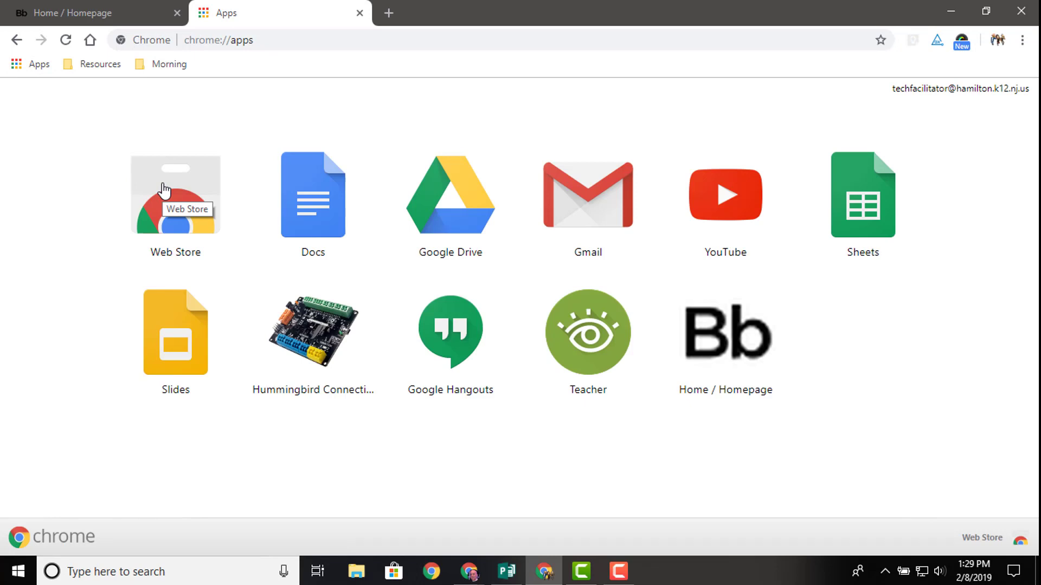
left_click(176, 194)
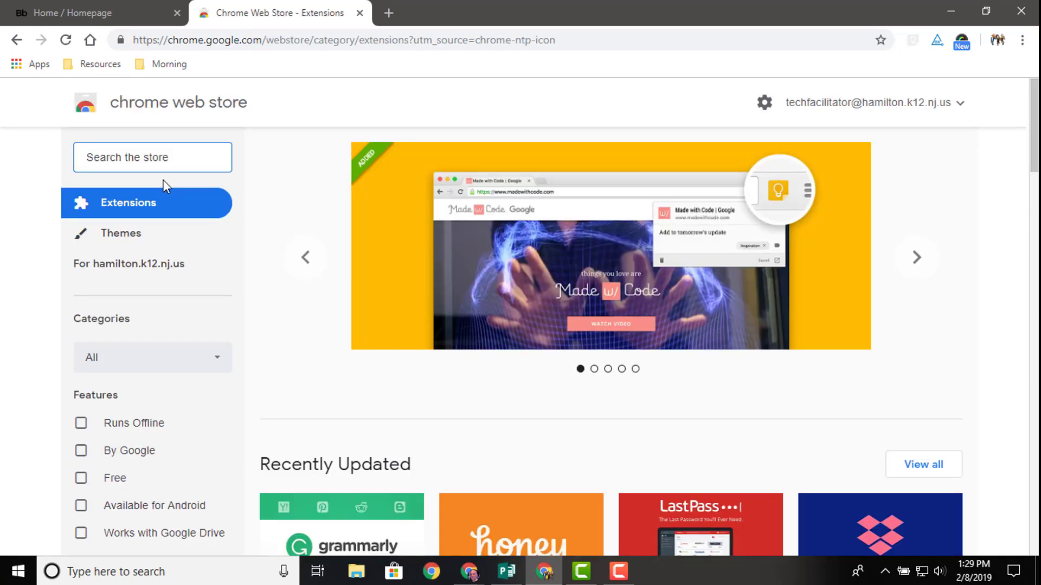
mouse_move(147, 126)
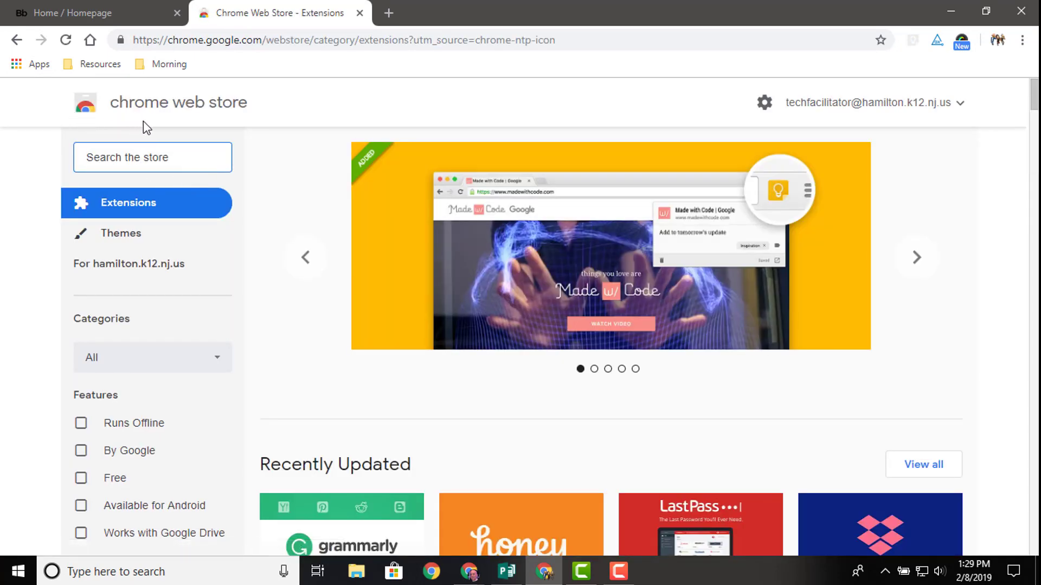
mouse_move(153, 224)
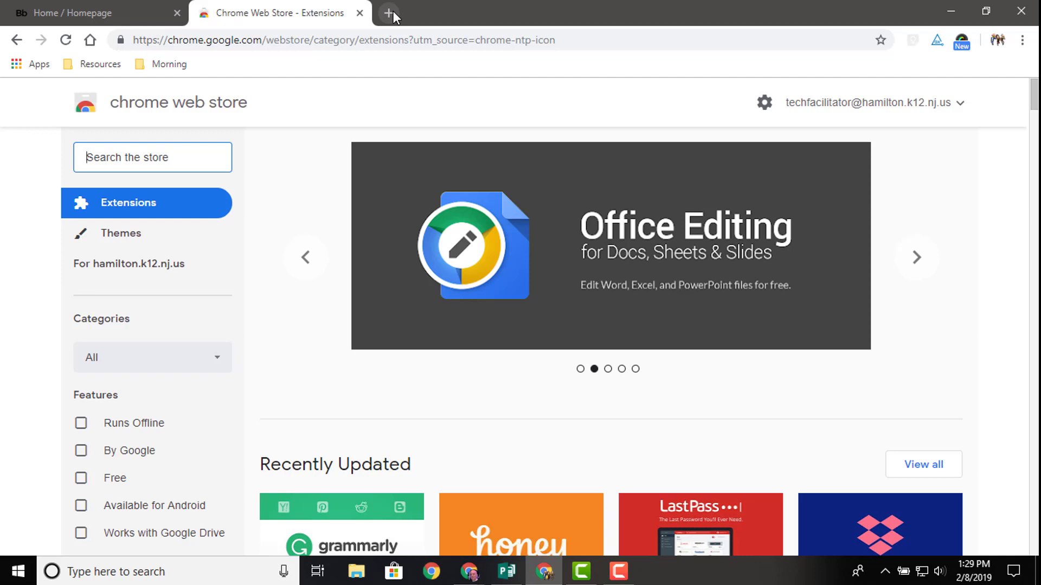
left_click(389, 13)
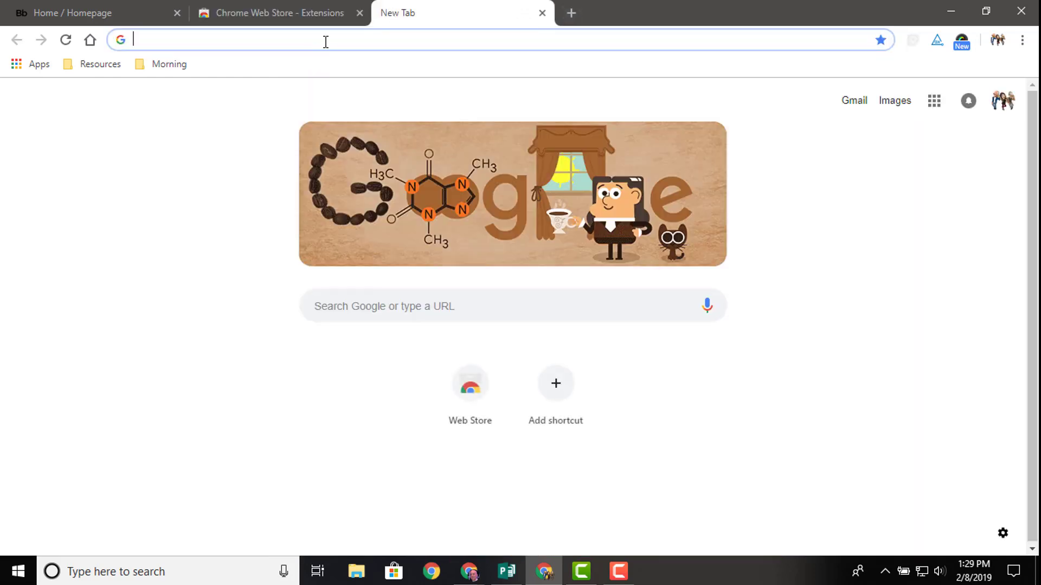
Search Google for 'chrome web store' and go to the Web Store extensions page from the results
type("c")
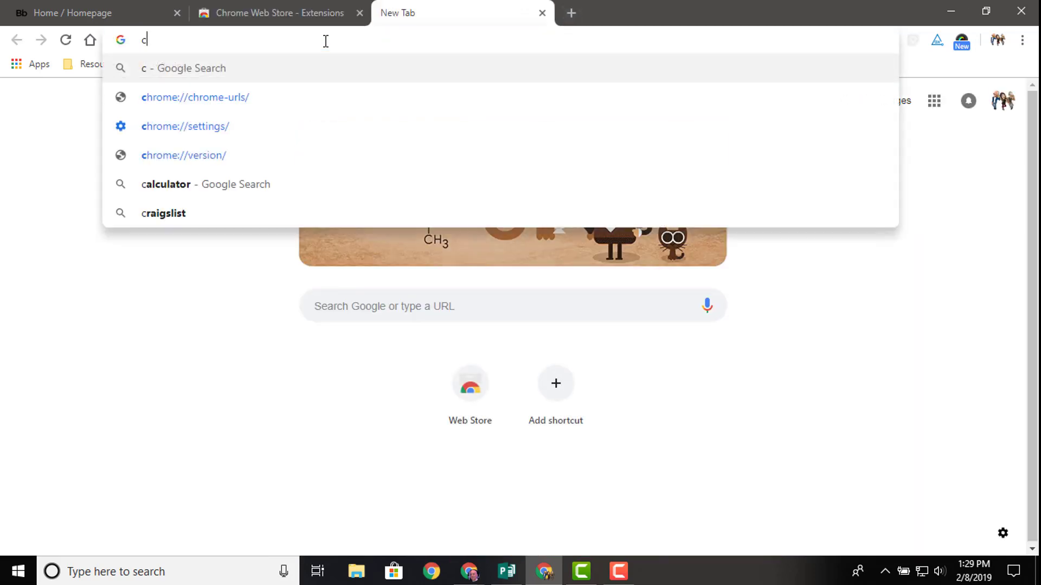
type("chrome web store")
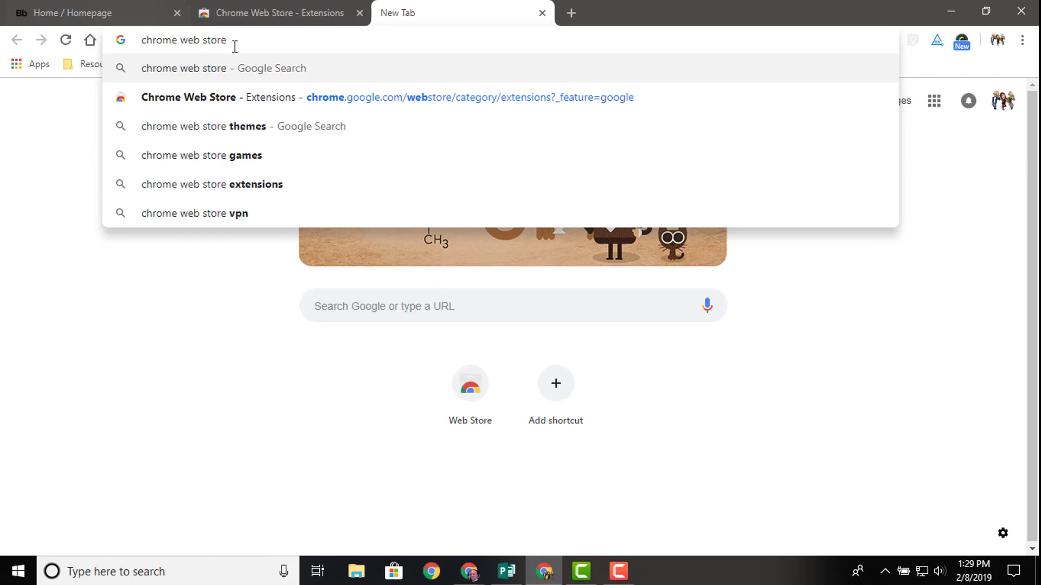
mouse_move(291, 42)
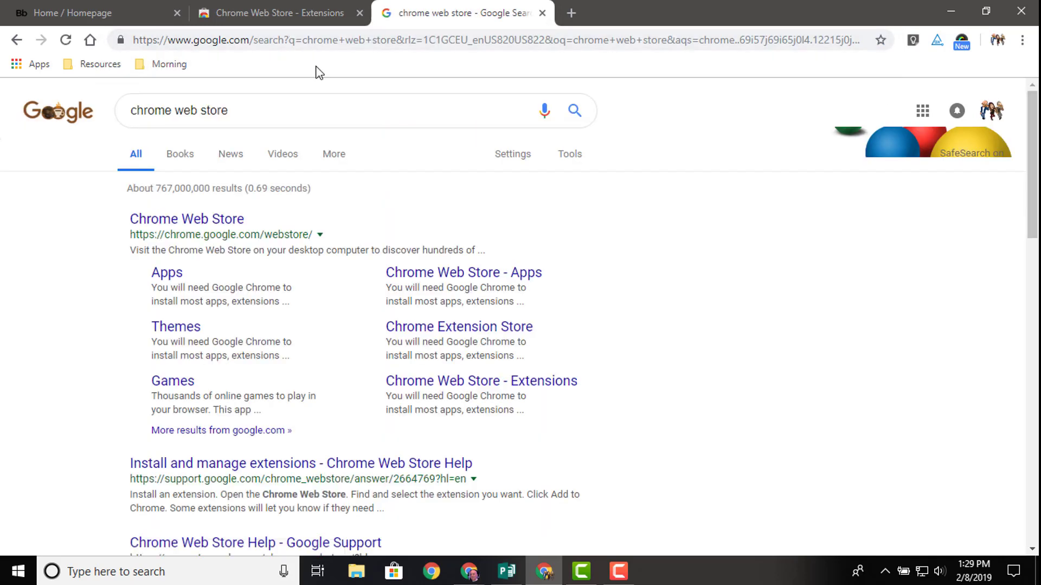
mouse_move(305, 153)
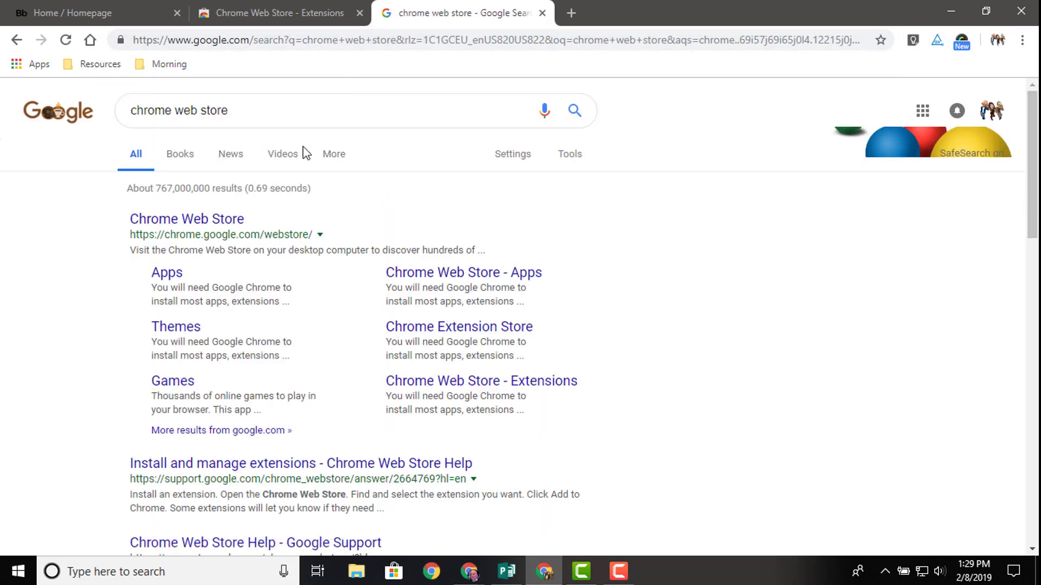
mouse_move(312, 114)
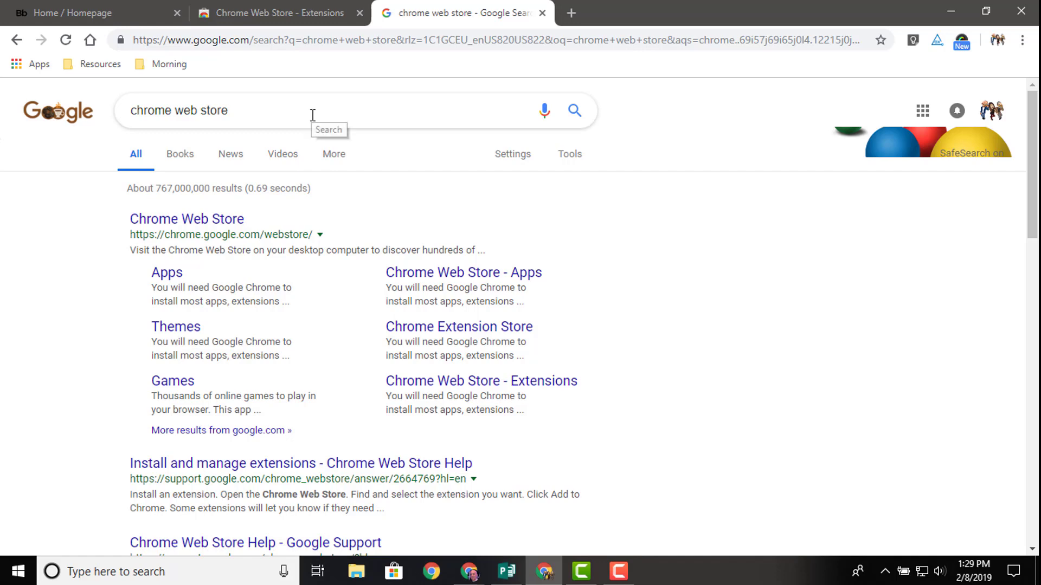
left_click(187, 218)
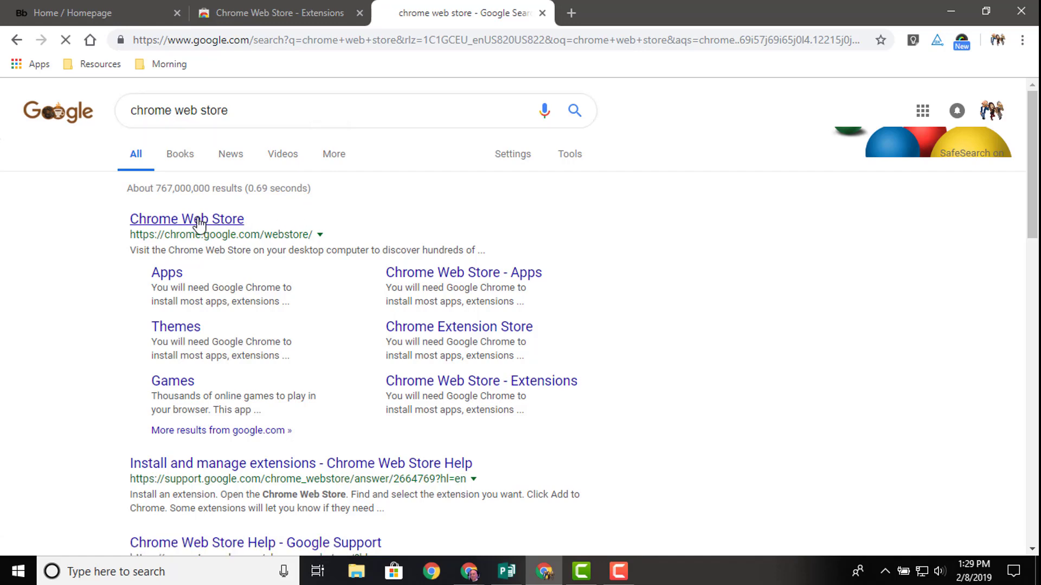
left_click(185, 219)
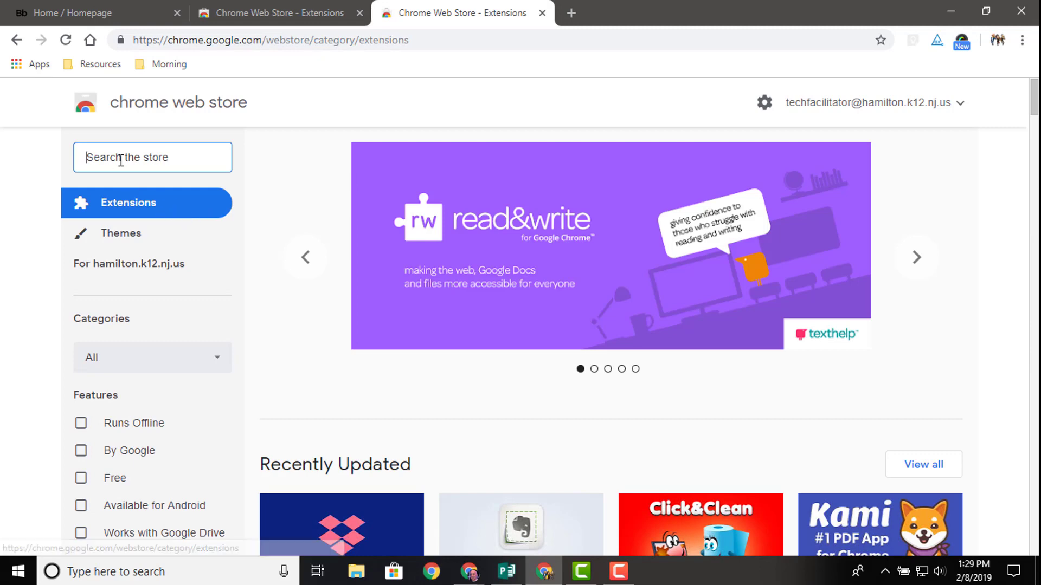
mouse_move(122, 178)
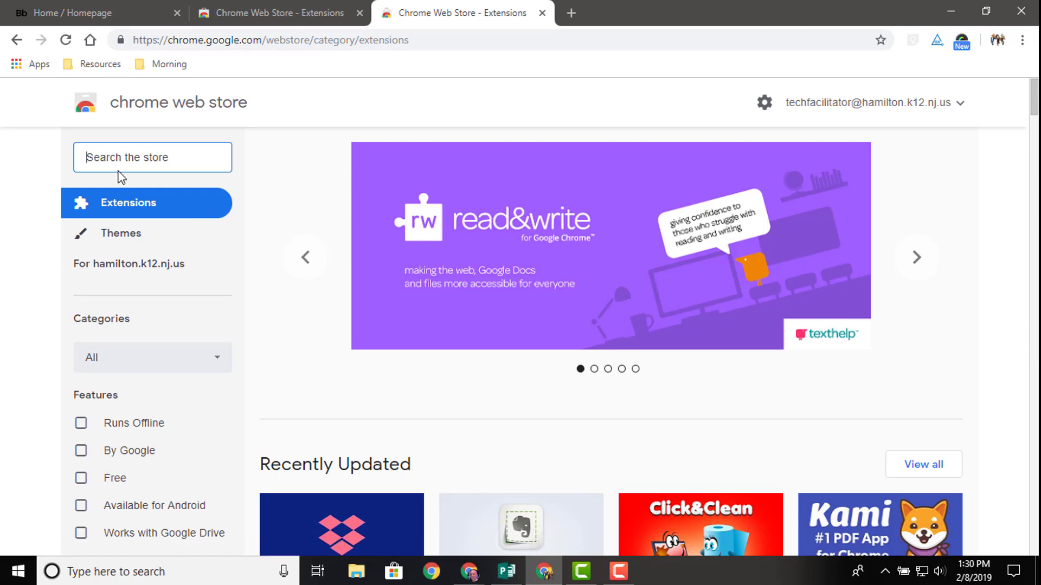
Find Screencastify in the Web Store, add it to Chrome and dismiss the added notice
type("screencastify")
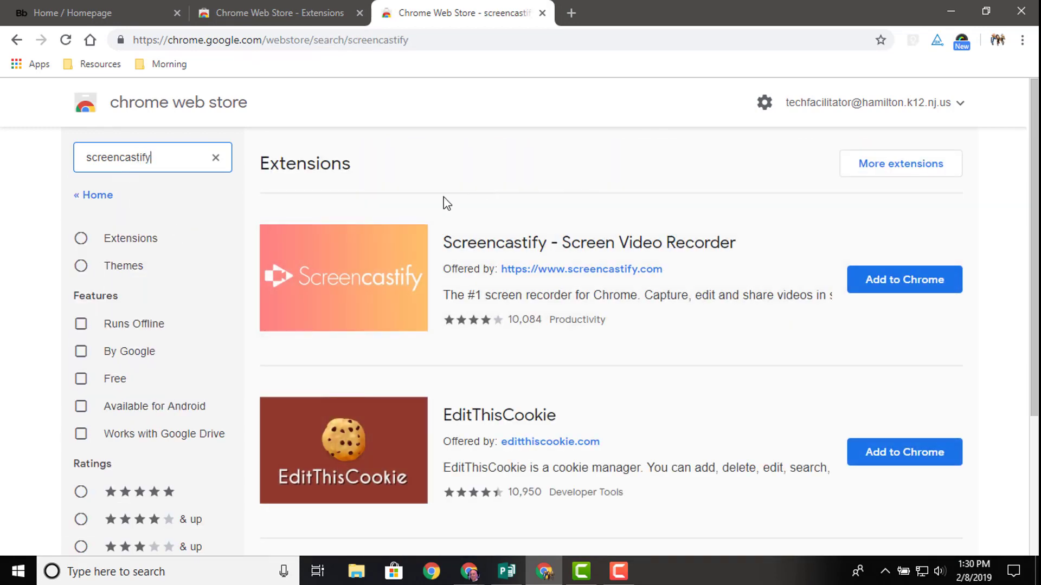
mouse_move(531, 274)
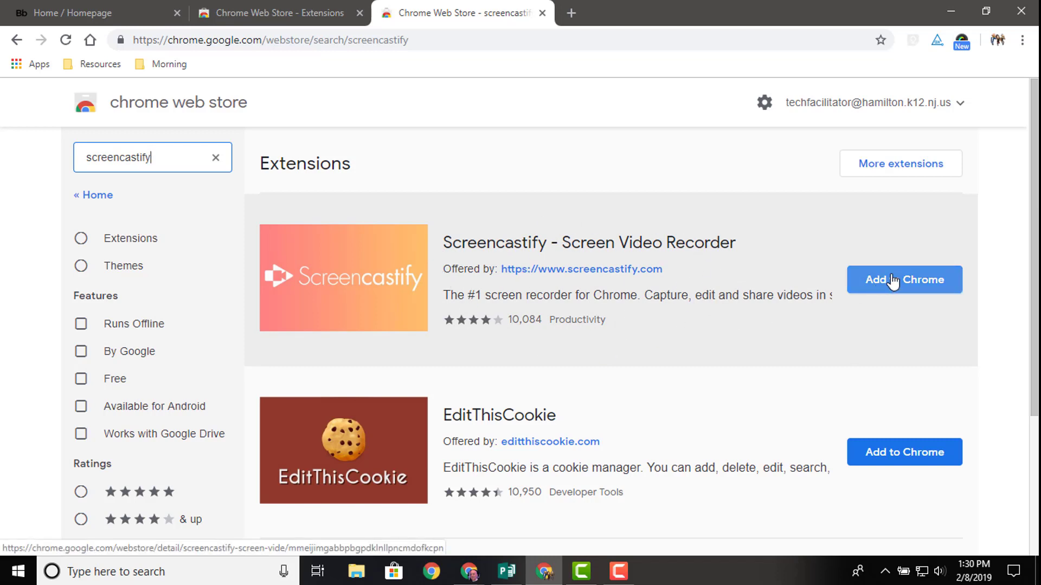
left_click(903, 280)
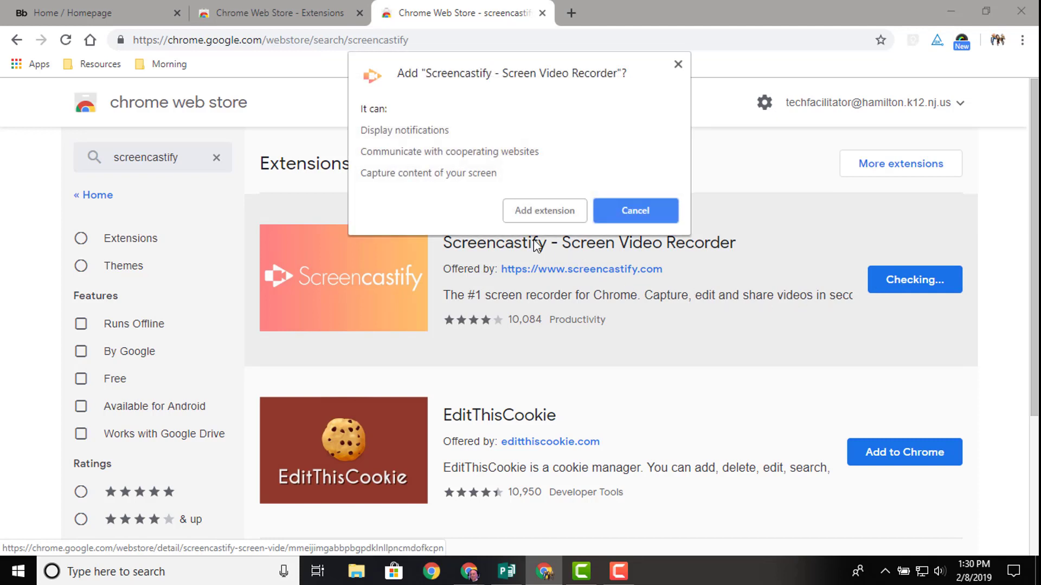
mouse_move(474, 146)
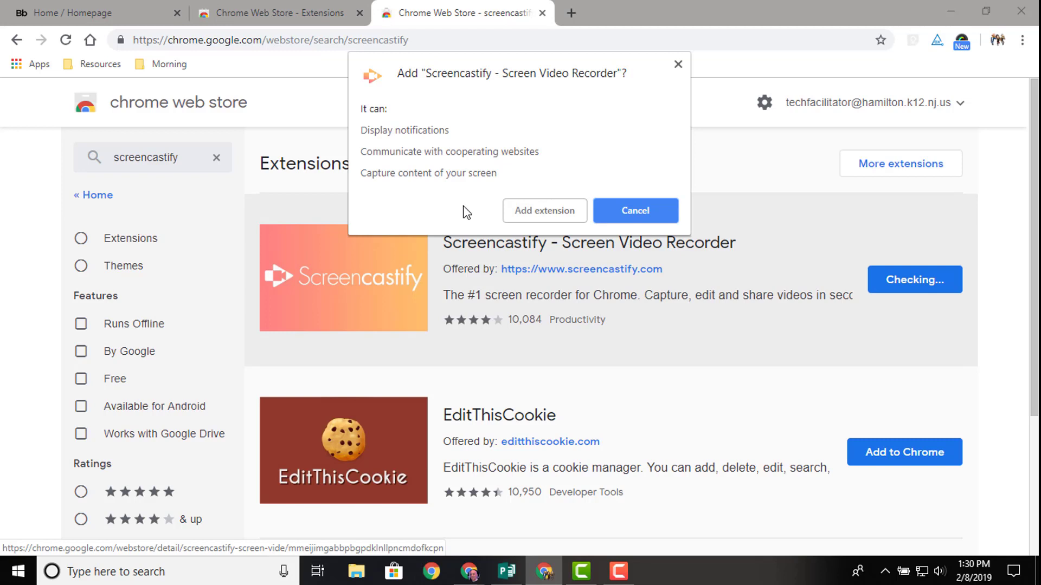
left_click(634, 211)
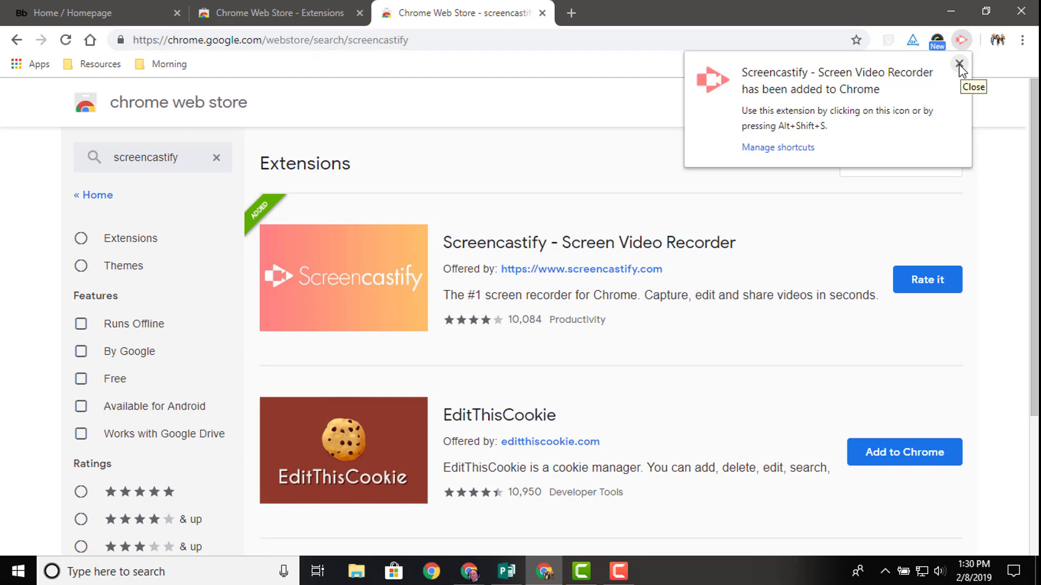
mouse_move(961, 71)
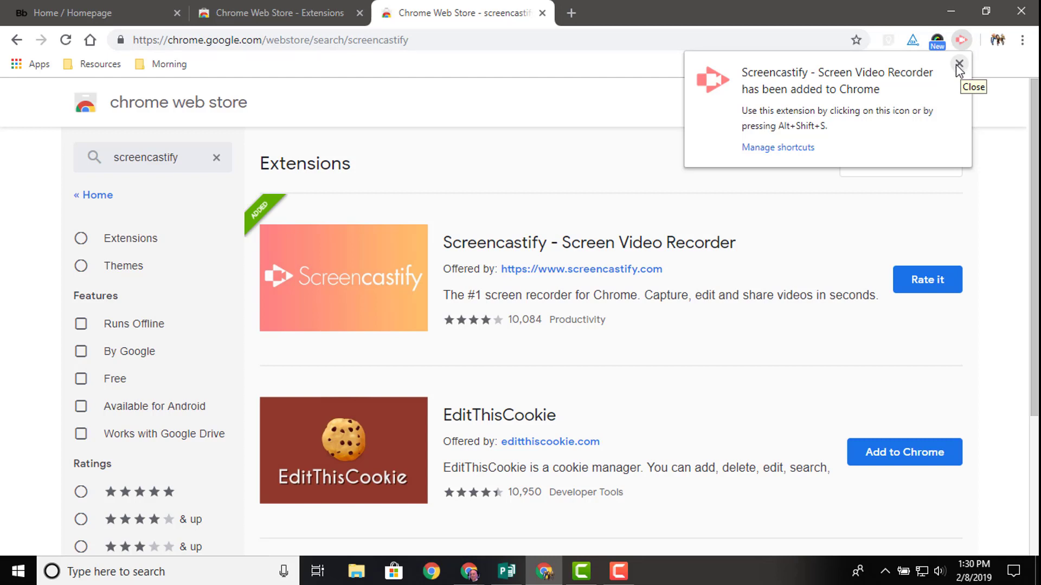
left_click(957, 64)
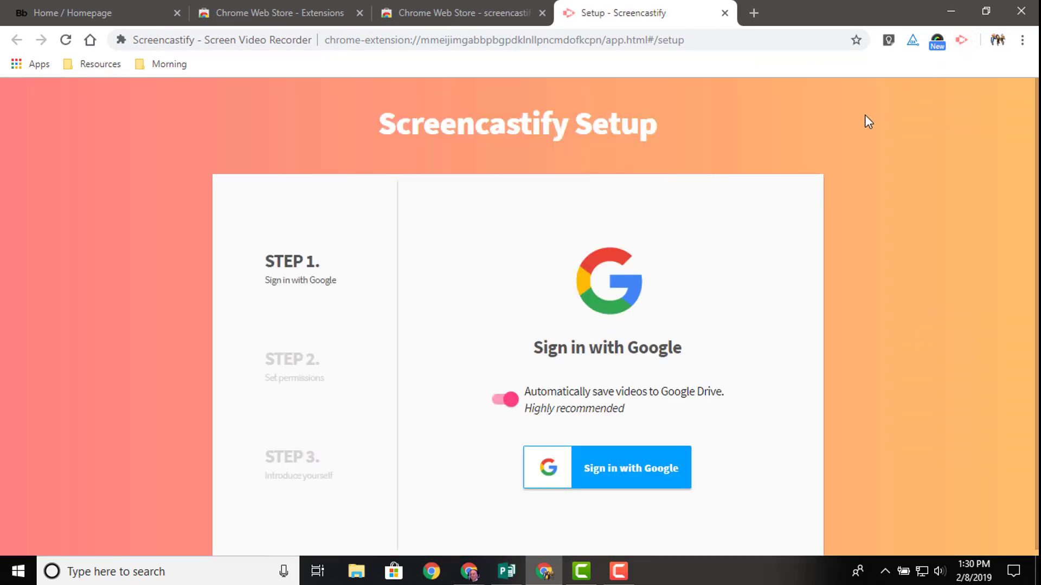
mouse_move(736, 150)
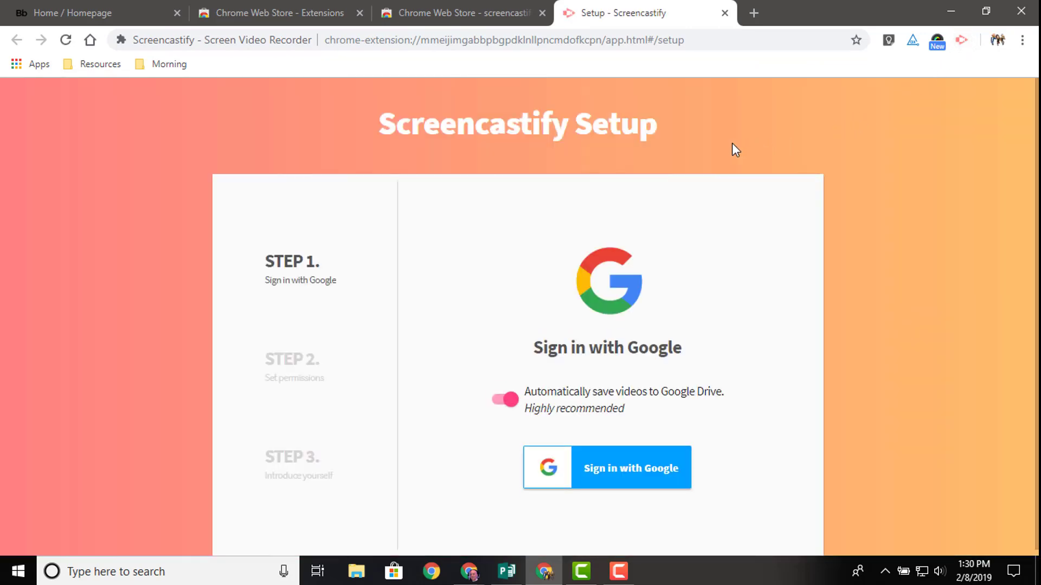
mouse_move(497, 152)
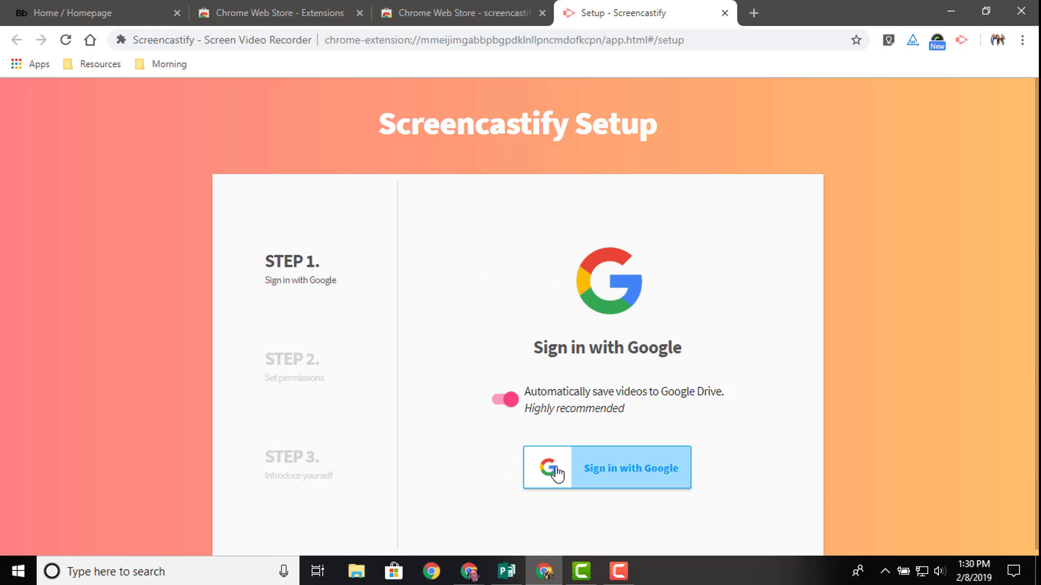
Sign in to Screencastify with the school Google account and allow Drive access
left_click(605, 468)
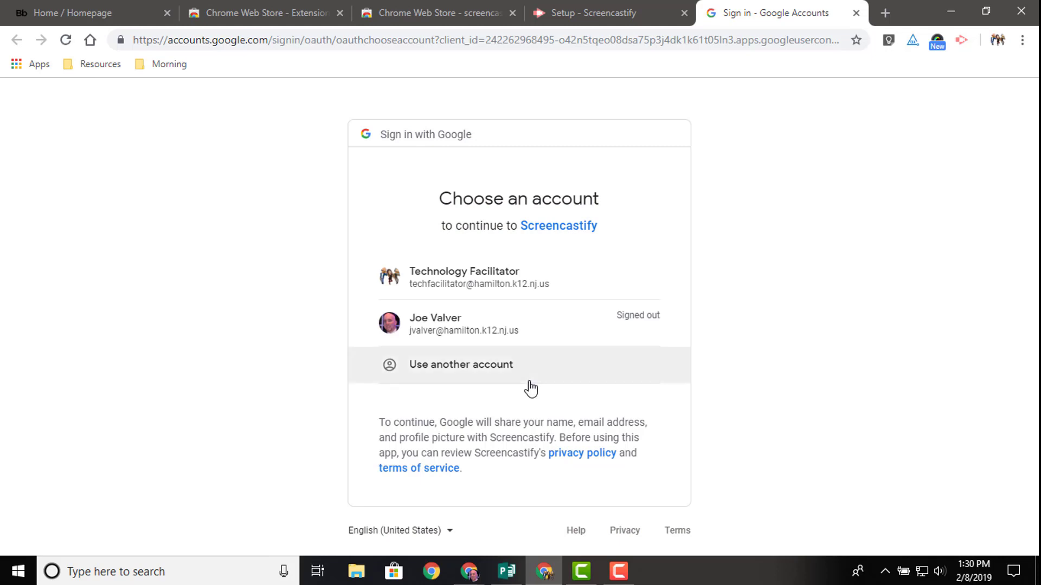
left_click(464, 277)
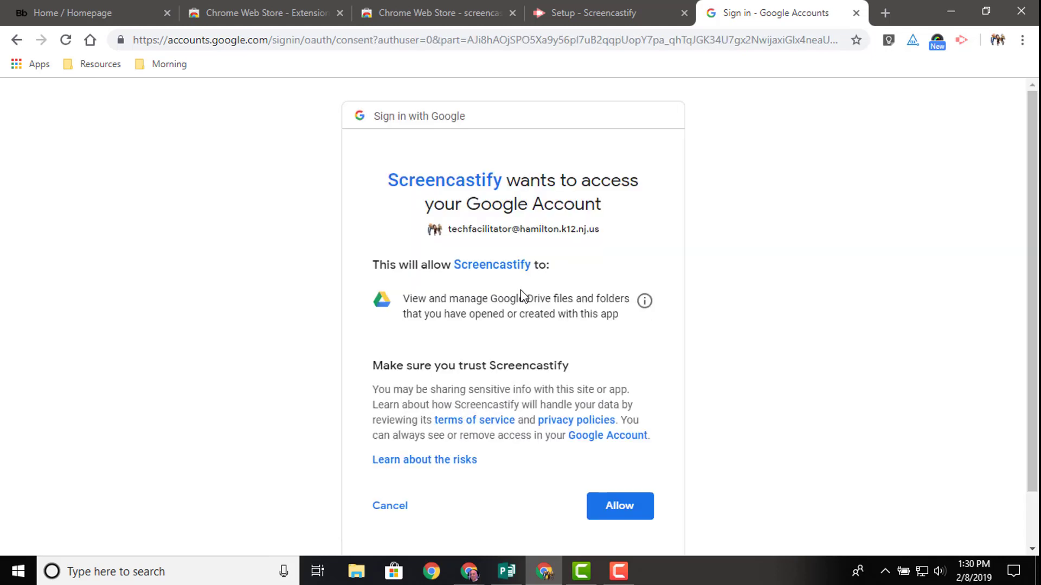
left_click(618, 507)
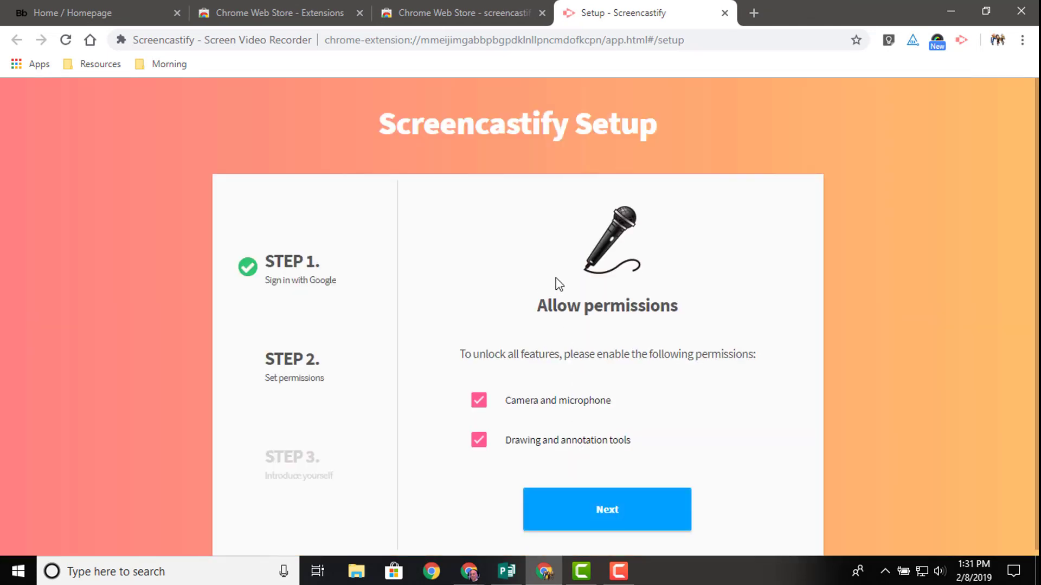
mouse_move(583, 421)
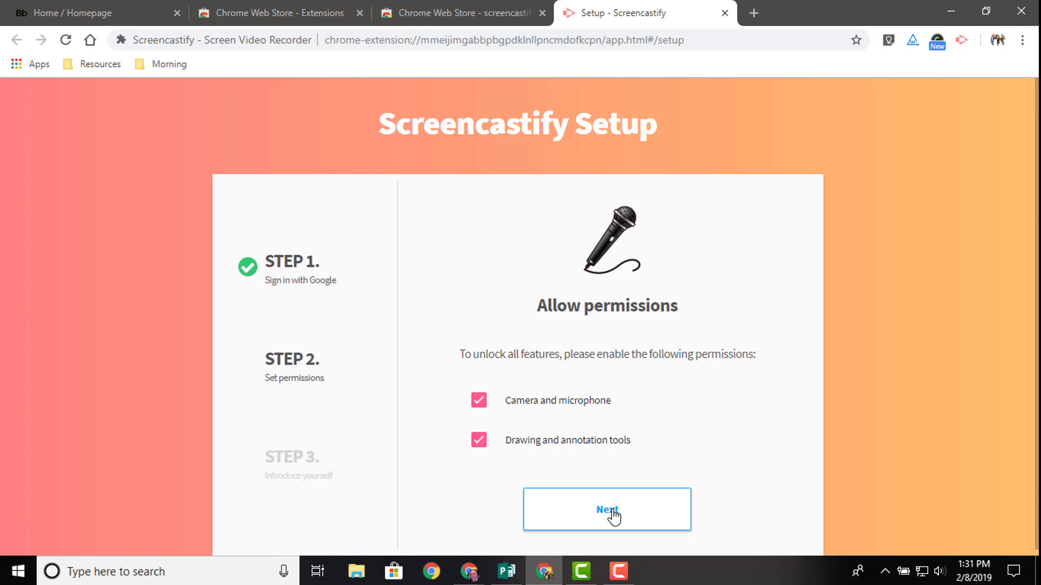
Grant camera, annotation and site permissions, then pick a user role to finish setup
left_click(606, 510)
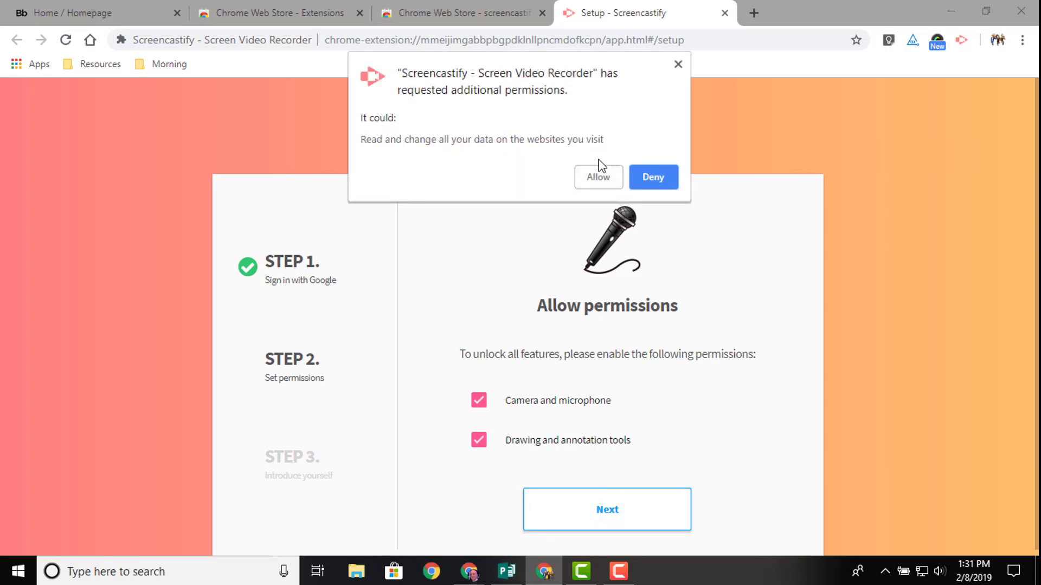
left_click(597, 177)
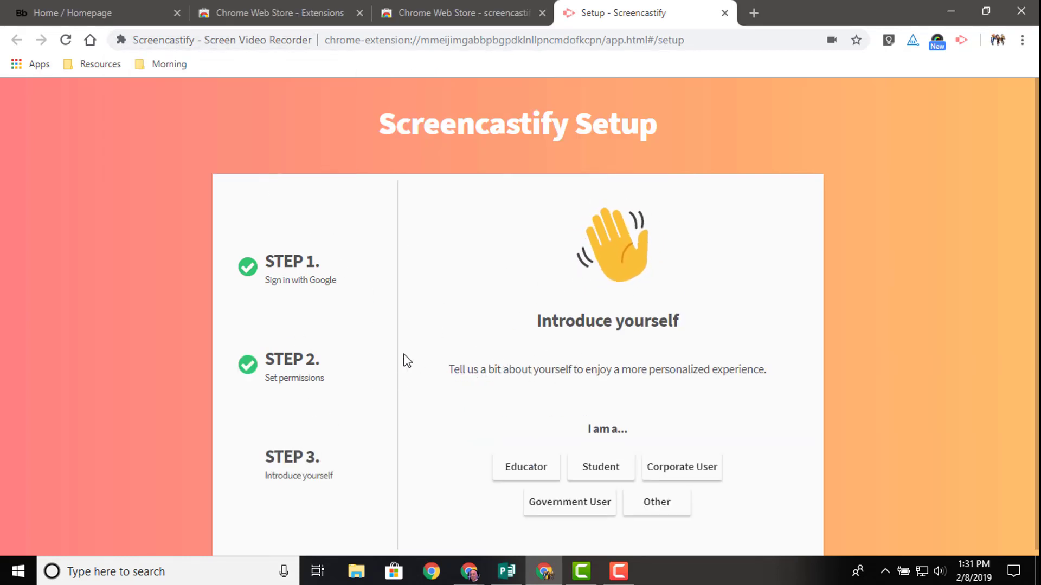
left_click(525, 467)
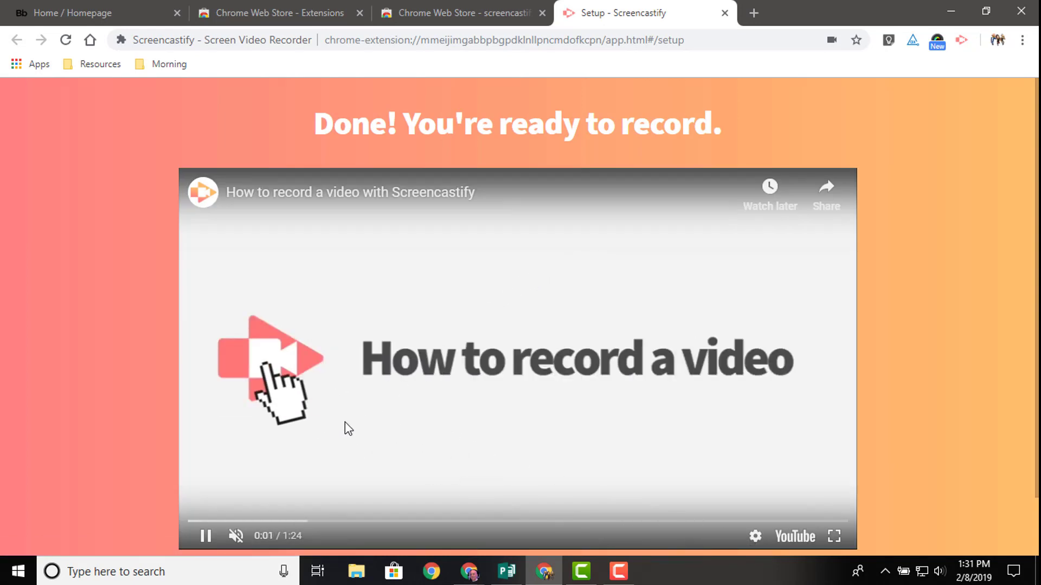
mouse_move(206, 536)
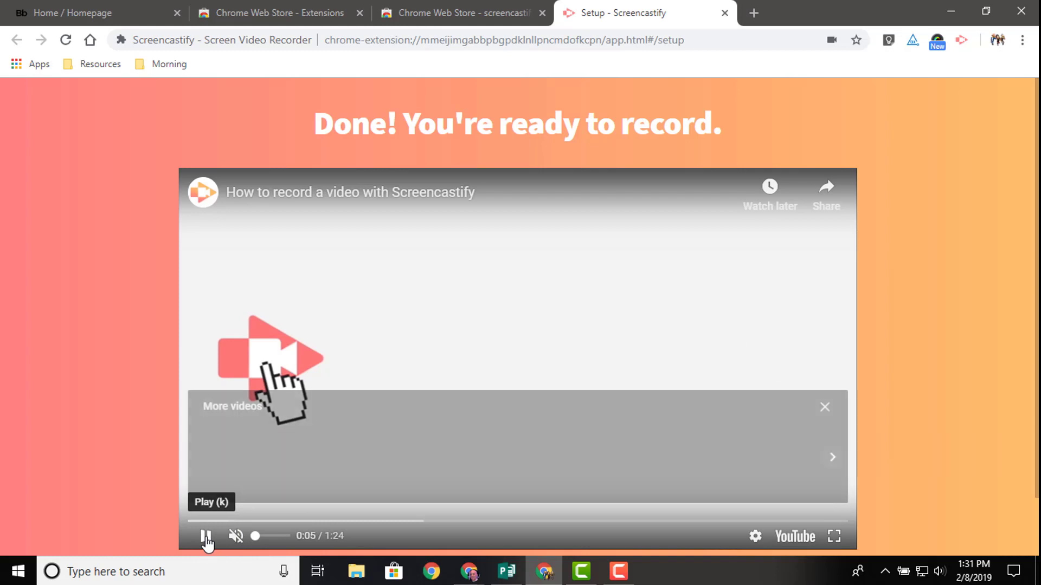
Pause the tutorial video a few seconds in and select the address bar for a search
left_click(206, 536)
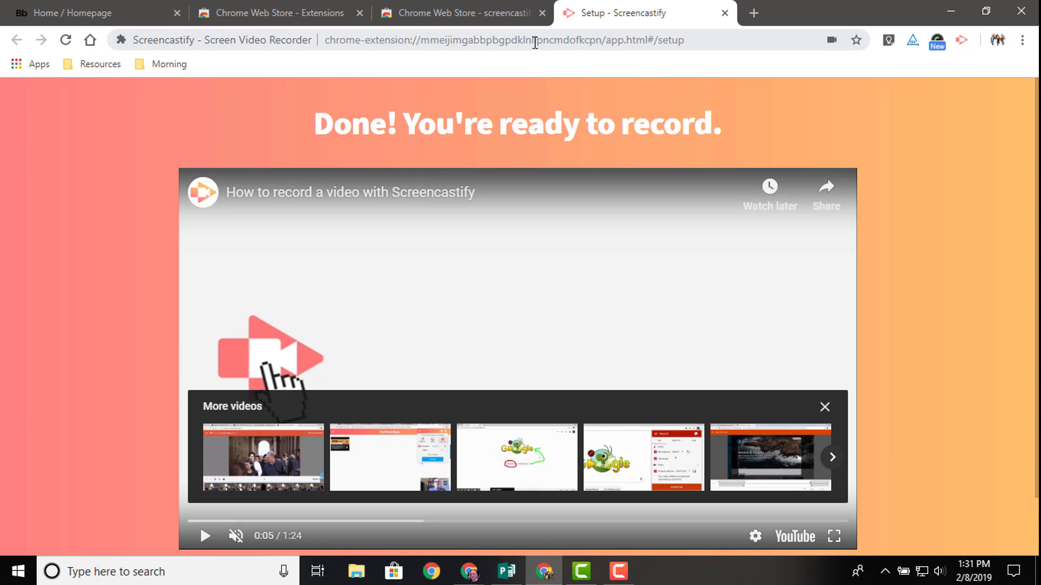
left_click(504, 40)
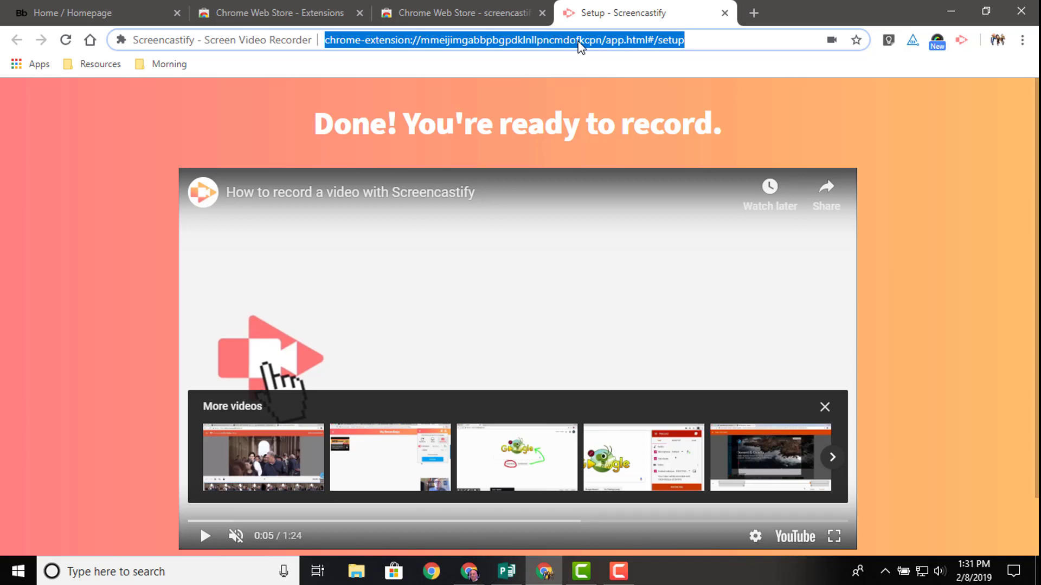
Search civil war, timer, 5ft to meters and translate to bring up Google's built-in tools
type("civi")
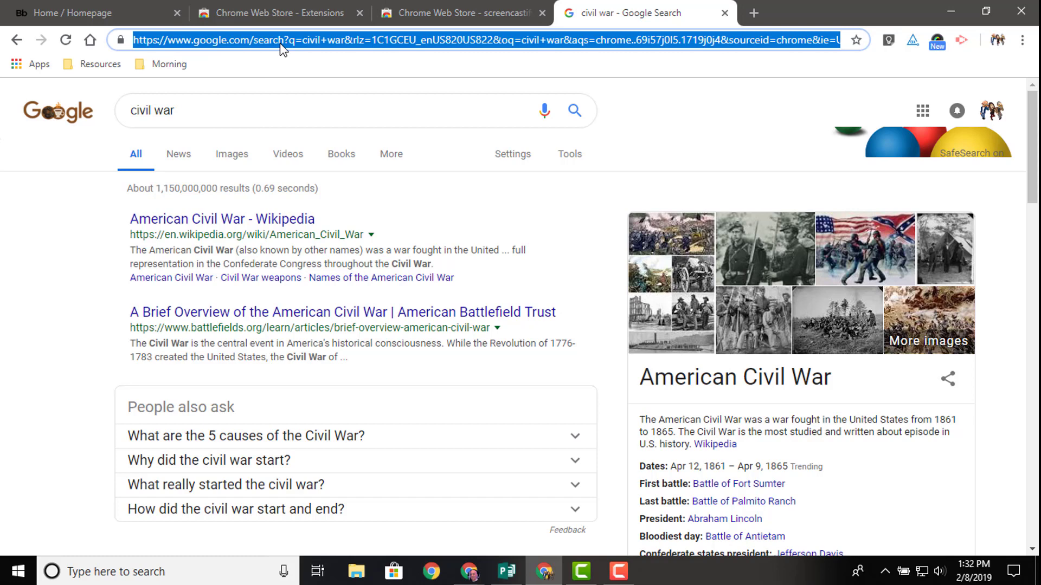
type("timer")
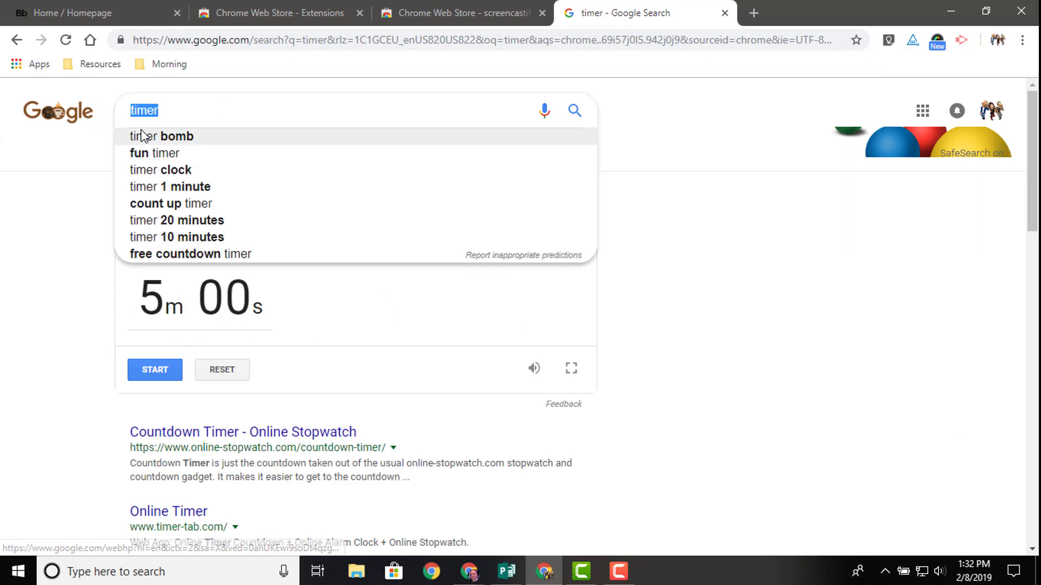
type("5")
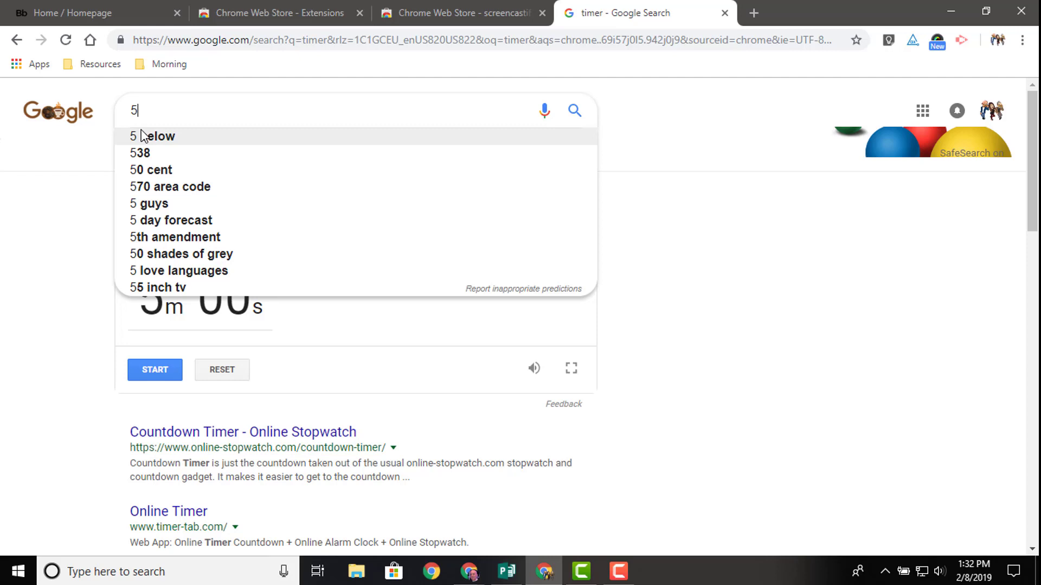
type("ft to meters")
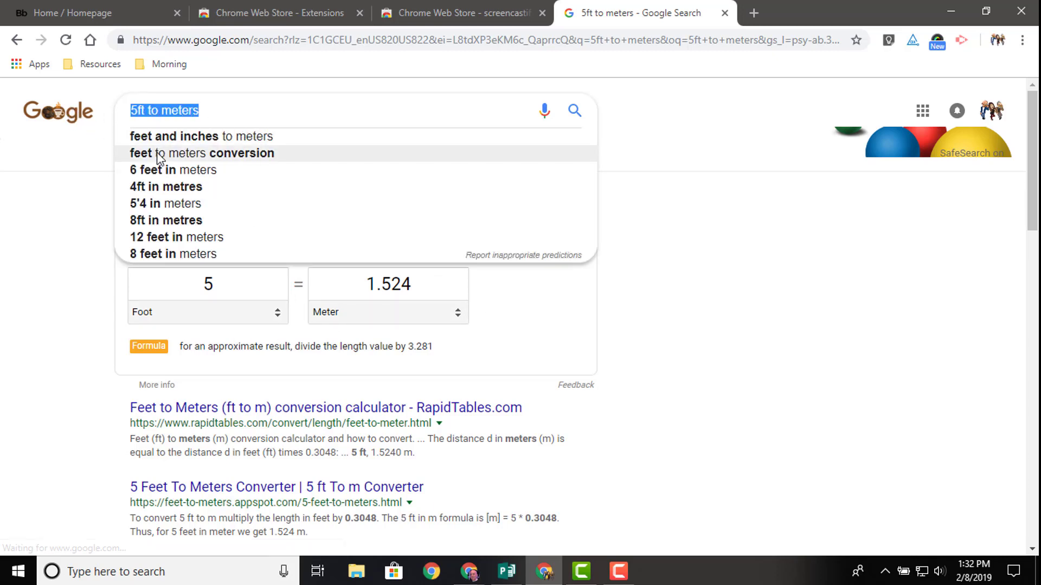
type("translate")
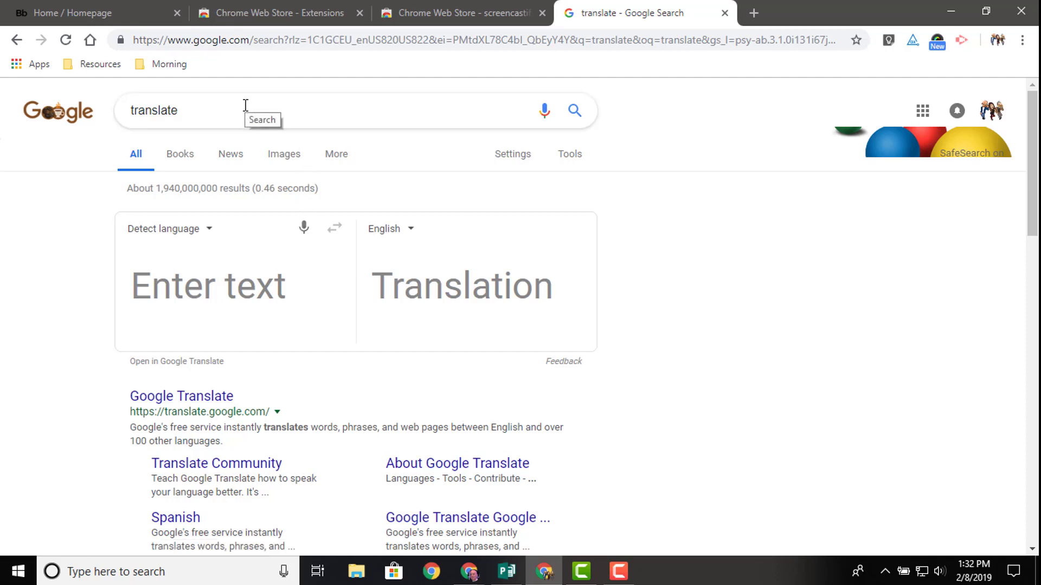
mouse_move(286, 120)
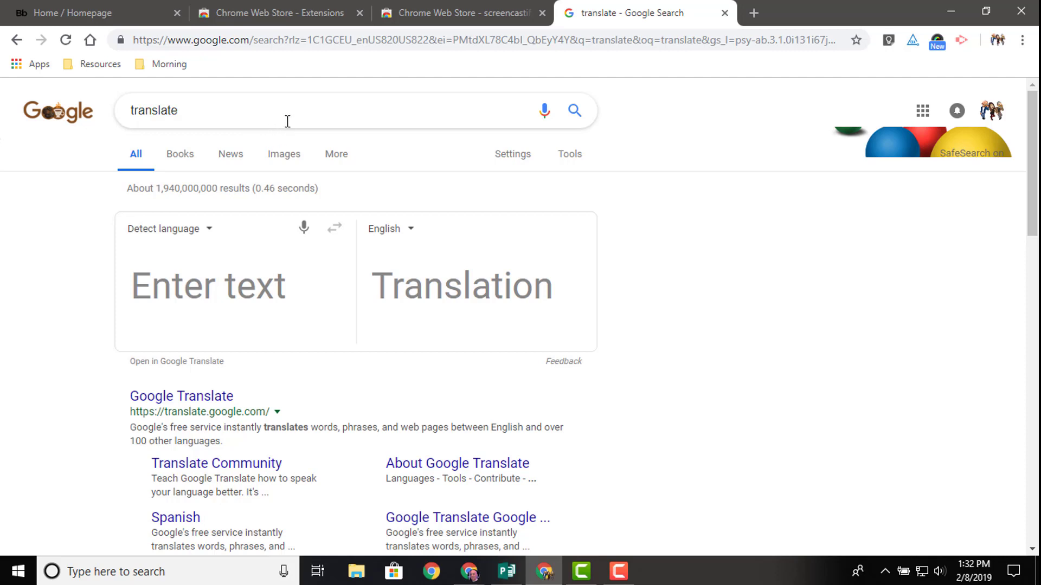
mouse_move(295, 108)
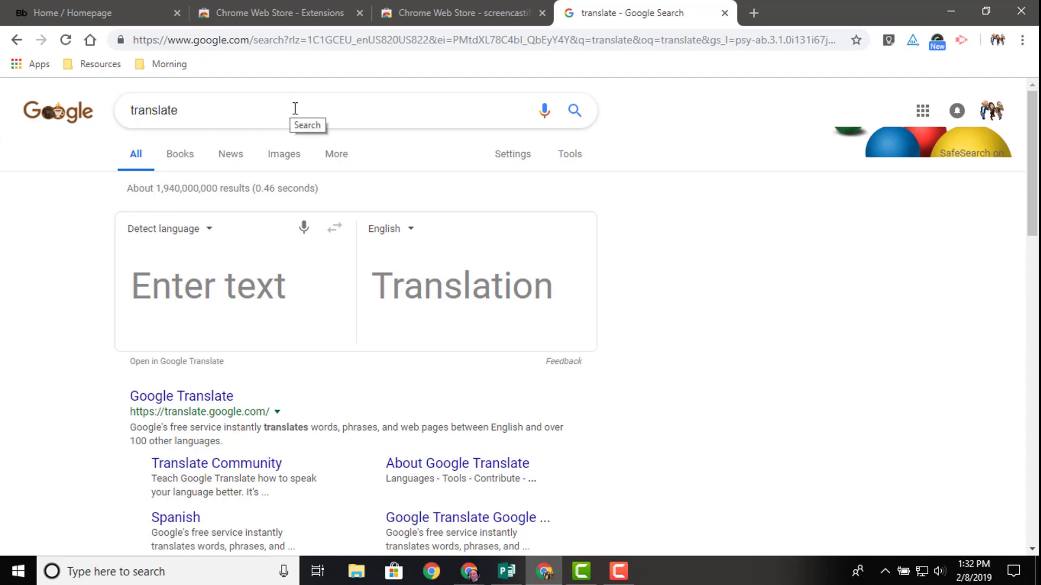